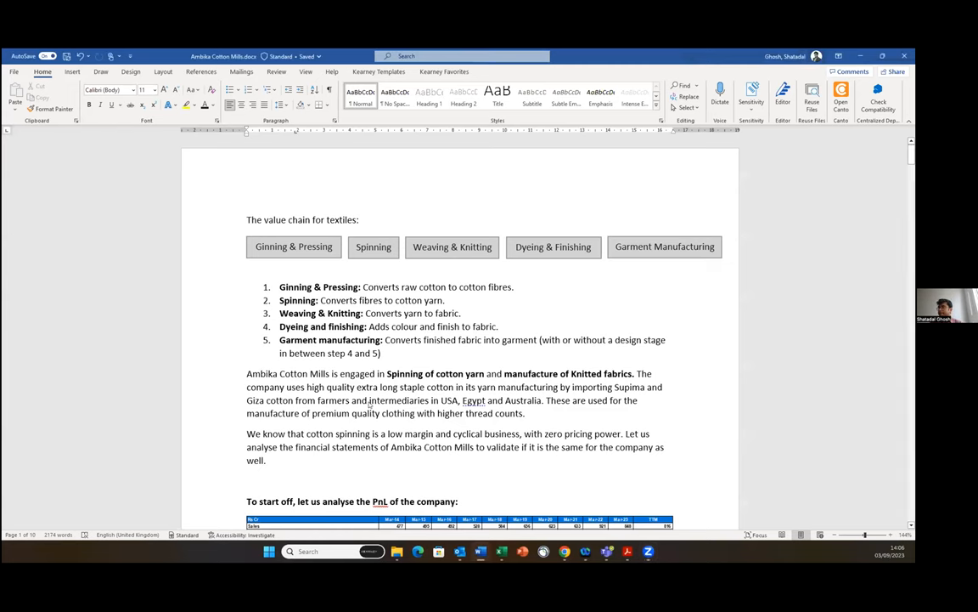
Scroll past the P&L table to the sales commentary, CAGR table and slow-growth factors.
{"action": "scroll", "scroll_direction": "down", "scroll_amount": 3}
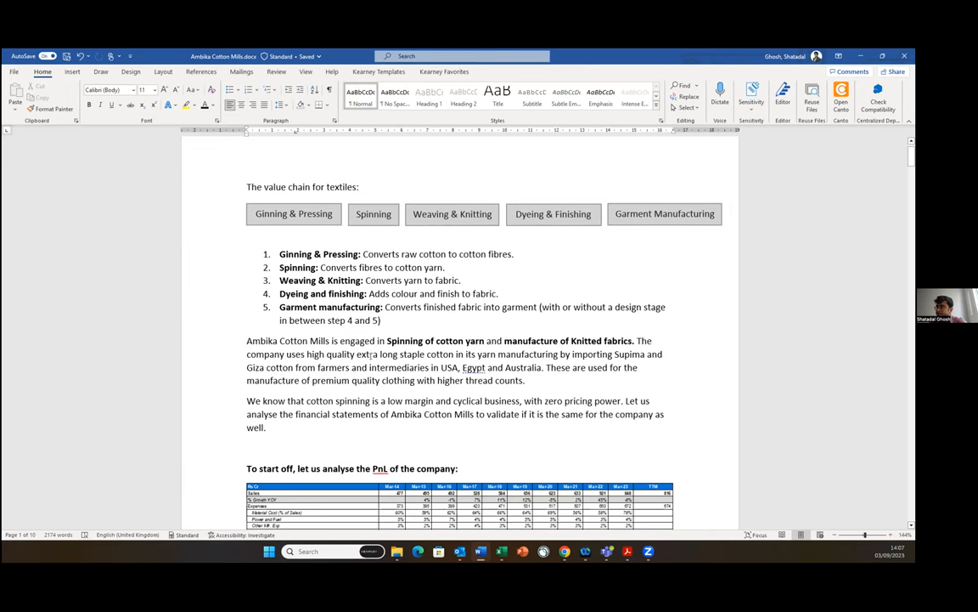
{"action": "scroll", "scroll_direction": "down", "scroll_amount": 3}
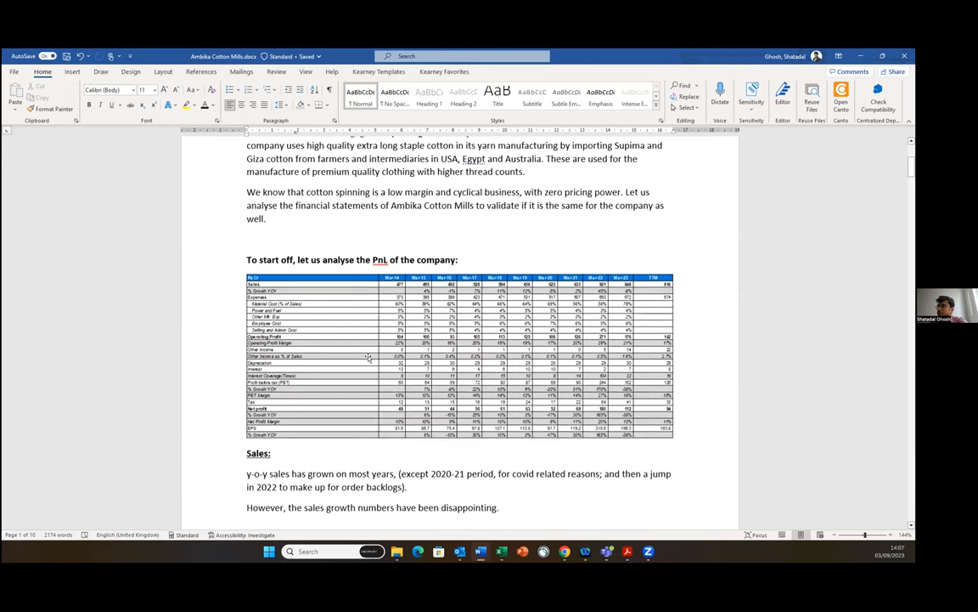
{"action": "scroll", "scroll_direction": "down", "scroll_amount": 3}
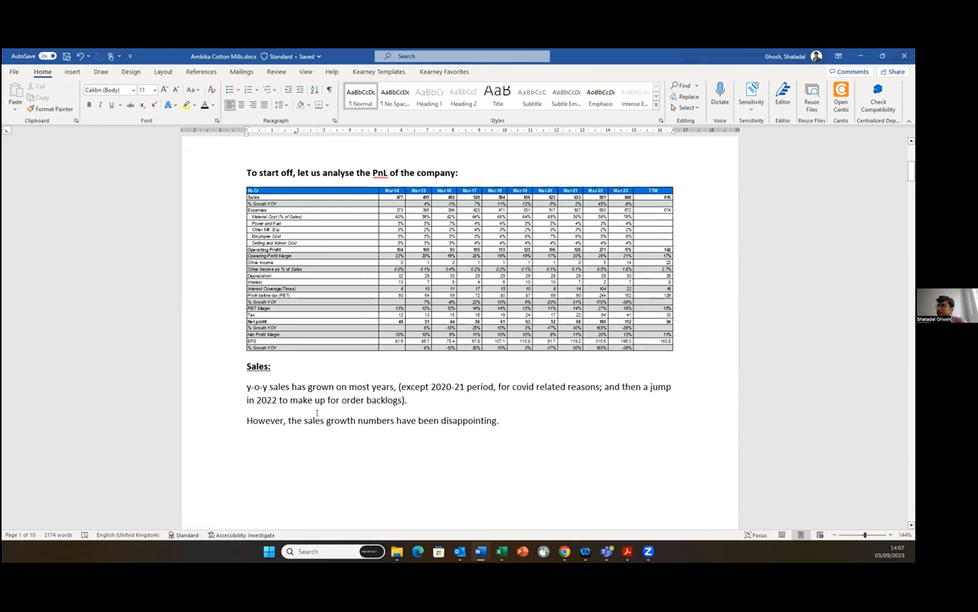
{"action": "scroll", "scroll_direction": "down", "scroll_amount": 3}
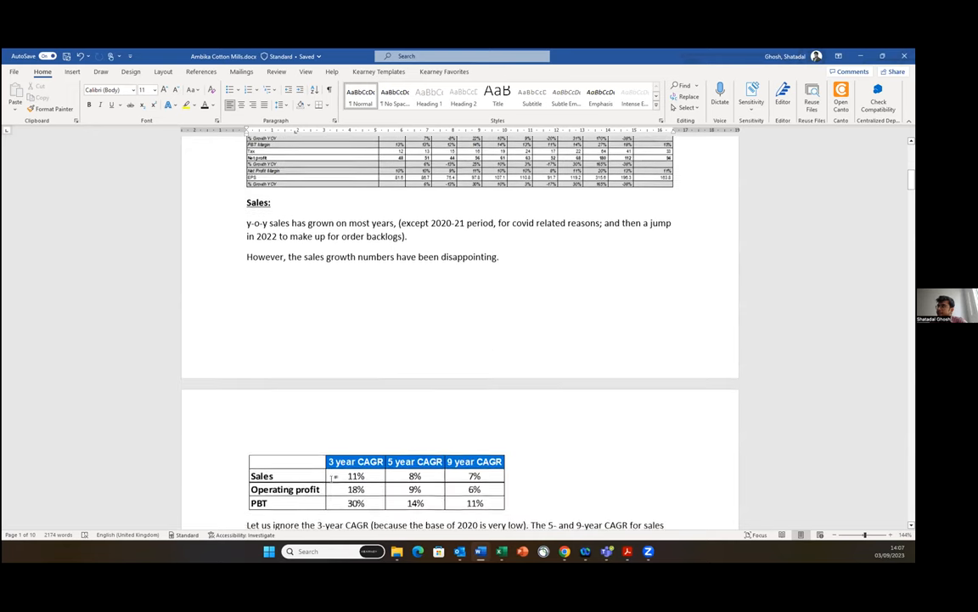
{"action": "scroll", "scroll_direction": "up", "scroll_amount": 3}
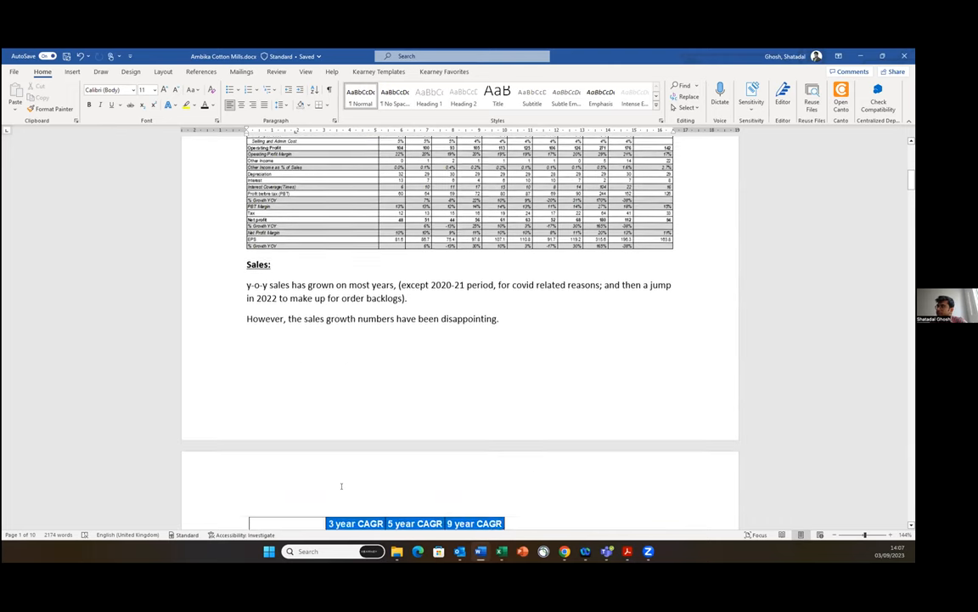
{"action": "scroll", "scroll_direction": "down", "scroll_amount": 3}
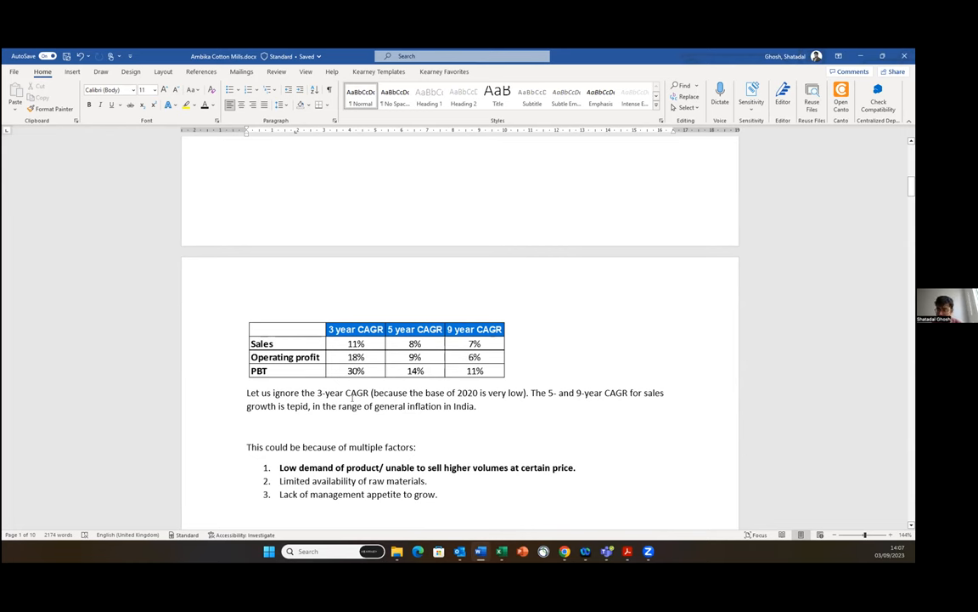
{"action": "mouse_move", "coordinate": [387, 350]}
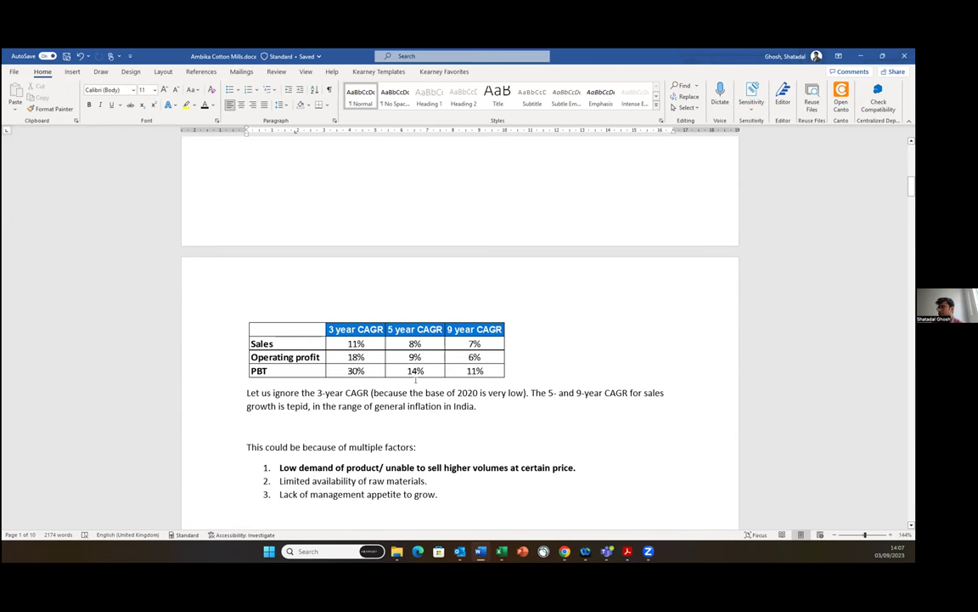
Scroll below the factors list to the weak-demand note and capacity tables.
{"action": "scroll", "scroll_direction": "down", "scroll_amount": 3}
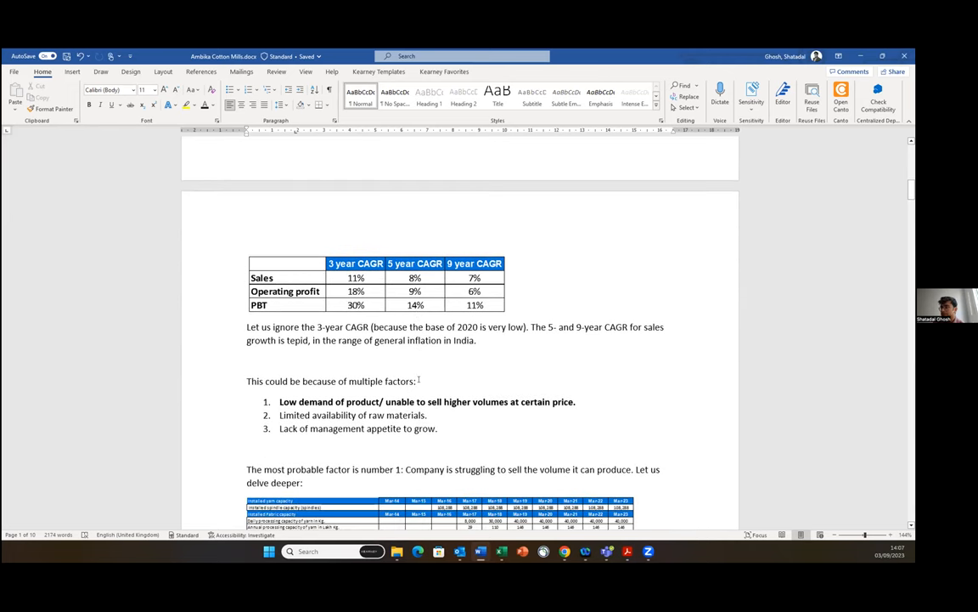
{"action": "scroll", "scroll_direction": "down", "scroll_amount": 3}
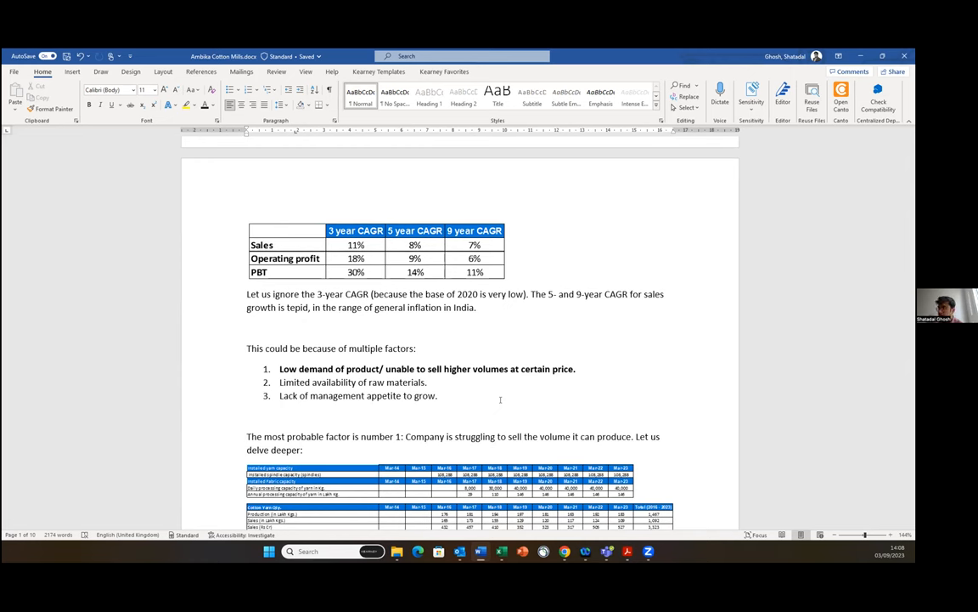
Scroll through the capacity, production and sales tables to the spindle capacity commentary.
{"action": "scroll", "scroll_direction": "down", "scroll_amount": 3}
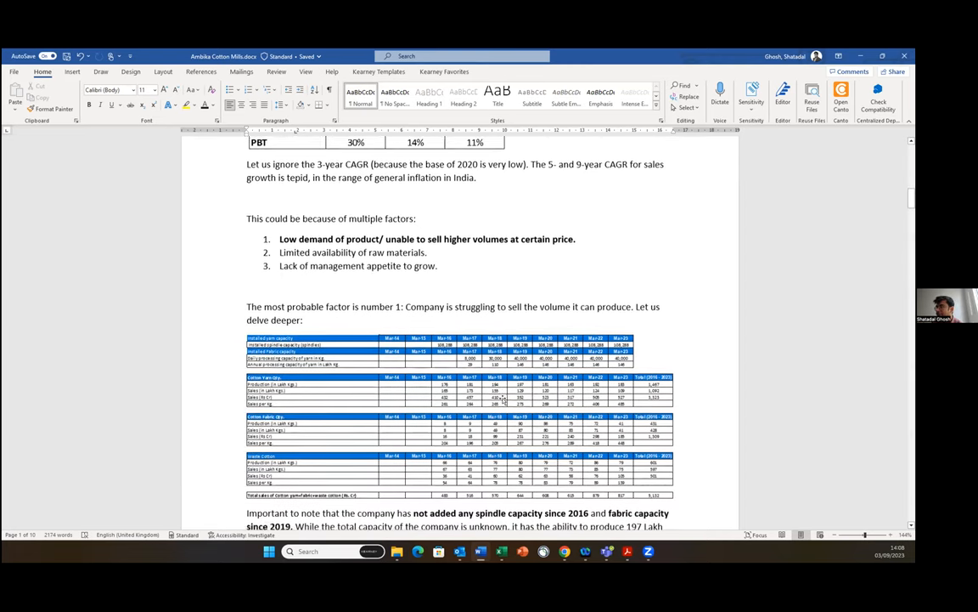
{"action": "scroll", "scroll_direction": "down", "scroll_amount": 3}
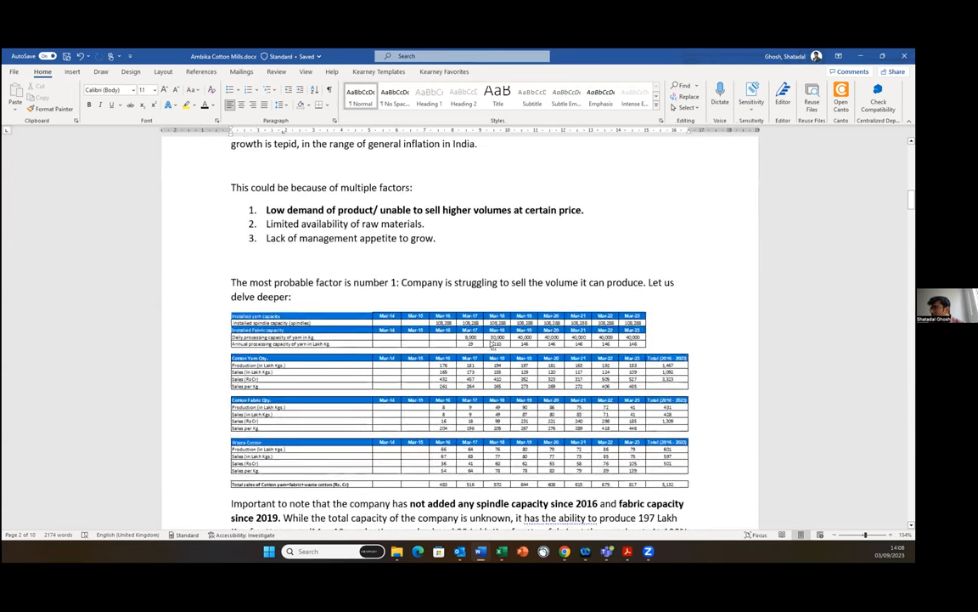
{"action": "scroll", "scroll_direction": "down", "scroll_amount": 3}
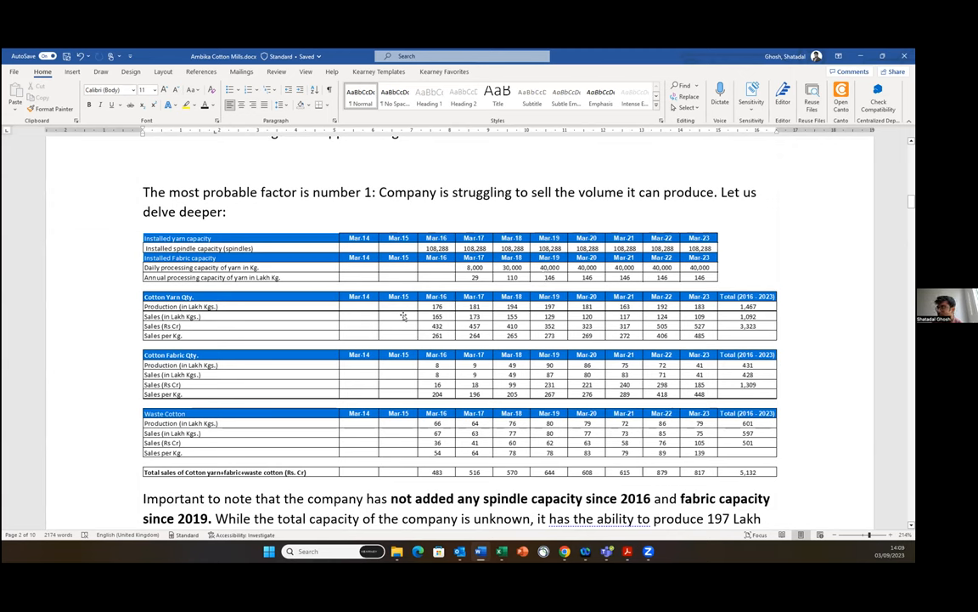
{"action": "scroll", "scroll_direction": "down", "scroll_amount": 3}
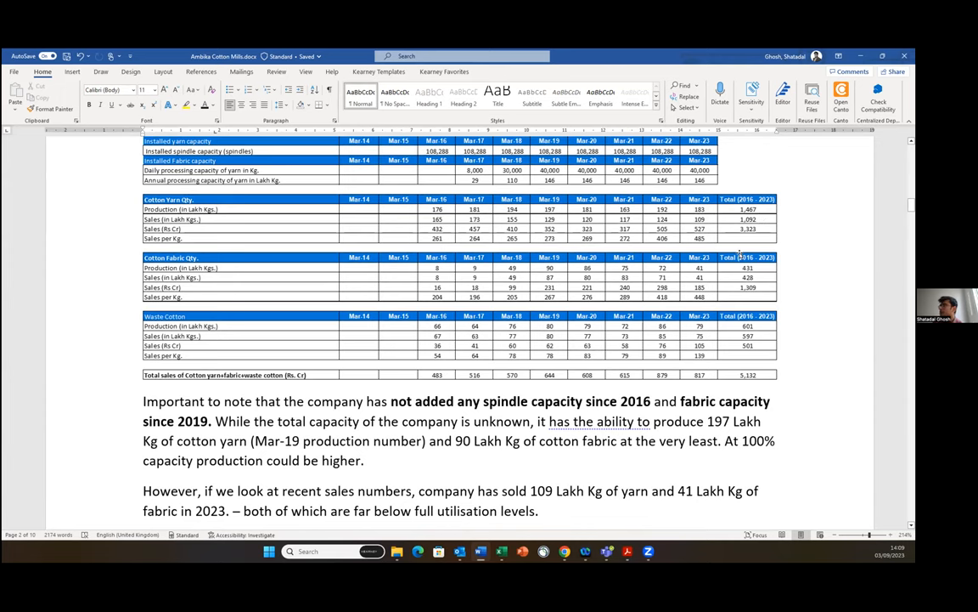
Scroll past the waste cotton table to the yarn and fabric production paragraph.
{"action": "scroll", "scroll_direction": "down", "scroll_amount": 3}
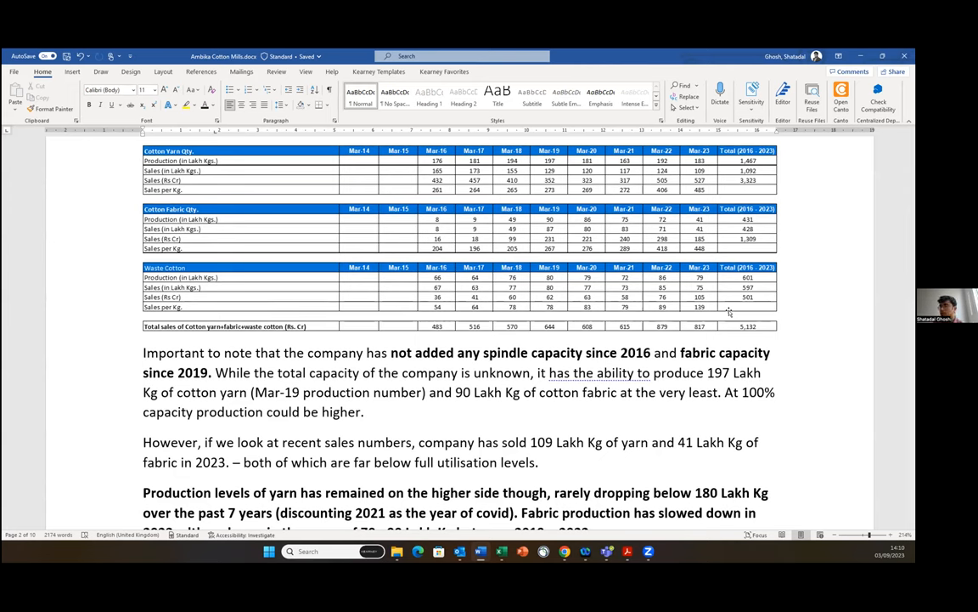
{"action": "mouse_move", "coordinate": [642, 326]}
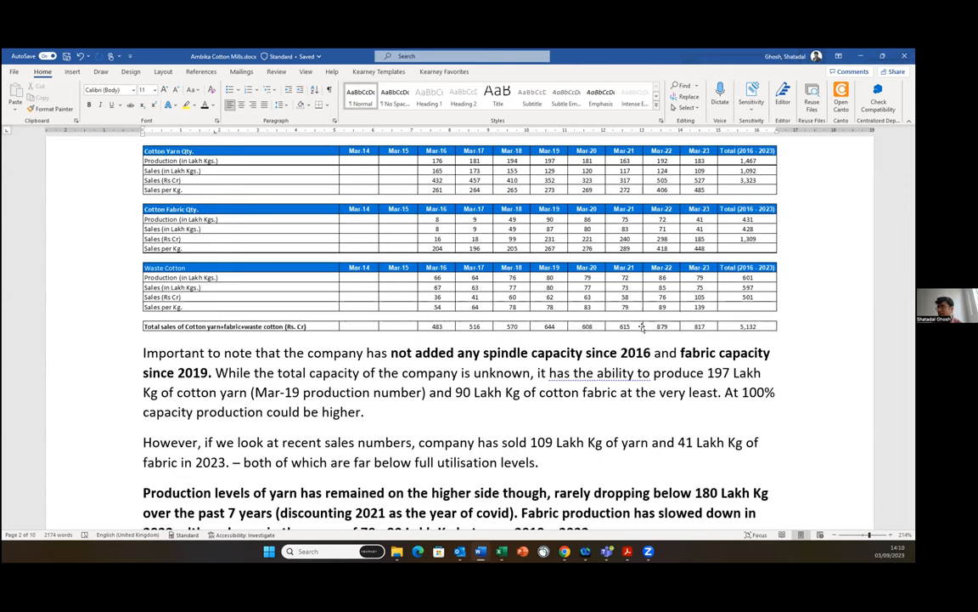
{"action": "scroll", "scroll_direction": "down", "scroll_amount": 3}
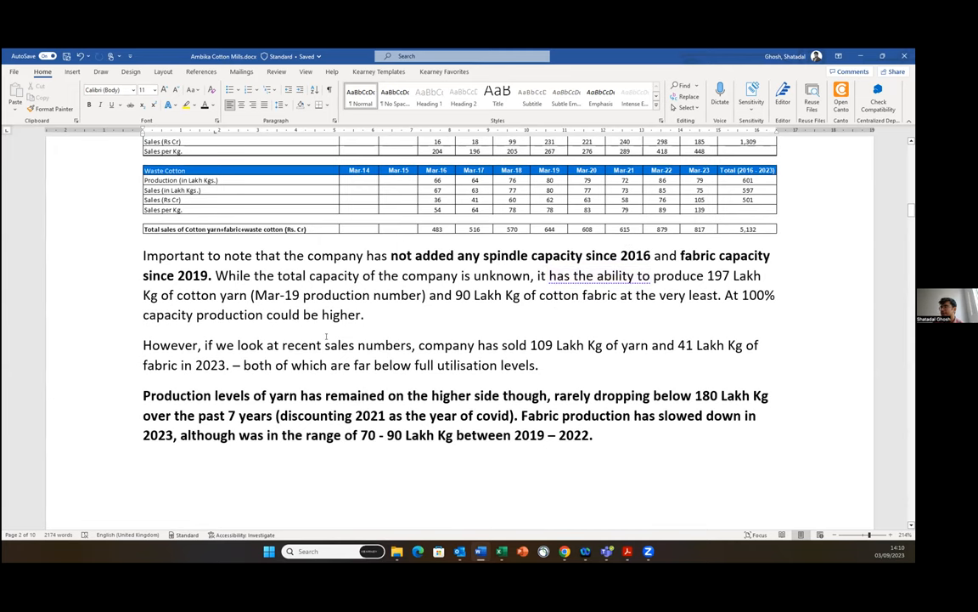
{"action": "scroll", "scroll_direction": "down", "scroll_amount": 3}
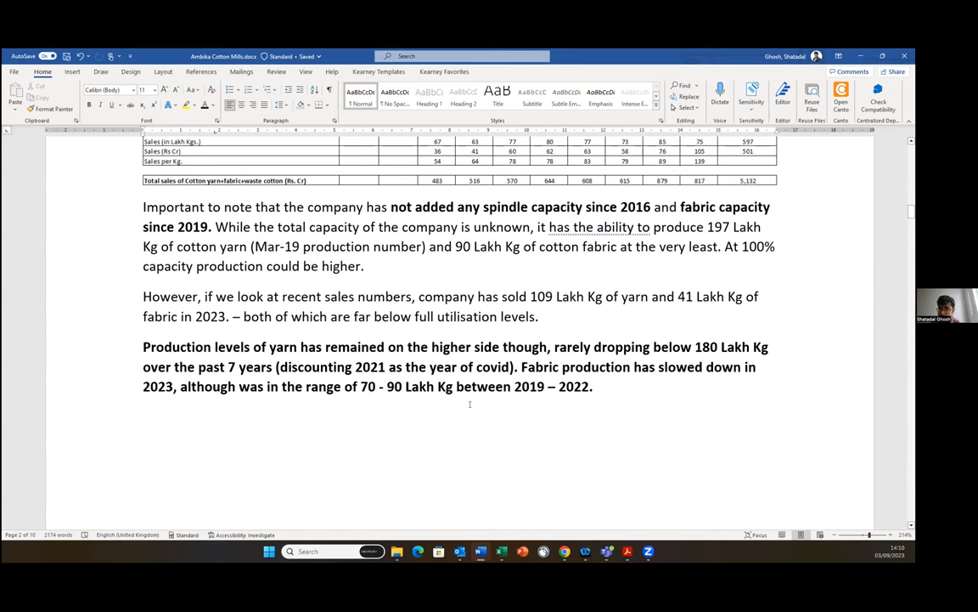
Scroll to the inventory conclusion, exports share table and Gross Margins heading.
{"action": "scroll", "scroll_direction": "down", "scroll_amount": 3}
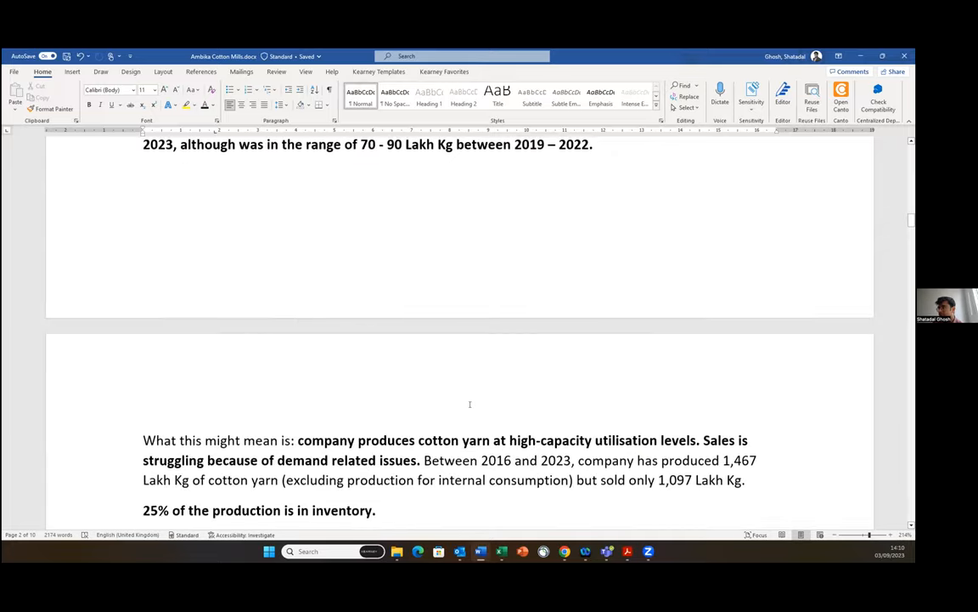
{"action": "scroll", "scroll_direction": "down", "scroll_amount": 3}
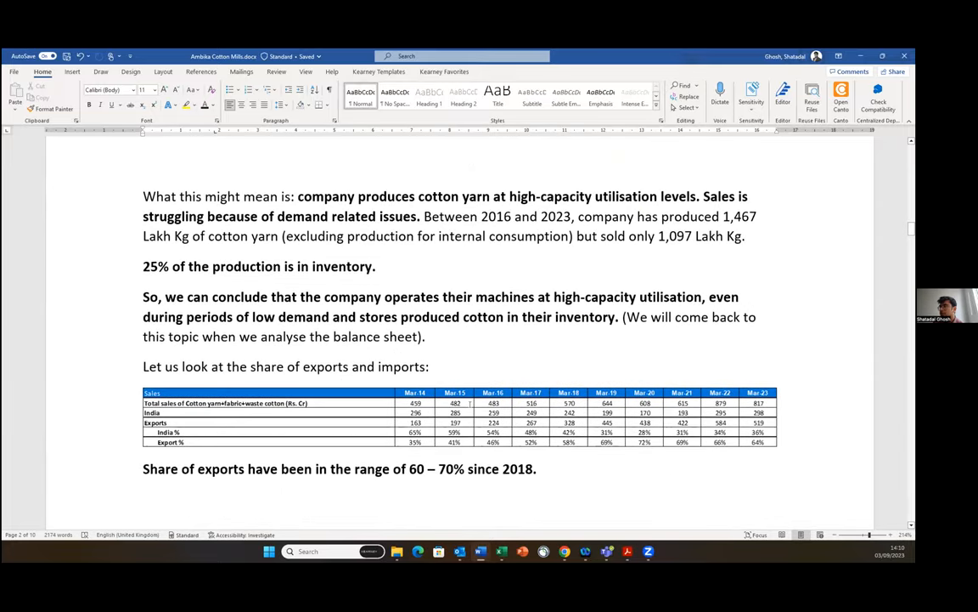
{"action": "mouse_move", "coordinate": [434, 402]}
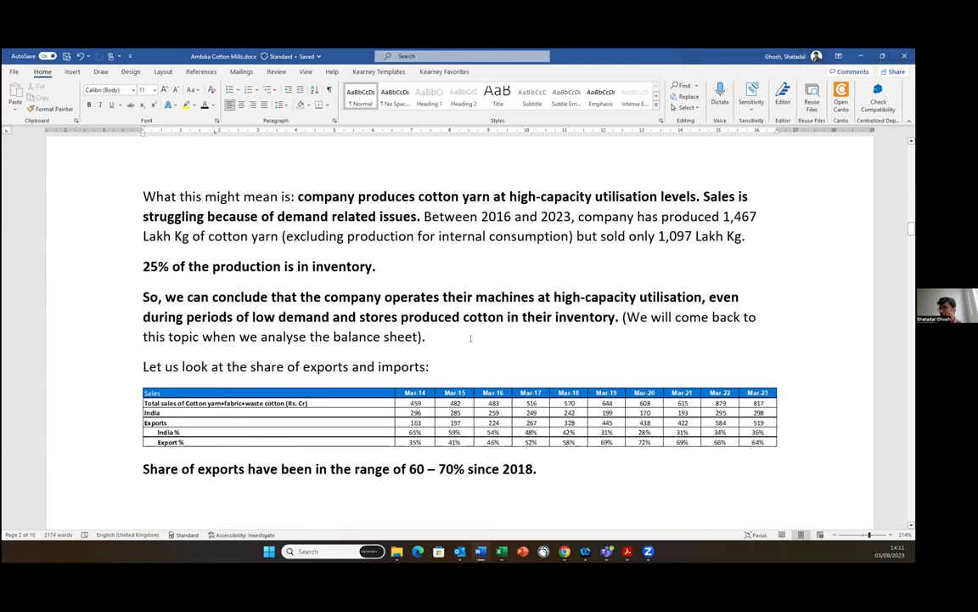
{"action": "mouse_move", "coordinate": [504, 345]}
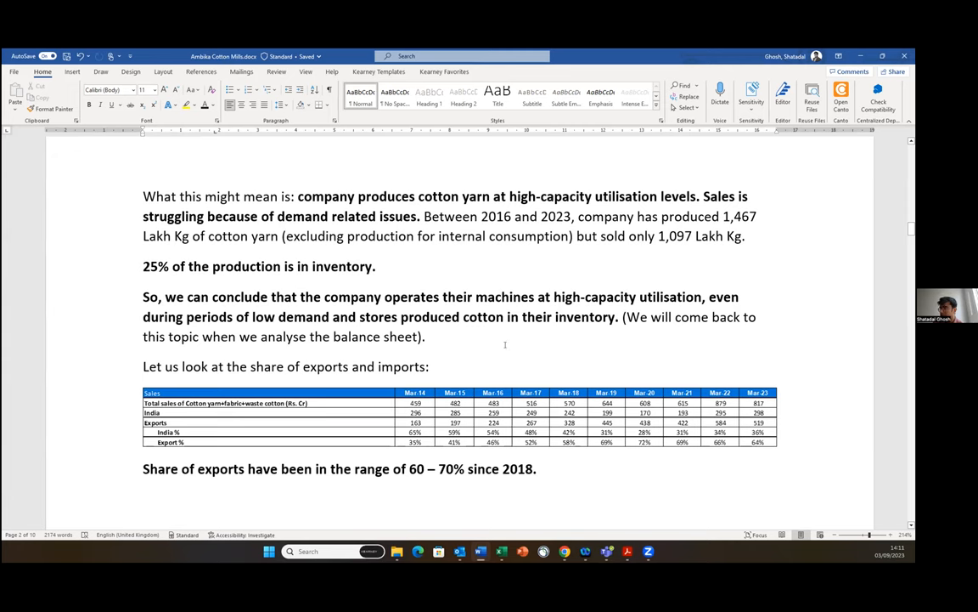
{"action": "scroll", "scroll_direction": "down", "scroll_amount": 3}
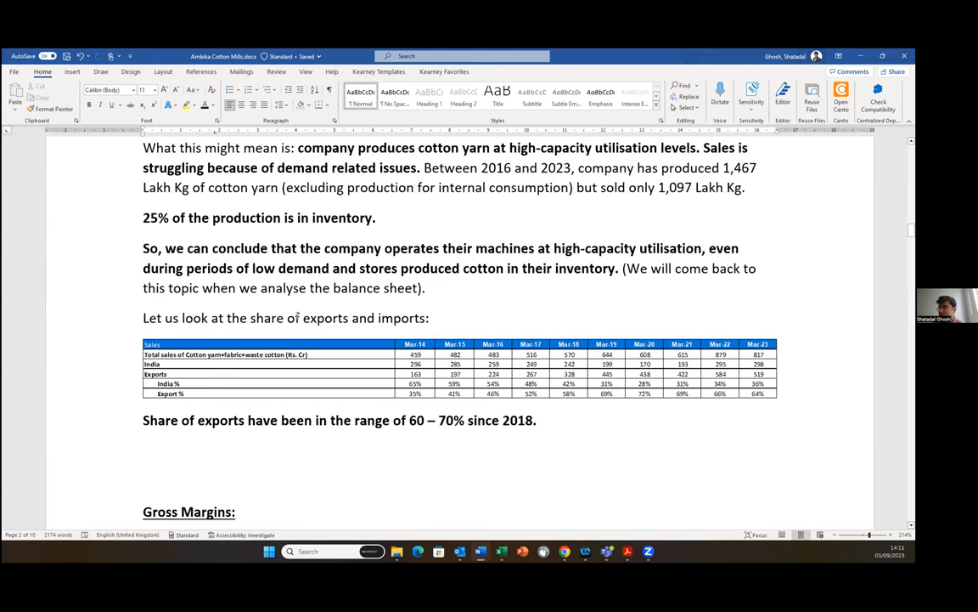
{"action": "scroll", "scroll_direction": "down", "scroll_amount": 3}
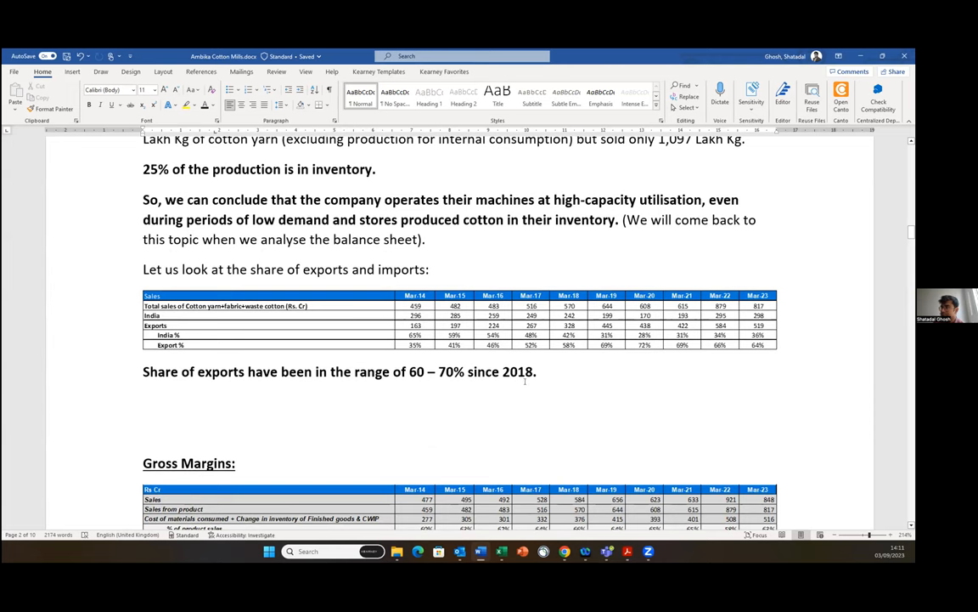
{"action": "scroll", "scroll_direction": "down", "scroll_amount": 3}
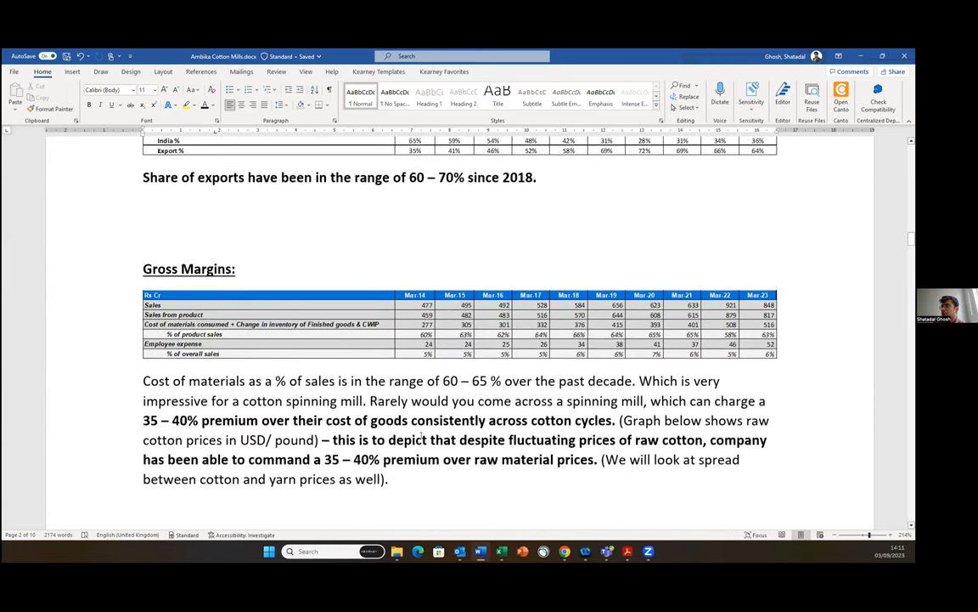
{"action": "scroll", "scroll_direction": "up", "scroll_amount": 3}
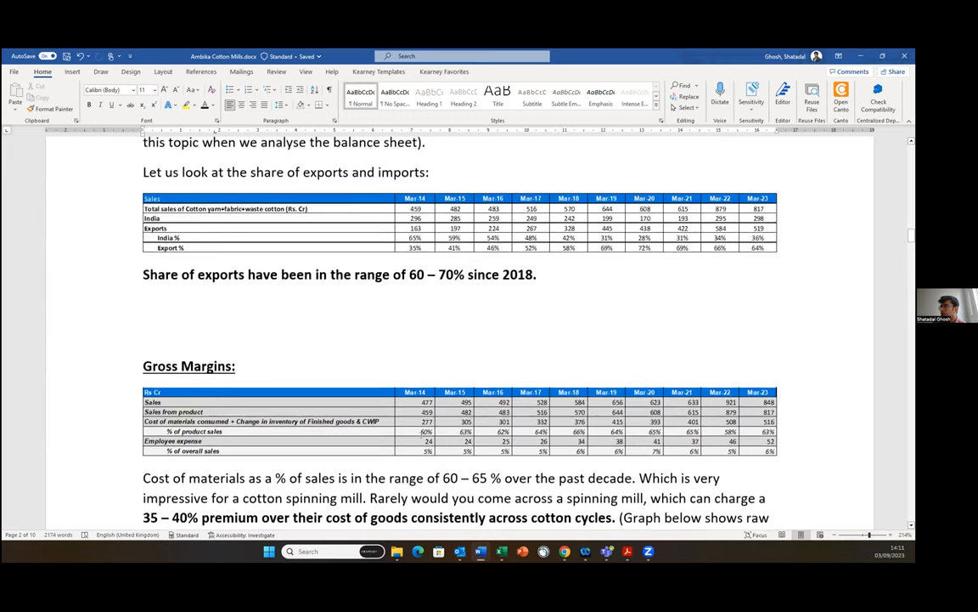
{"action": "scroll", "scroll_direction": "down", "scroll_amount": 3}
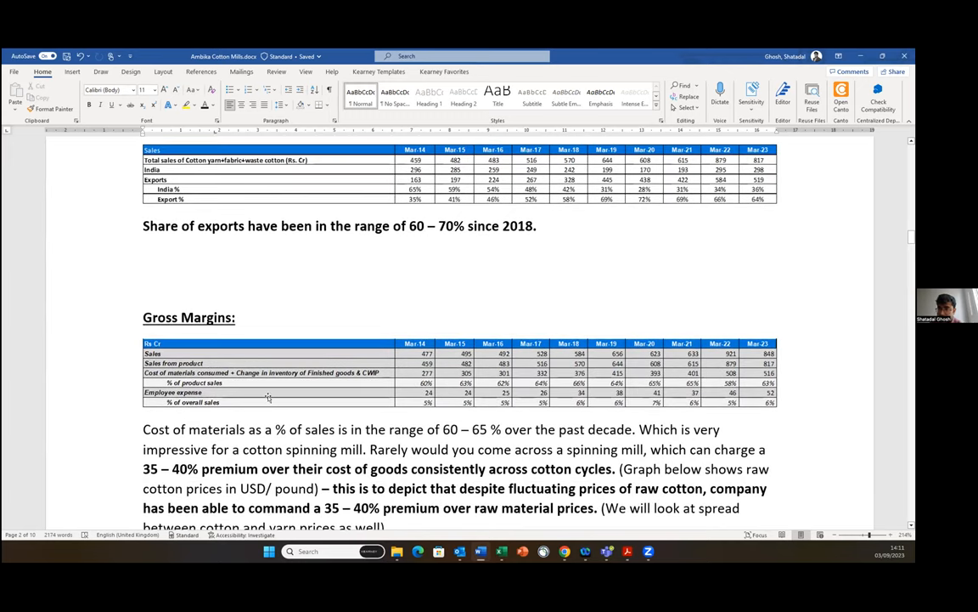
{"action": "scroll", "scroll_direction": "down", "scroll_amount": 3}
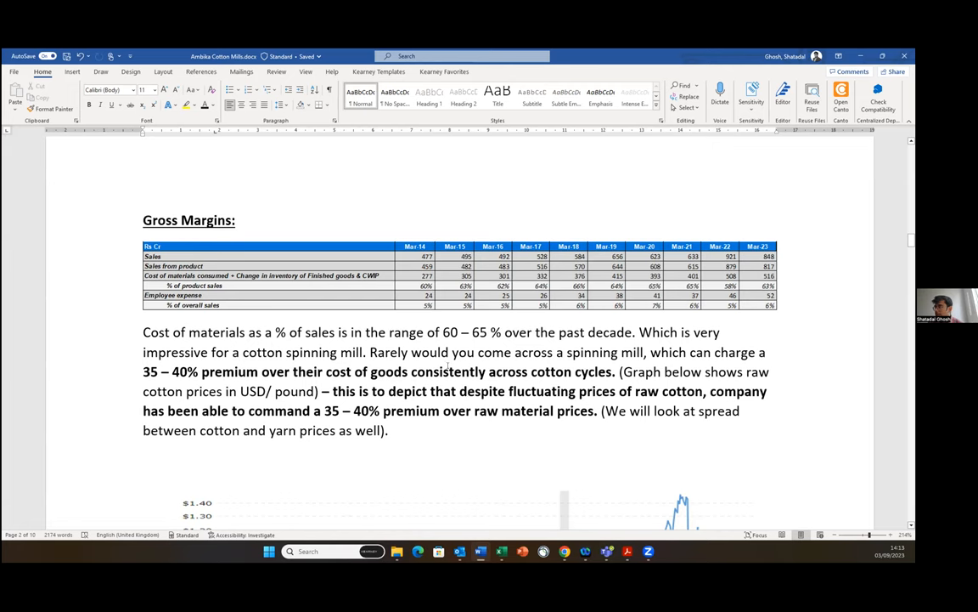
{"action": "scroll", "scroll_direction": "down", "scroll_amount": 3}
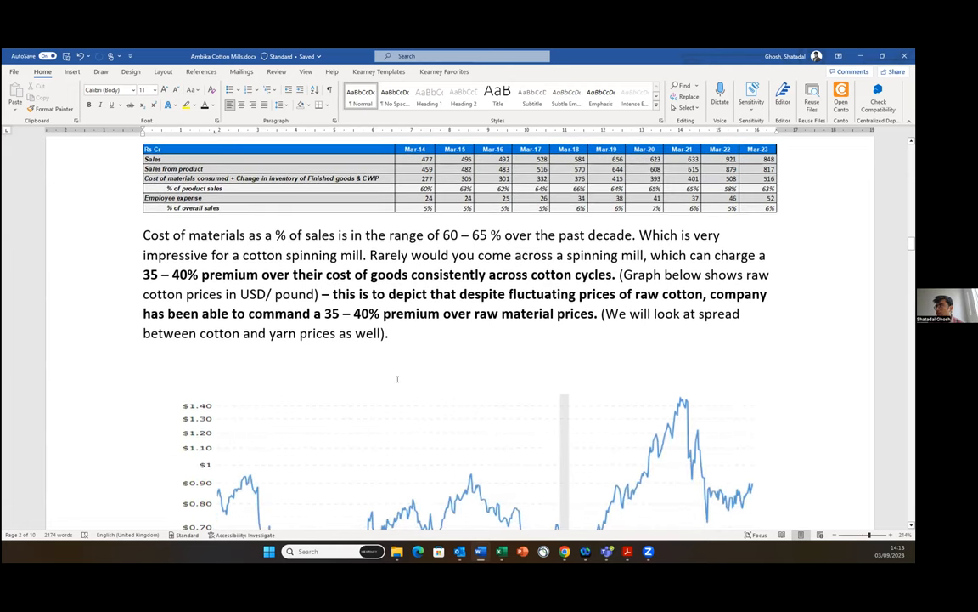
{"action": "scroll", "scroll_direction": "up", "scroll_amount": 3}
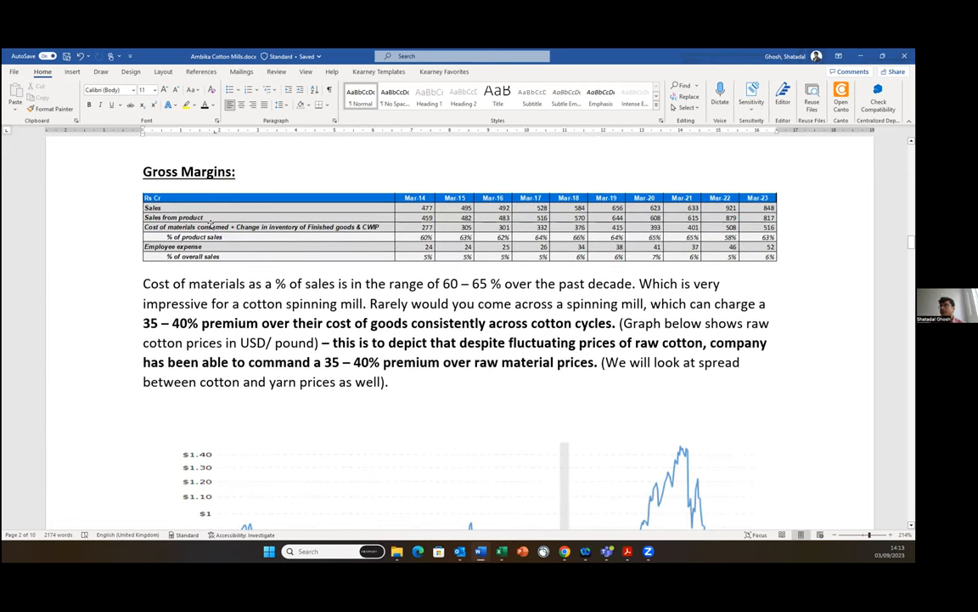
Select the Gross Margins table image and scroll past the cotton price chart to the solar power note.
{"action": "left_click", "coordinate": [459, 227]}
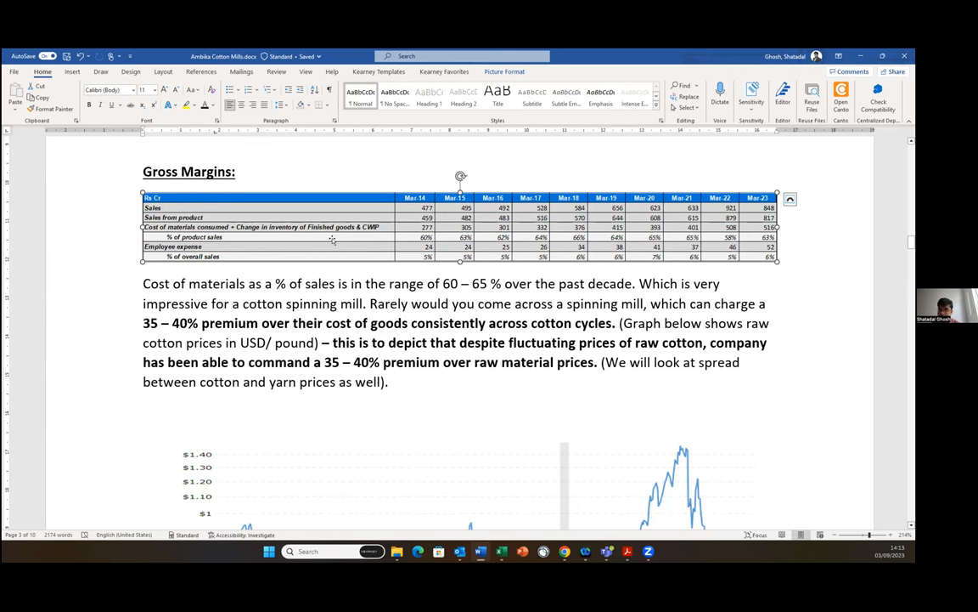
{"action": "mouse_move", "coordinate": [688, 245]}
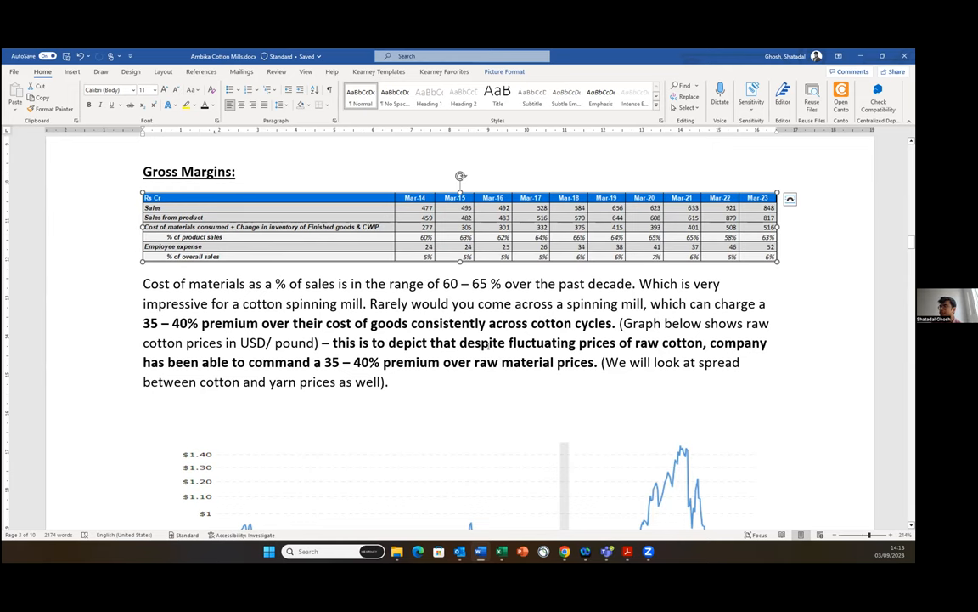
{"action": "scroll", "scroll_direction": "down", "scroll_amount": 3}
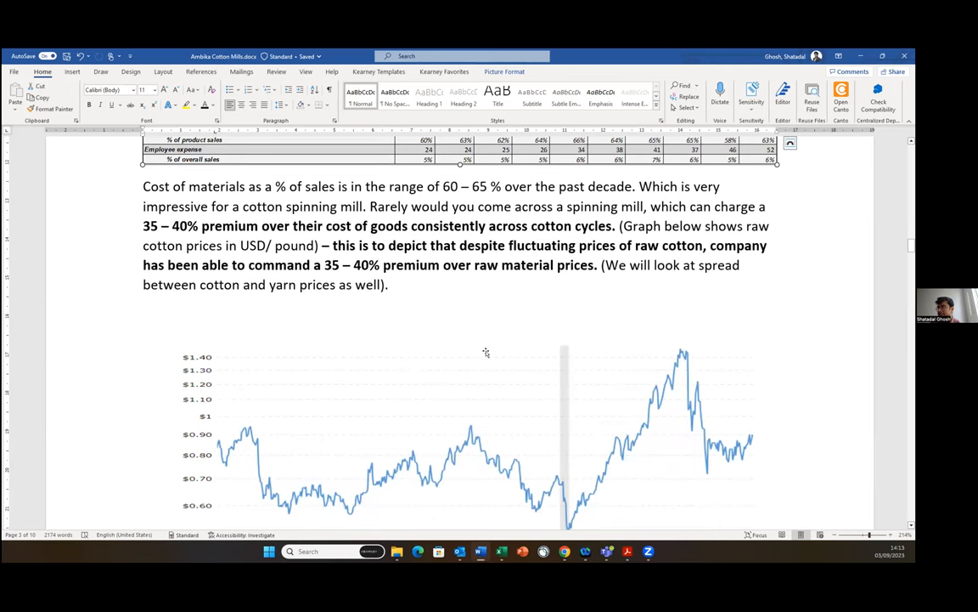
{"action": "scroll", "scroll_direction": "down", "scroll_amount": 3}
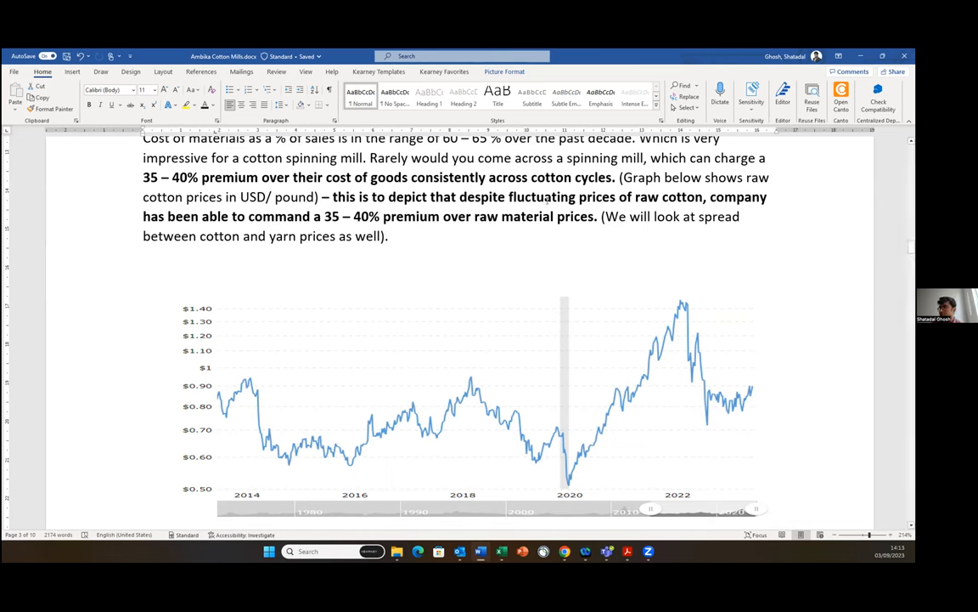
{"action": "mouse_move", "coordinate": [614, 343]}
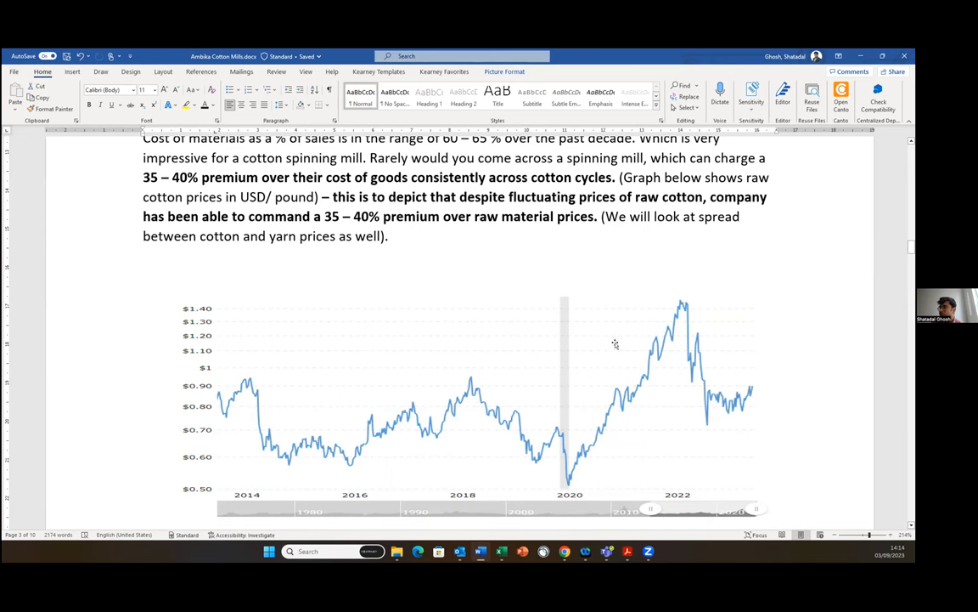
{"action": "mouse_move", "coordinate": [162, 343]}
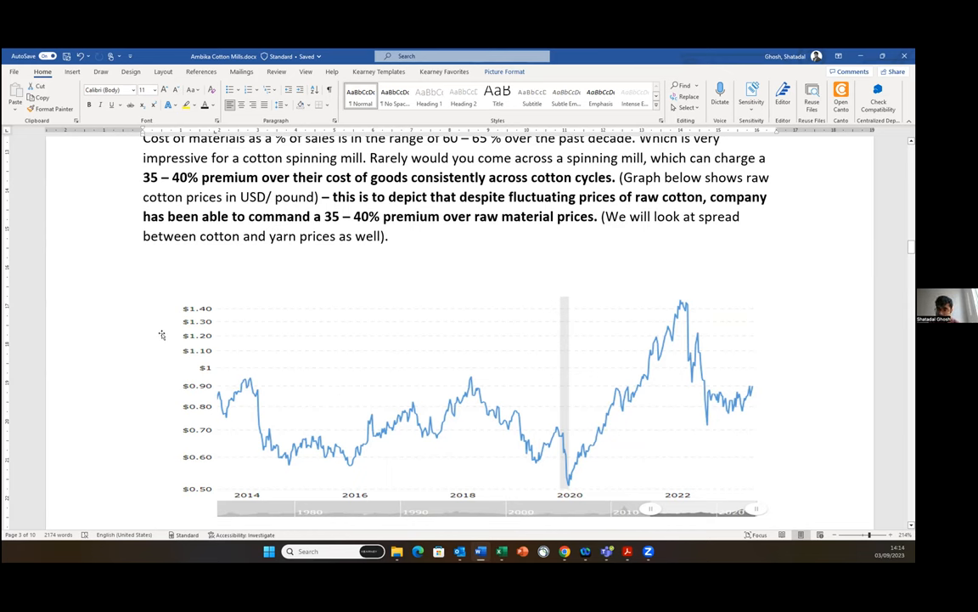
{"action": "scroll", "scroll_direction": "down", "scroll_amount": 3}
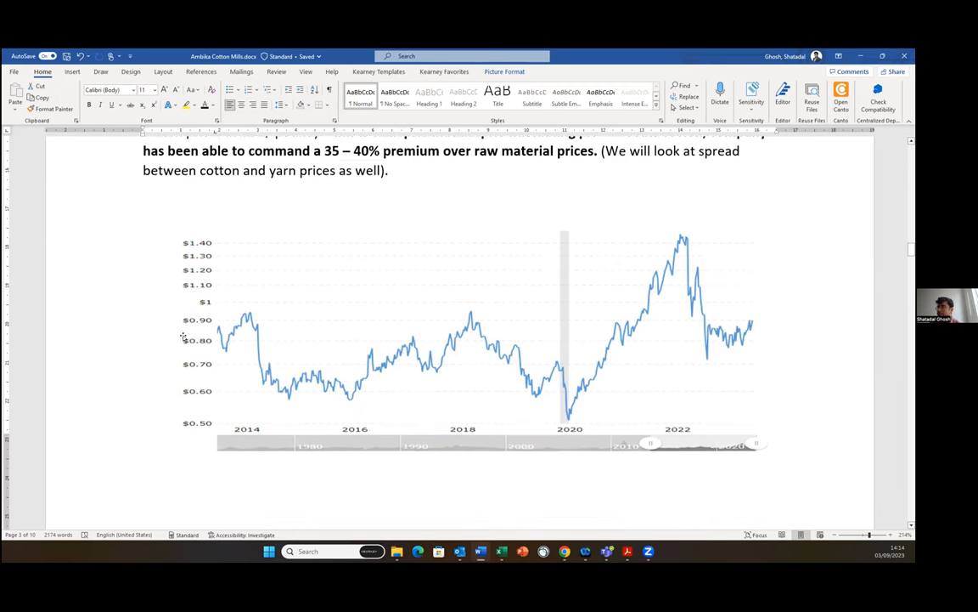
{"action": "scroll", "scroll_direction": "down", "scroll_amount": 3}
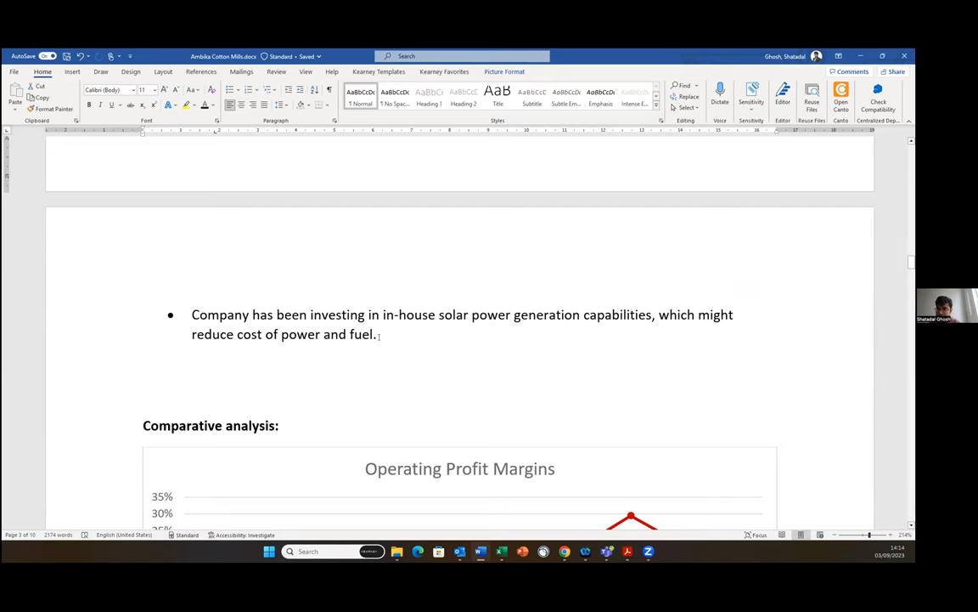
Scroll through the Operating Profit Margins chart to the two reasons for high margins.
{"action": "scroll", "scroll_direction": "down", "scroll_amount": 3}
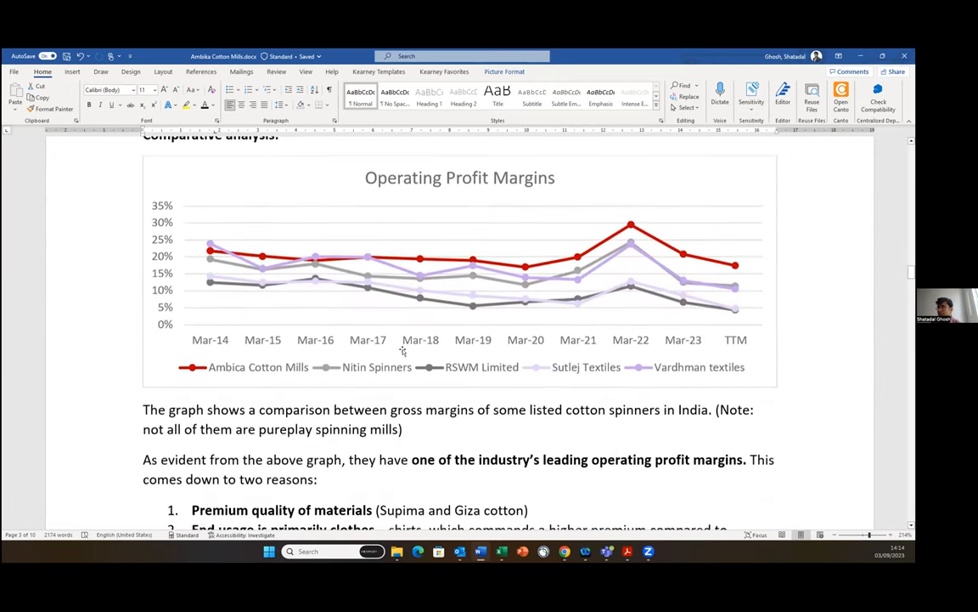
{"action": "scroll", "scroll_direction": "up", "scroll_amount": 3}
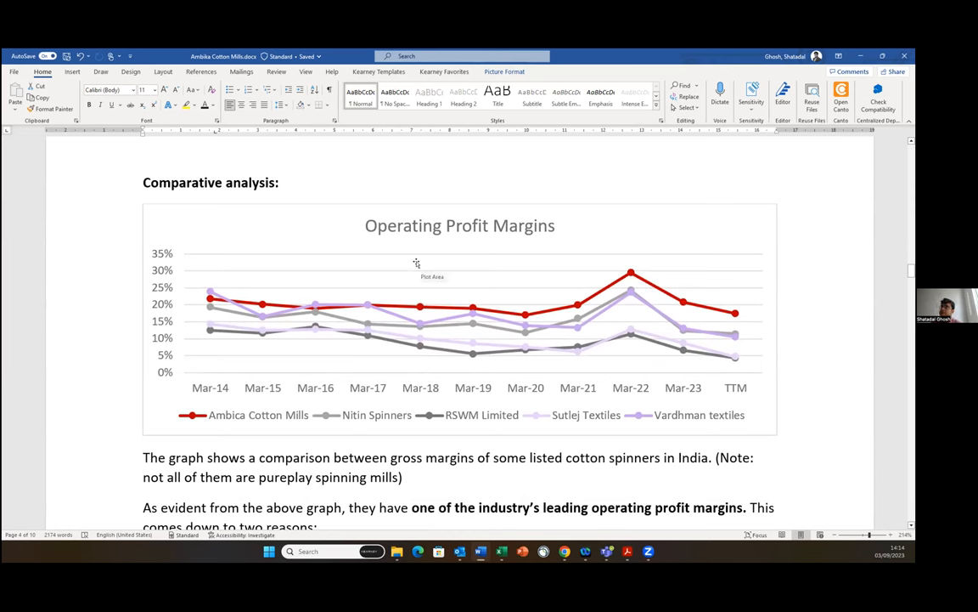
{"action": "mouse_move", "coordinate": [361, 363]}
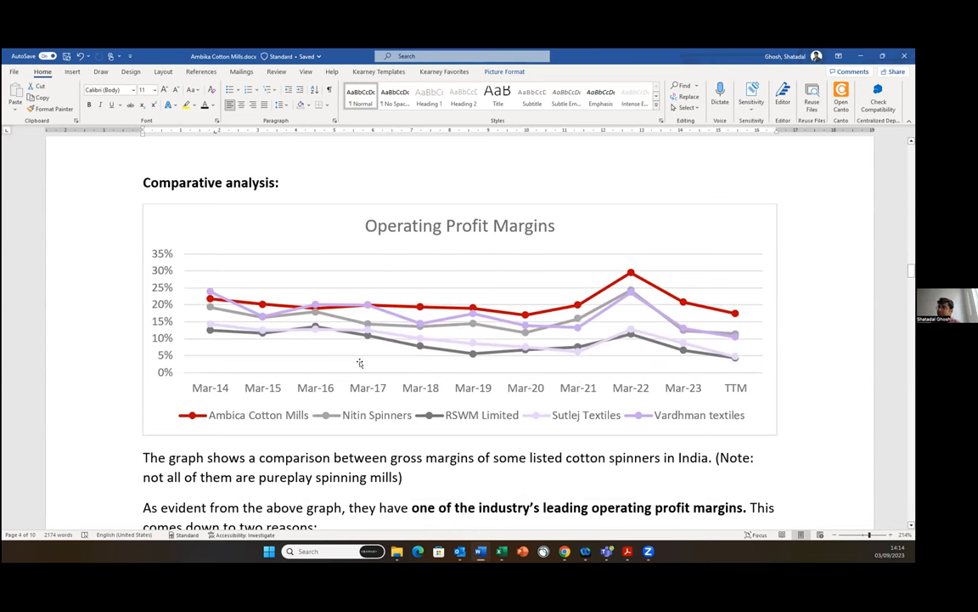
{"action": "mouse_move", "coordinate": [630, 343]}
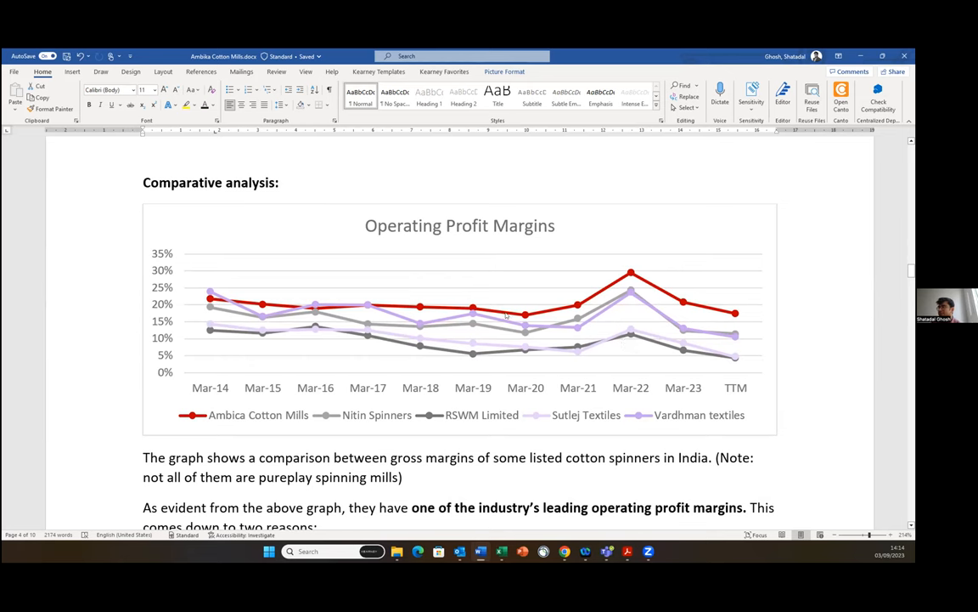
{"action": "mouse_move", "coordinate": [746, 312]}
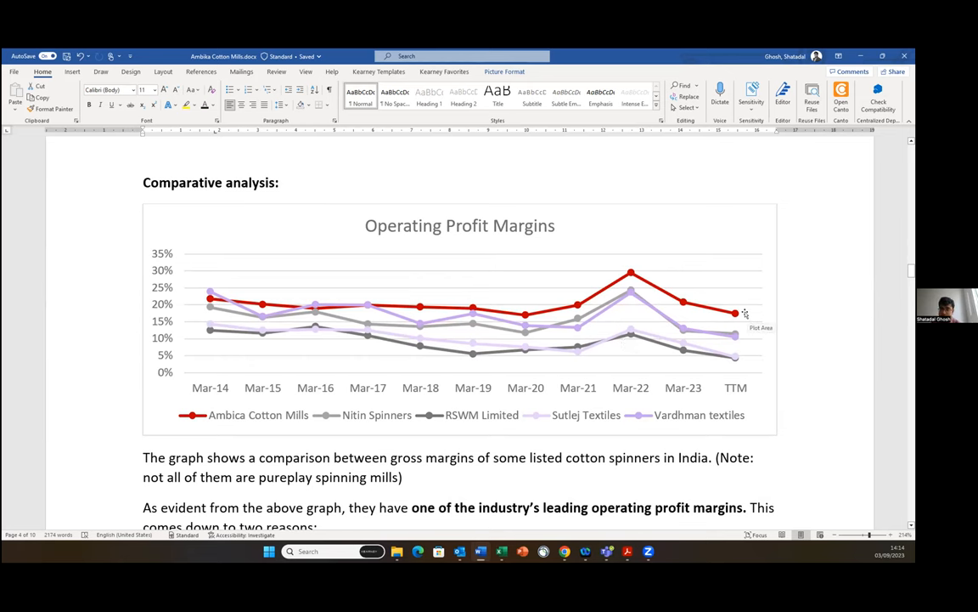
{"action": "scroll", "scroll_direction": "down", "scroll_amount": 3}
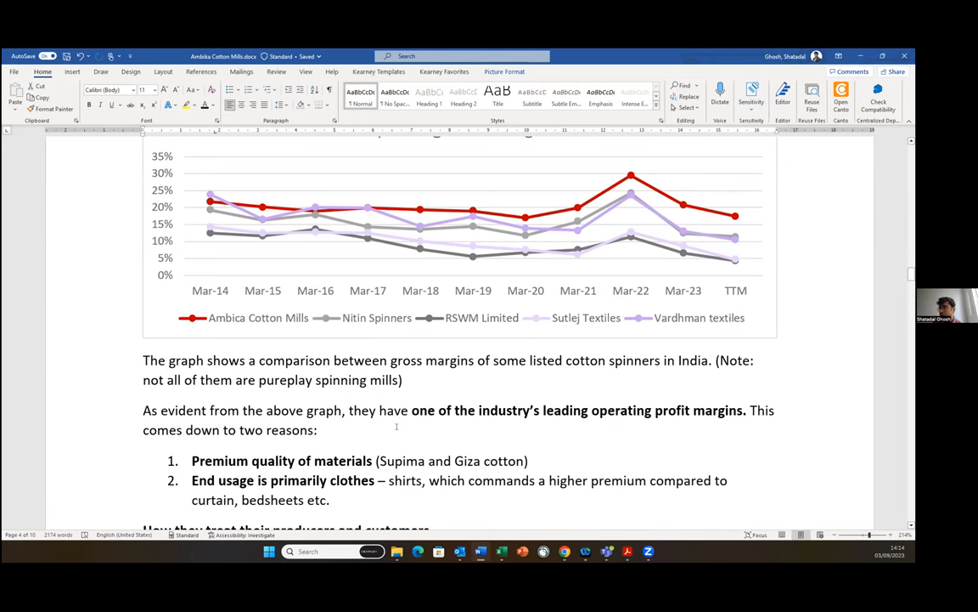
{"action": "scroll", "scroll_direction": "down", "scroll_amount": 3}
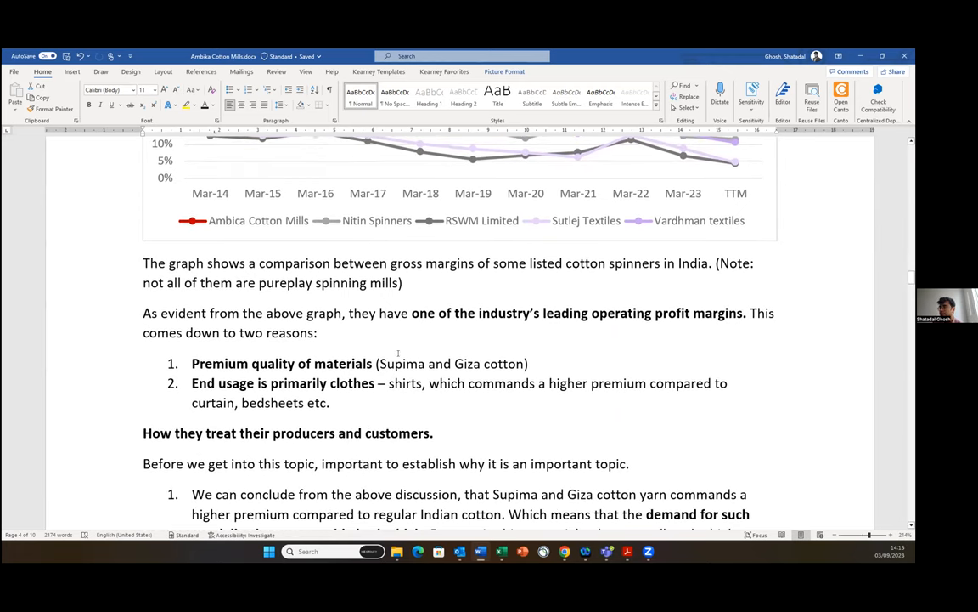
{"action": "scroll", "scroll_direction": "up", "scroll_amount": 3}
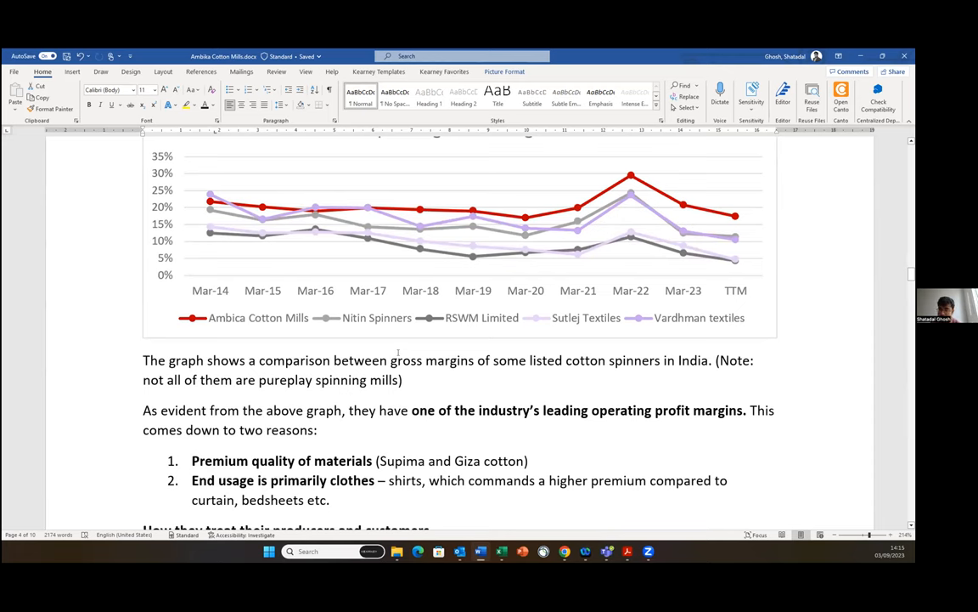
{"action": "scroll", "scroll_direction": "down", "scroll_amount": 3}
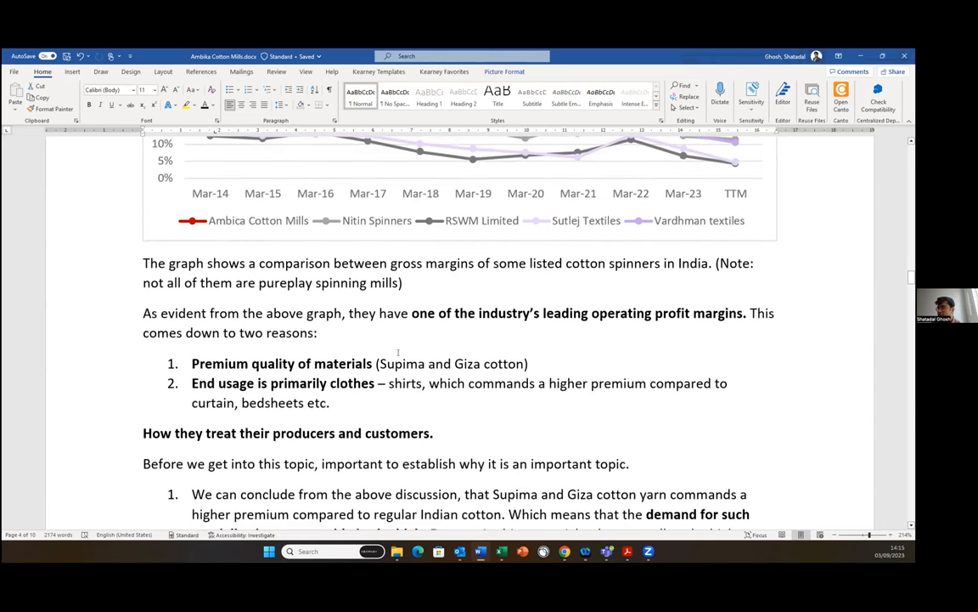
Scroll through the producer treatment points to the Giza cotton decline and Figure 1 heading.
{"action": "scroll", "scroll_direction": "down", "scroll_amount": 3}
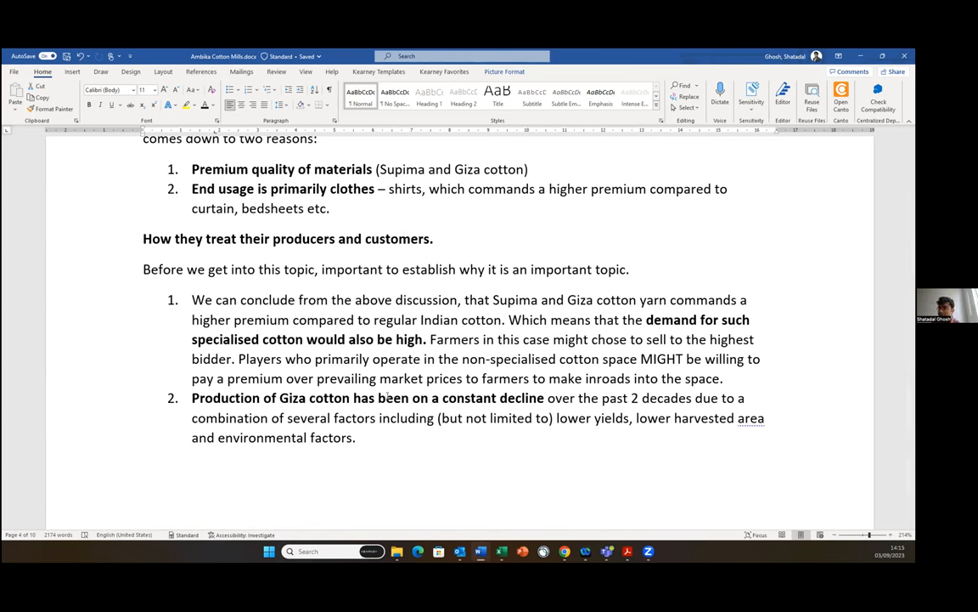
{"action": "scroll", "scroll_direction": "down", "scroll_amount": 3}
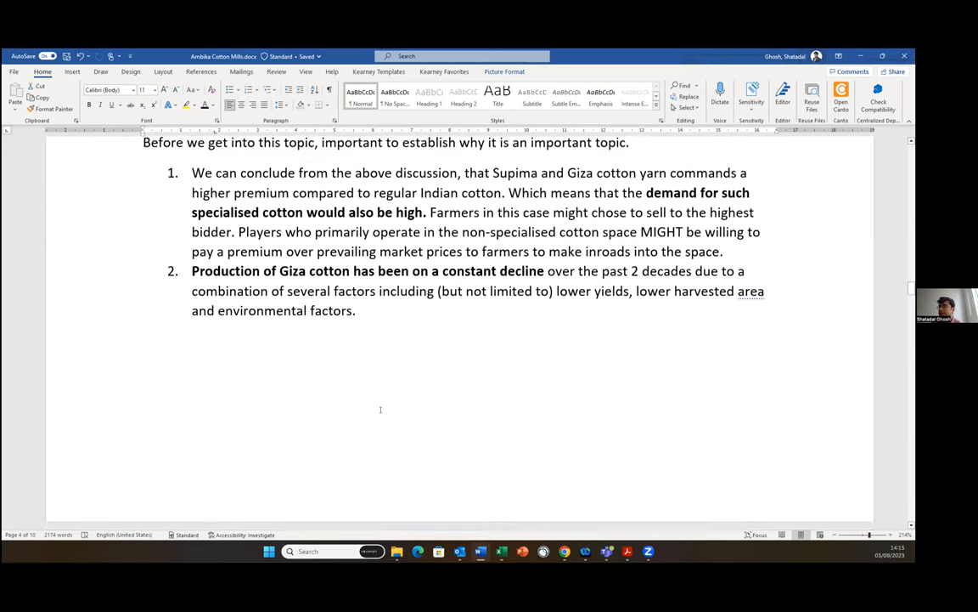
{"action": "scroll", "scroll_direction": "down", "scroll_amount": 3}
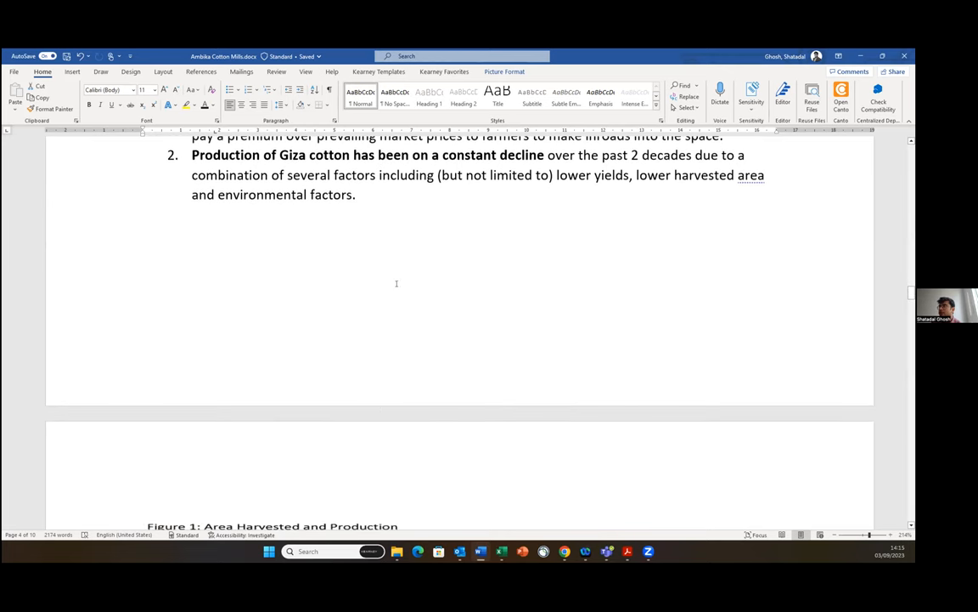
{"action": "mouse_move", "coordinate": [374, 336]}
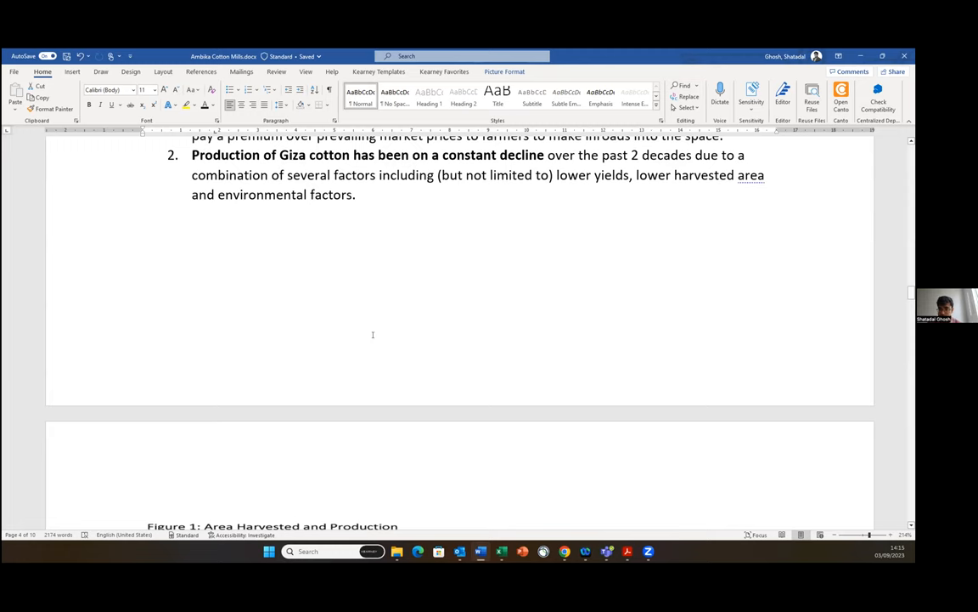
Scroll past the harvest chart to the Supima cotton note and Core Skills table.
{"action": "scroll", "scroll_direction": "down", "scroll_amount": 3}
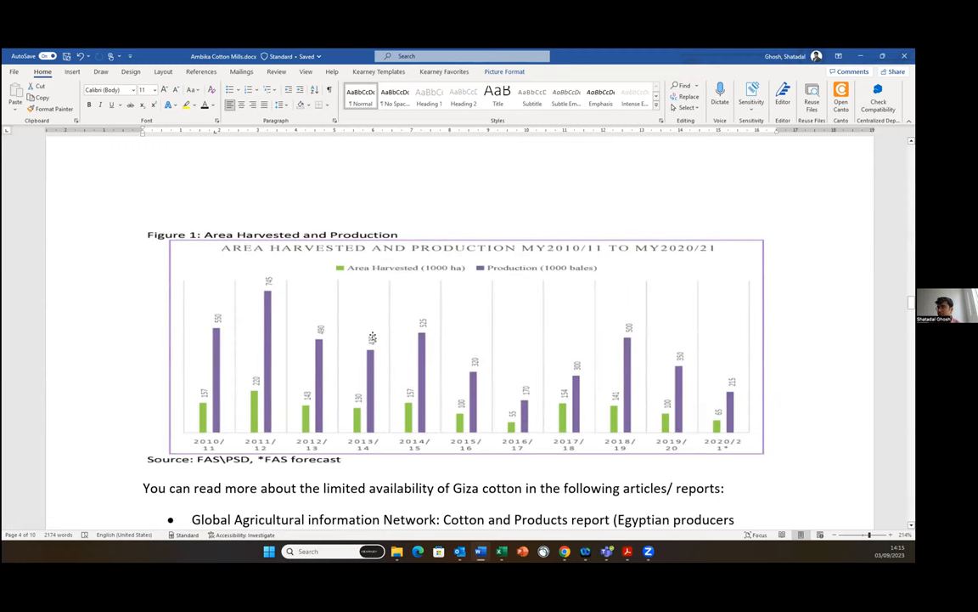
{"action": "scroll", "scroll_direction": "down", "scroll_amount": 3}
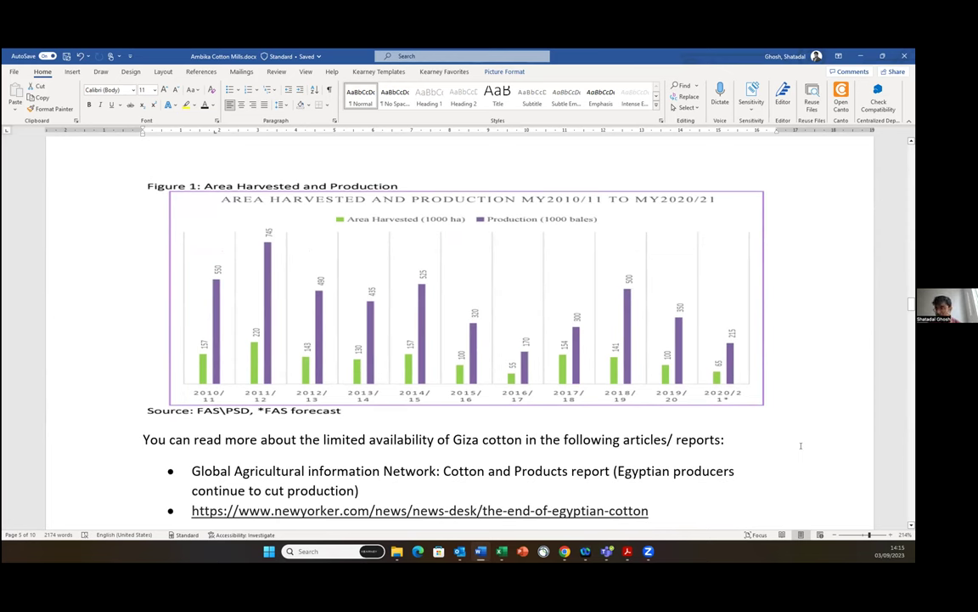
{"action": "mouse_move", "coordinate": [642, 454]}
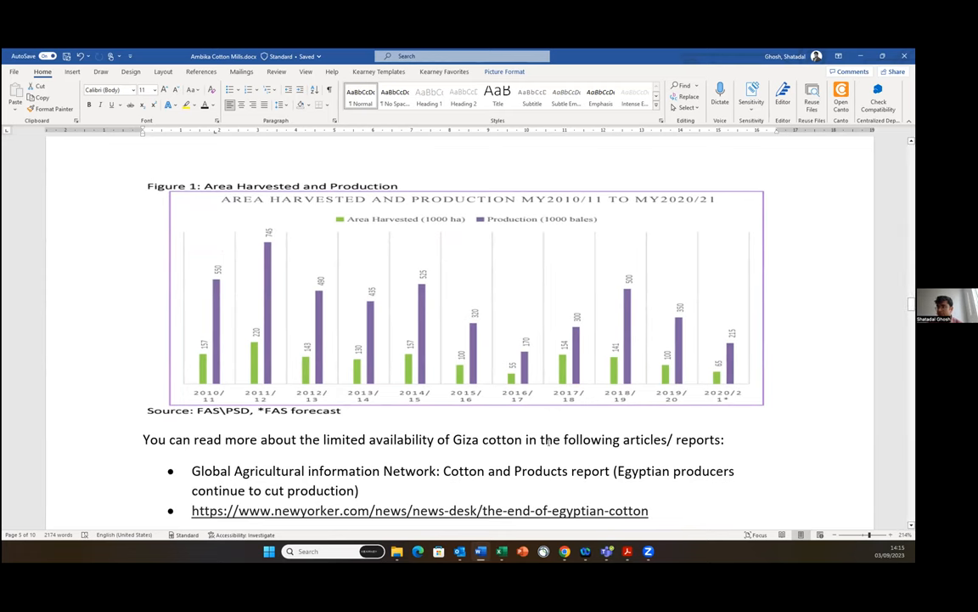
{"action": "scroll", "scroll_direction": "down", "scroll_amount": 3}
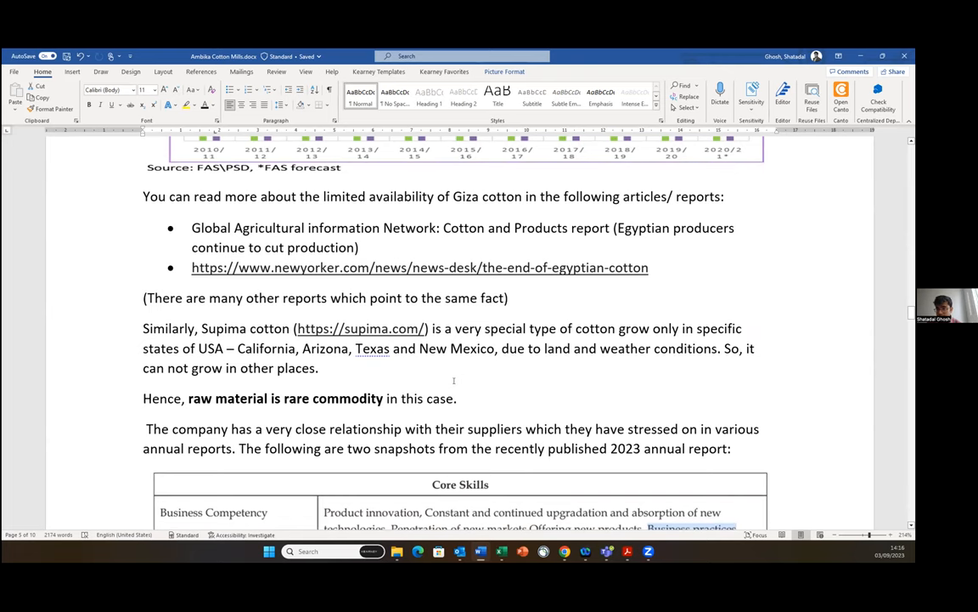
Scroll to the Core Skills snapshot and raw cotton import excerpt, placing the cursor in the text.
{"action": "scroll", "scroll_direction": "down", "scroll_amount": 3}
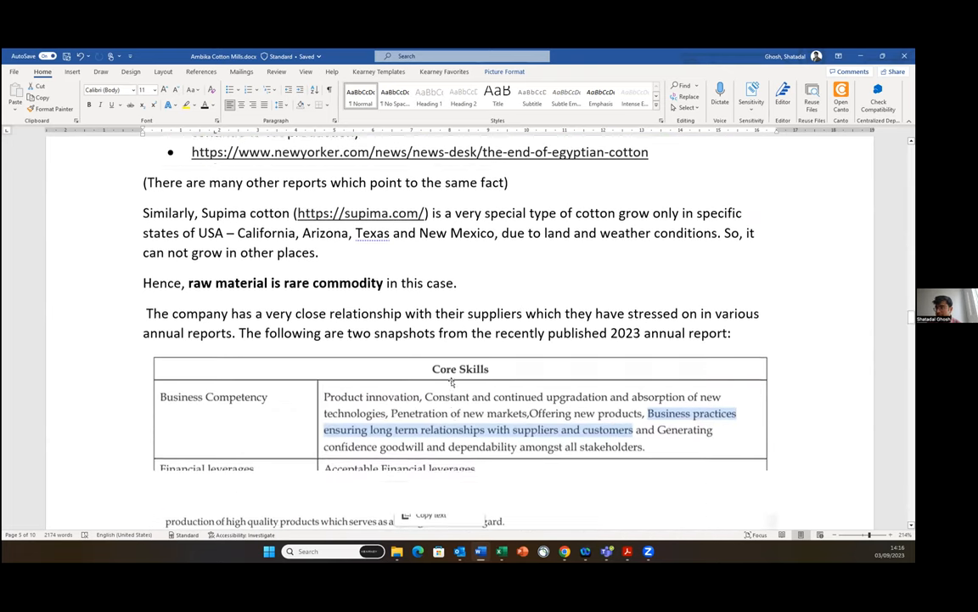
{"action": "scroll", "scroll_direction": "down", "scroll_amount": 3}
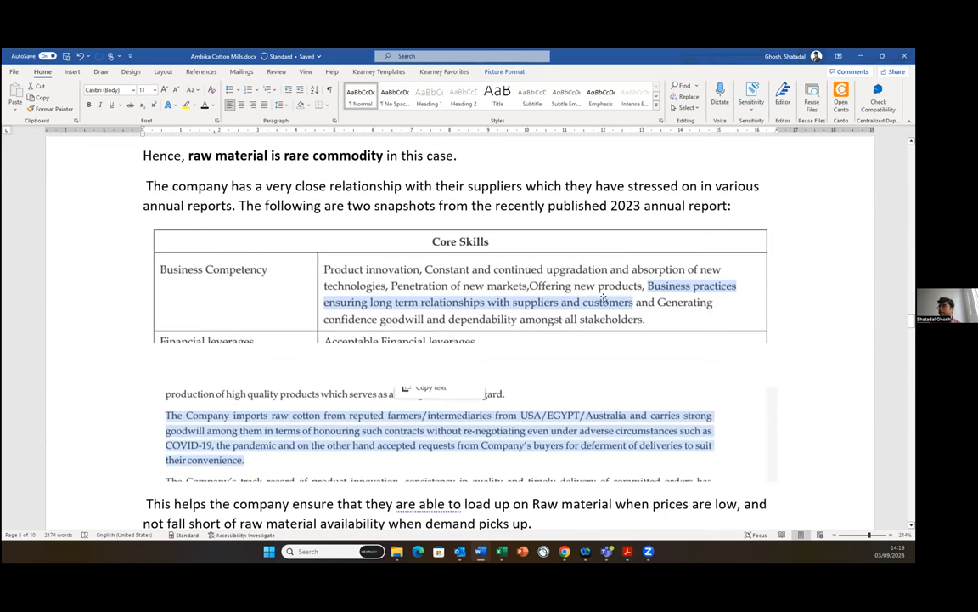
{"action": "mouse_move", "coordinate": [537, 392]}
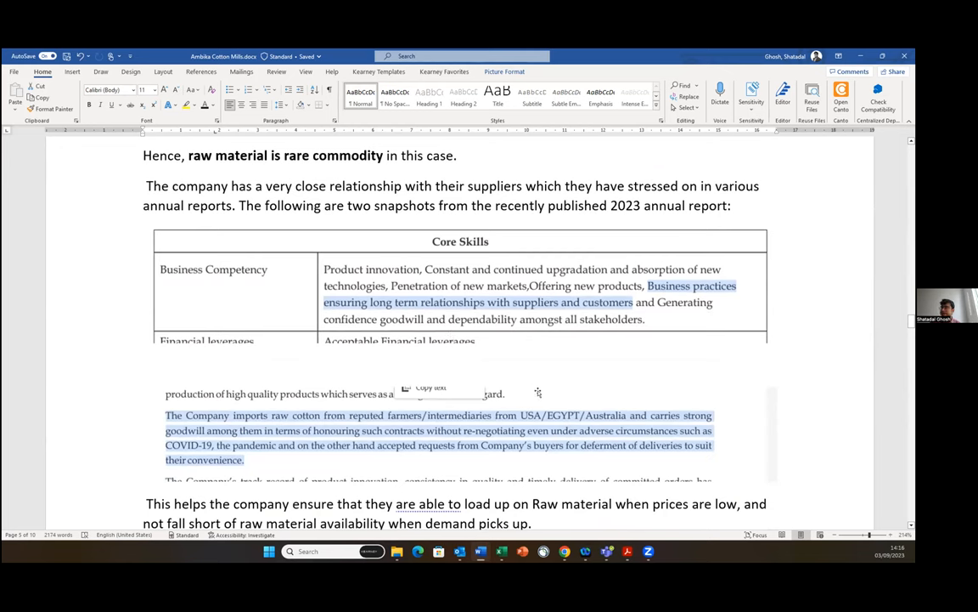
{"action": "mouse_move", "coordinate": [641, 382]}
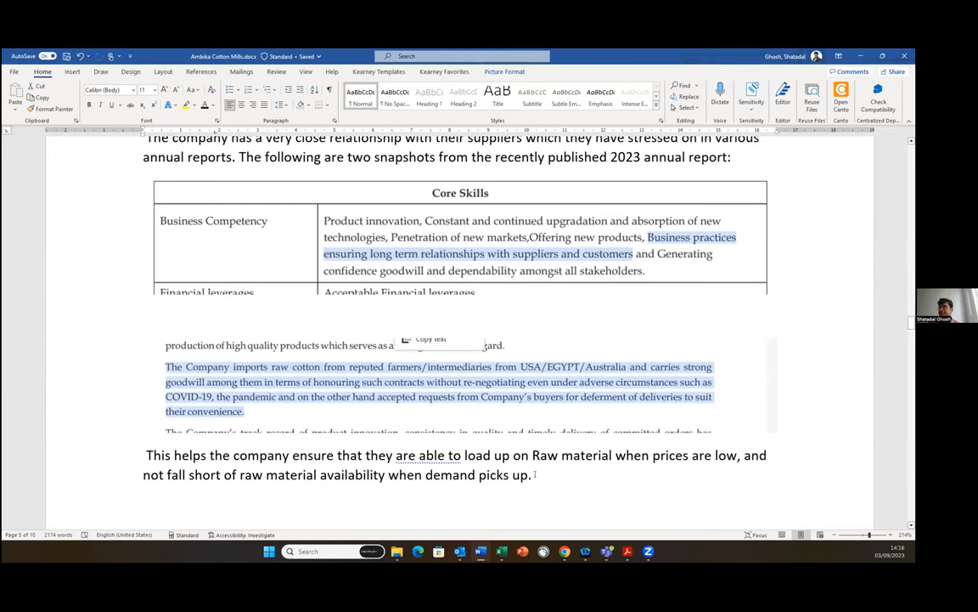
{"action": "left_click", "coordinate": [535, 474]}
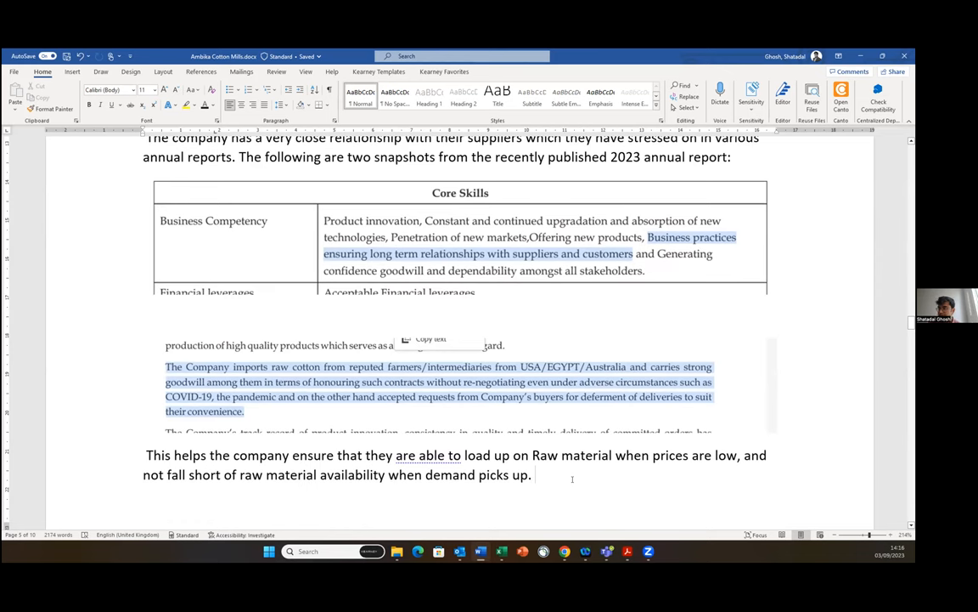
{"action": "left_click", "coordinate": [537, 474]}
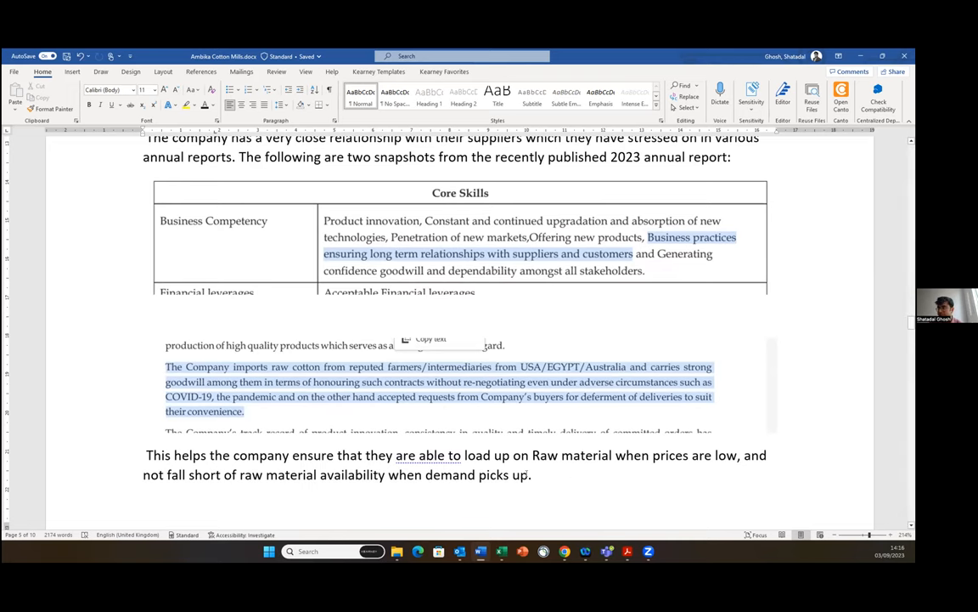
Scroll to the 2016 Giza cotton audit paragraph and the start of the Balance Sheet table.
{"action": "scroll", "scroll_direction": "down", "scroll_amount": 3}
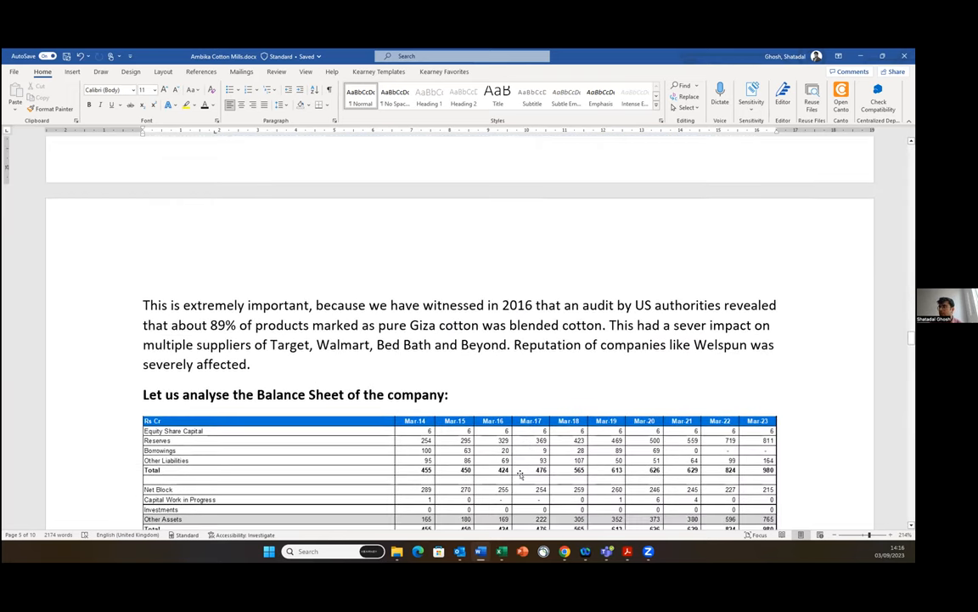
{"action": "scroll", "scroll_direction": "down", "scroll_amount": 3}
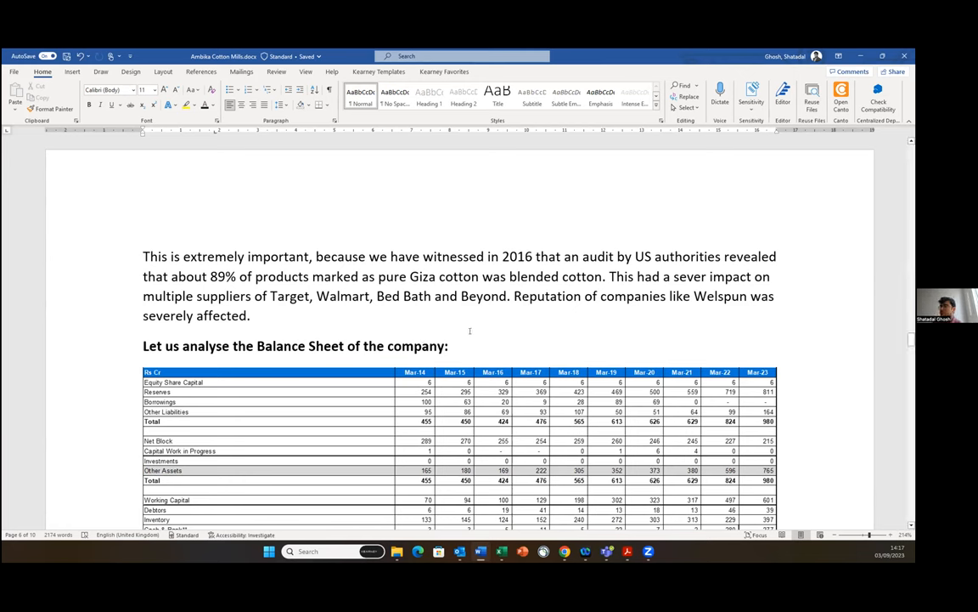
{"action": "mouse_move", "coordinate": [408, 329]}
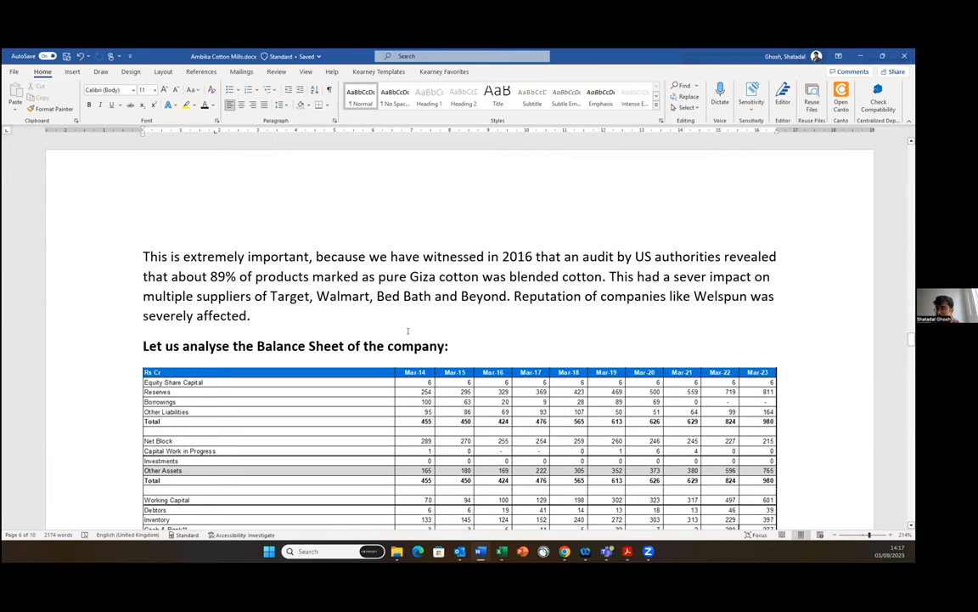
{"action": "scroll", "scroll_direction": "down", "scroll_amount": 3}
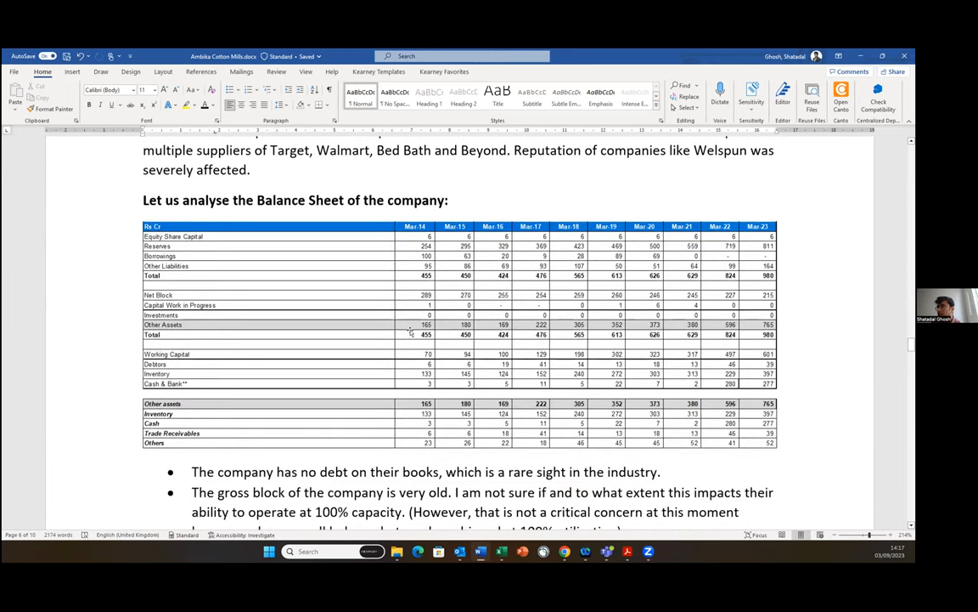
{"action": "scroll", "scroll_direction": "up", "scroll_amount": 3}
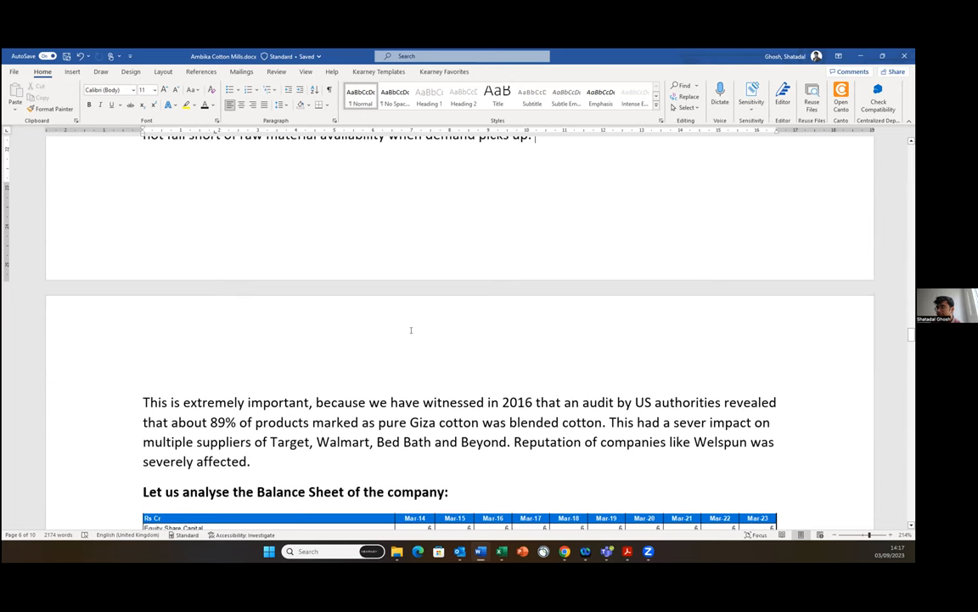
Scroll up slightly to keep the Giza cotton audit note and Balance Sheet heading in view.
{"action": "scroll", "scroll_direction": "up", "scroll_amount": 3}
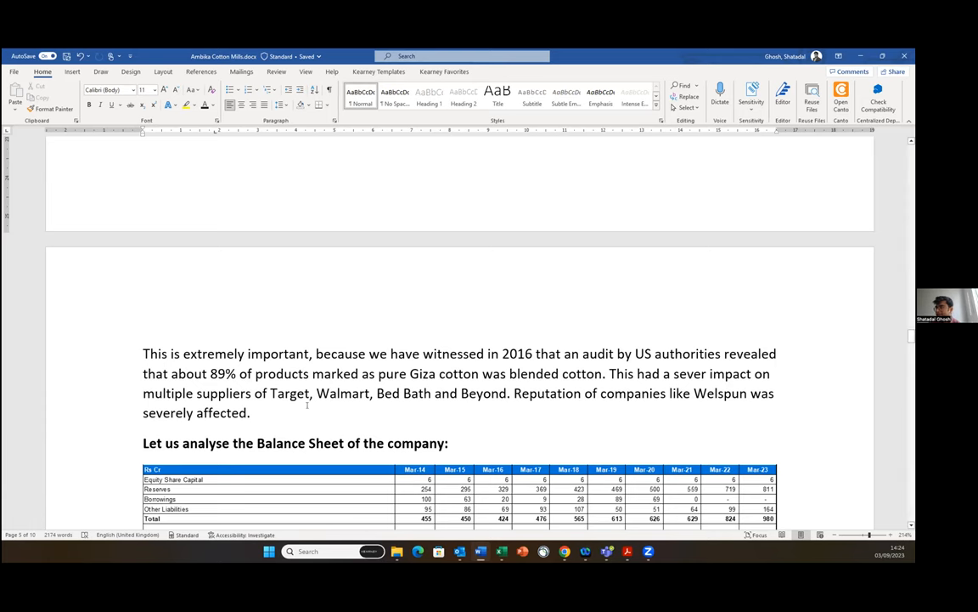
Scroll past the Balance Sheet table to the no-debt, gross block and inventory commentary.
{"action": "scroll", "scroll_direction": "down", "scroll_amount": 3}
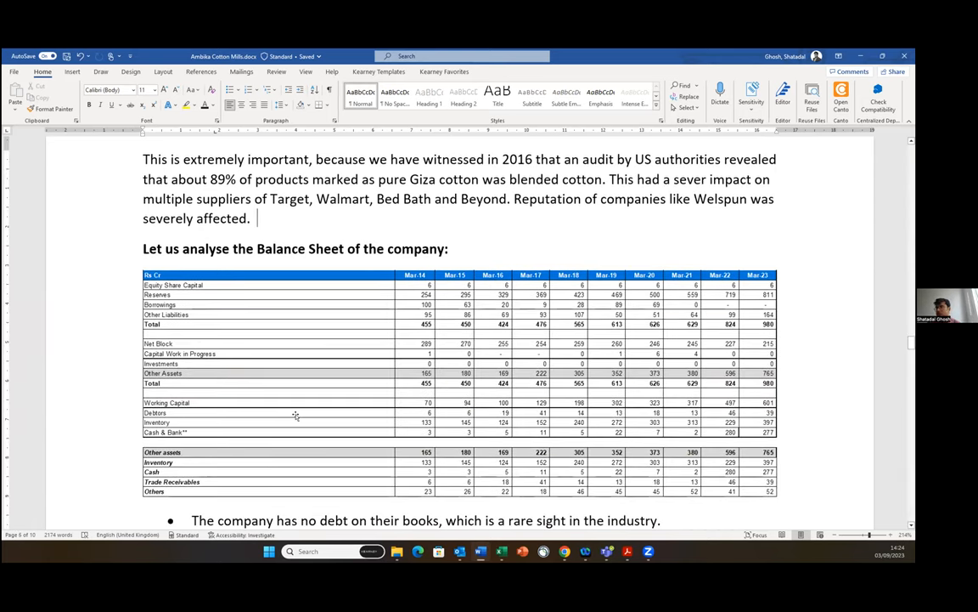
{"action": "scroll", "scroll_direction": "down", "scroll_amount": 3}
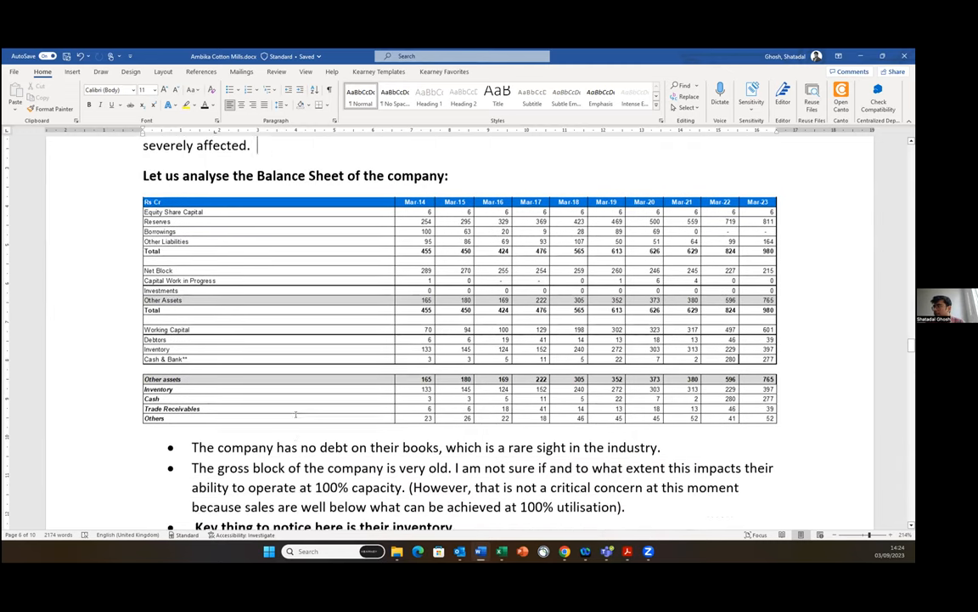
{"action": "scroll", "scroll_direction": "down", "scroll_amount": 3}
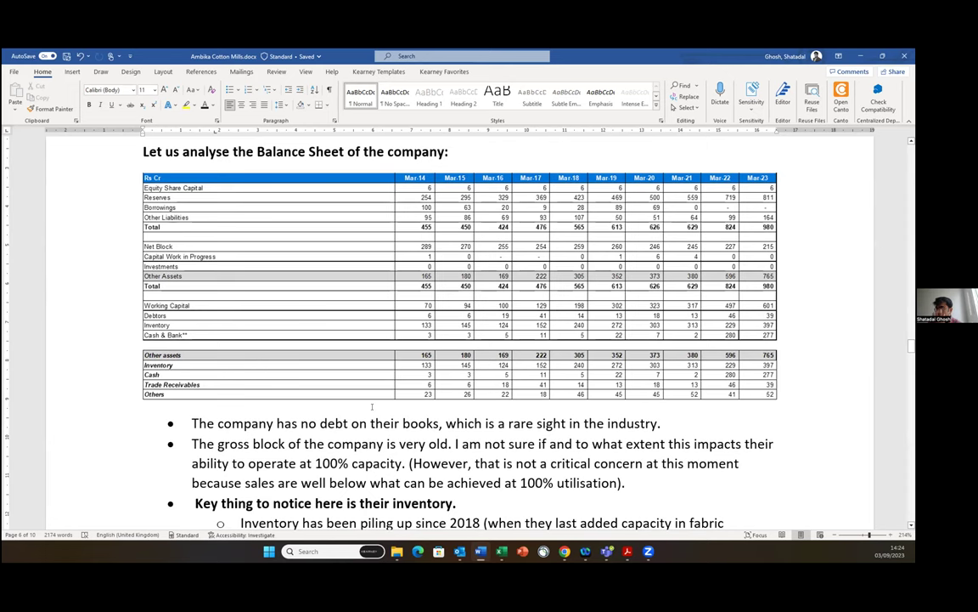
{"action": "scroll", "scroll_direction": "down", "scroll_amount": 3}
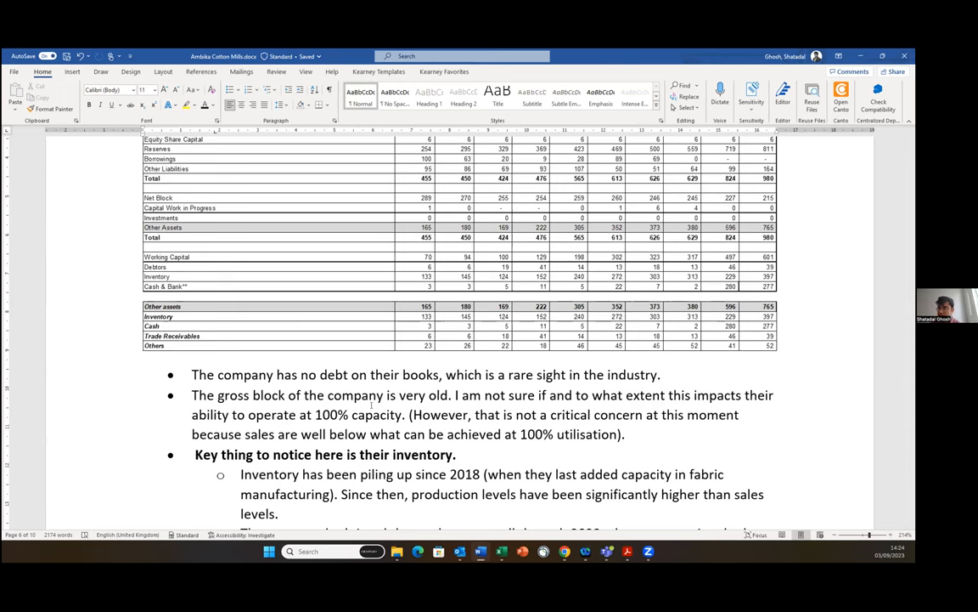
{"action": "scroll", "scroll_direction": "down", "scroll_amount": 3}
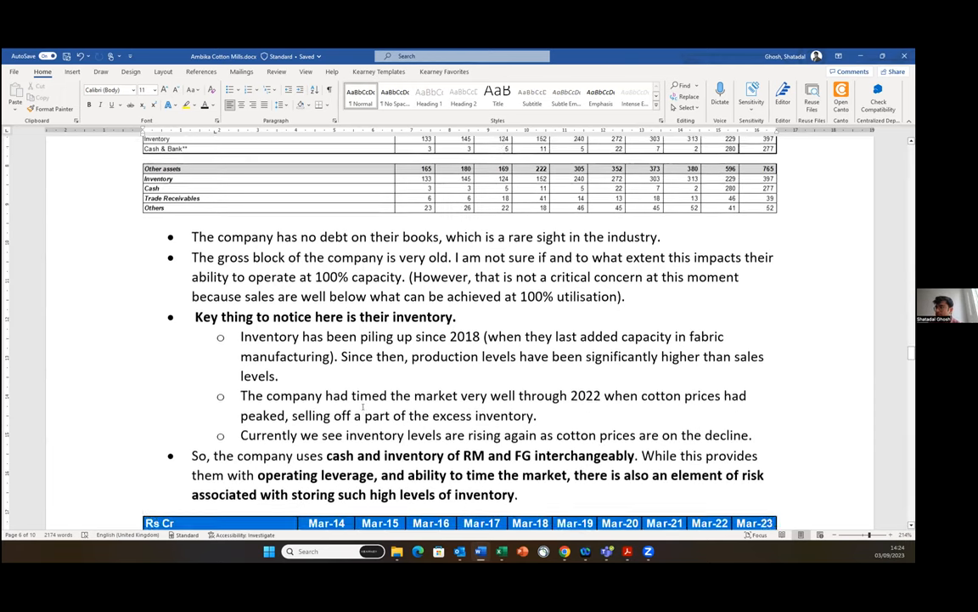
Scroll down to the Capital Employed, Operating EBIT and ROCE table with its inventory note.
{"action": "scroll", "scroll_direction": "down", "scroll_amount": 3}
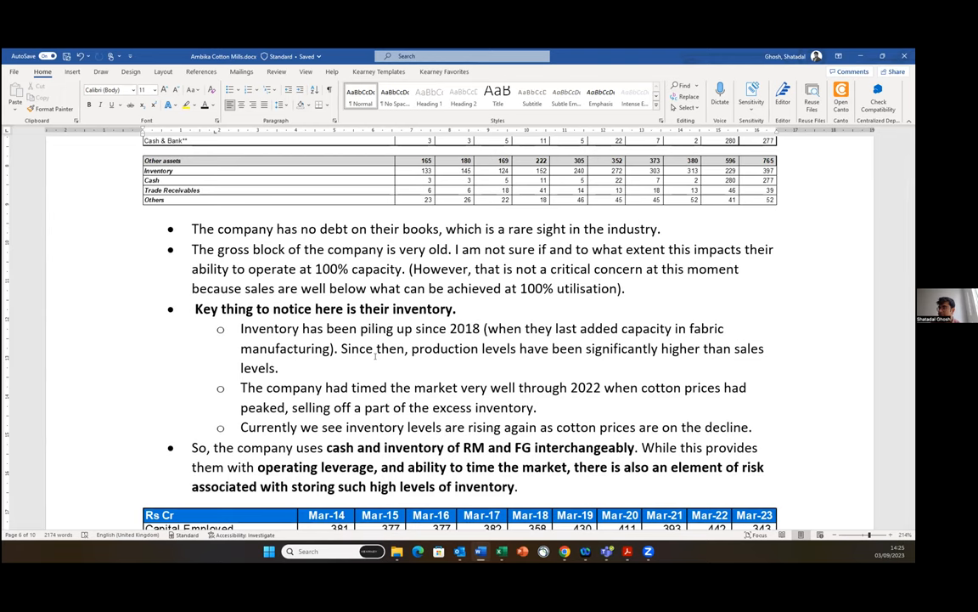
{"action": "scroll", "scroll_direction": "down", "scroll_amount": 3}
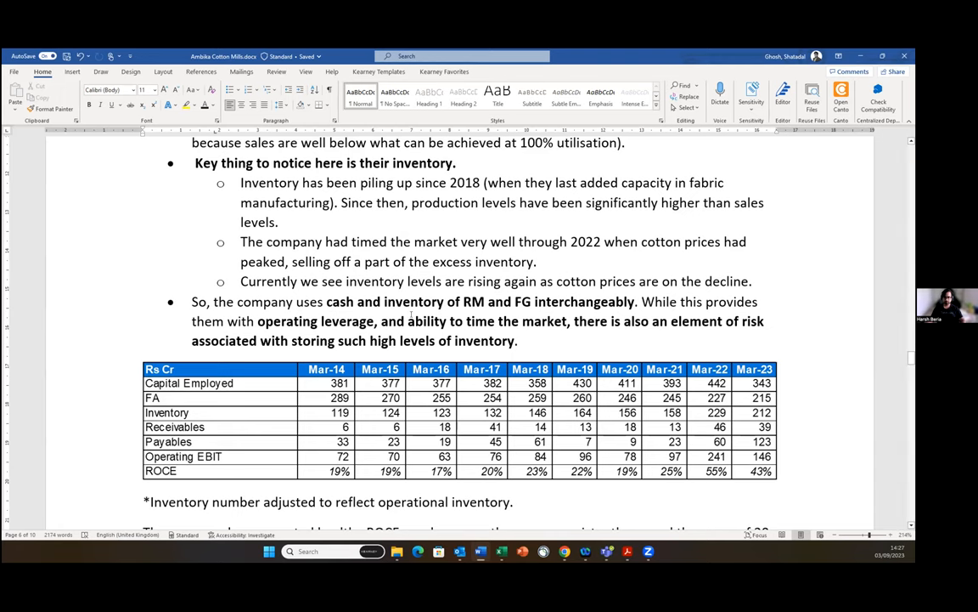
{"action": "scroll", "scroll_direction": "up", "scroll_amount": 3}
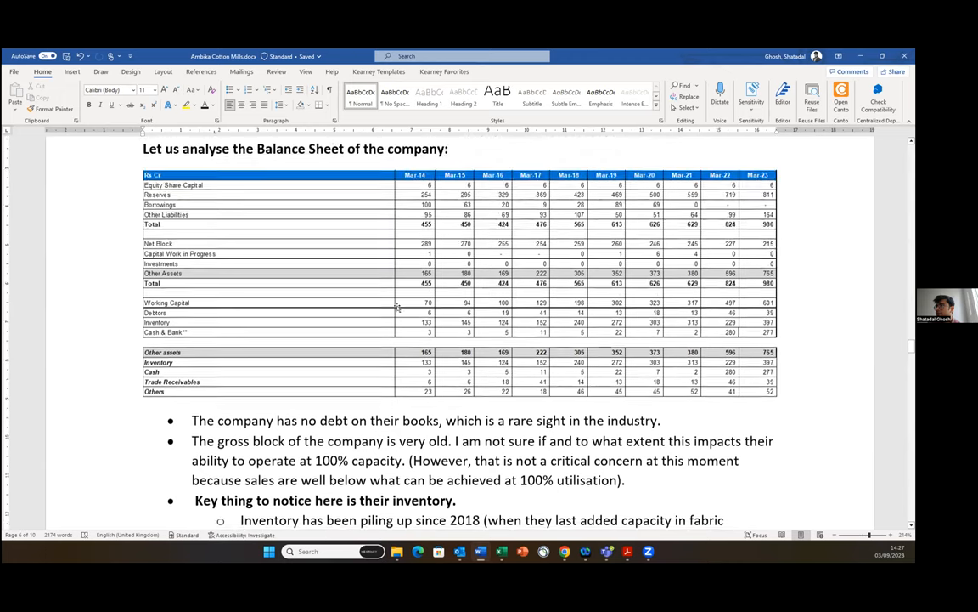
{"action": "scroll", "scroll_direction": "down", "scroll_amount": 3}
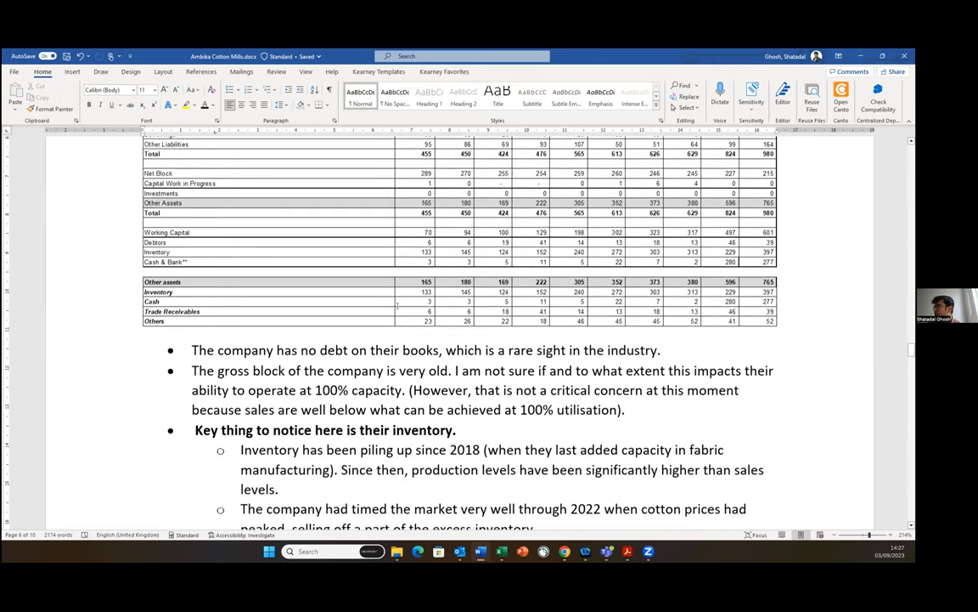
{"action": "scroll", "scroll_direction": "down", "scroll_amount": 3}
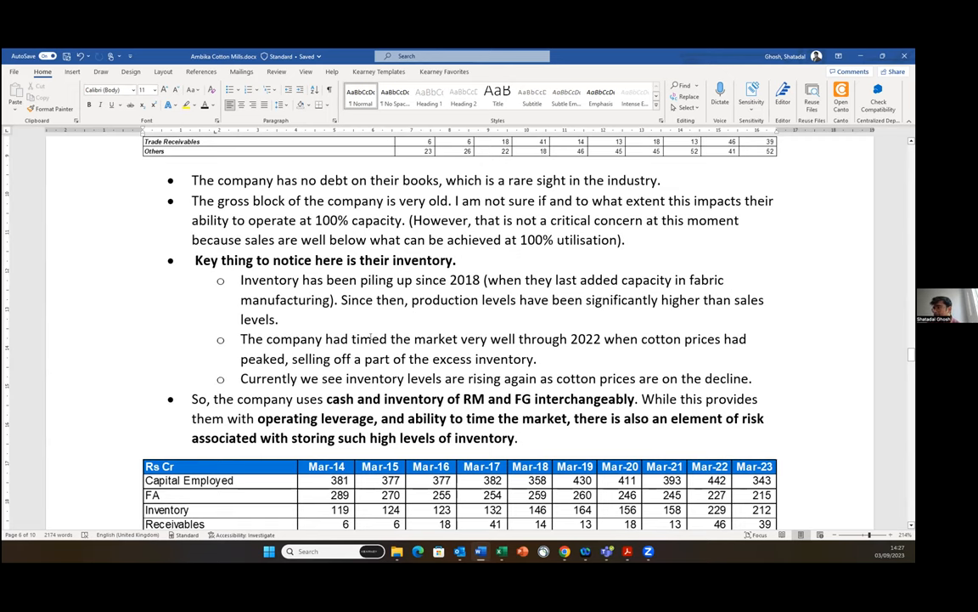
{"action": "scroll", "scroll_direction": "down", "scroll_amount": 3}
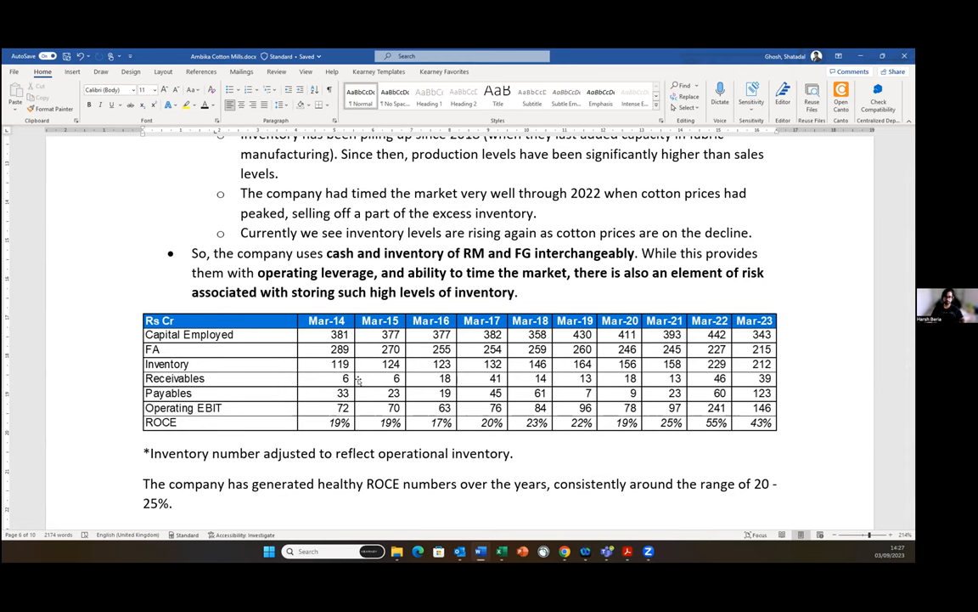
{"action": "mouse_move", "coordinate": [343, 392]}
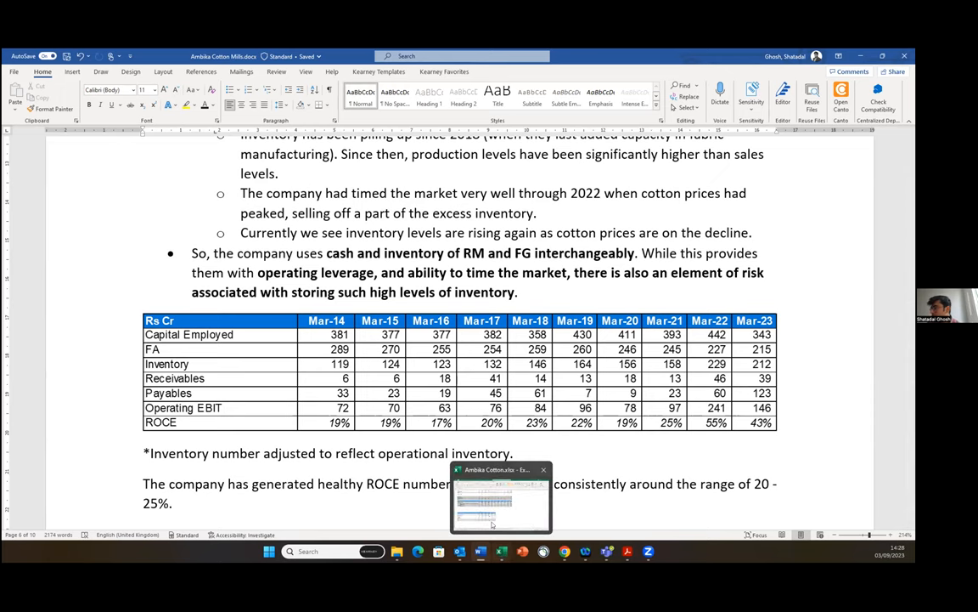
{"action": "left_click", "coordinate": [501, 496]}
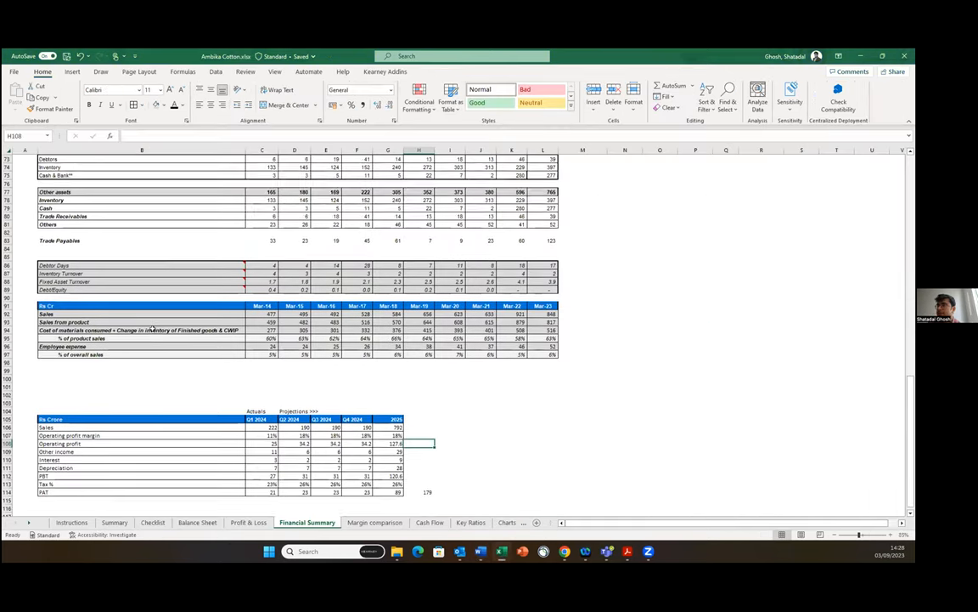
{"action": "scroll", "scroll_direction": "up", "scroll_amount": 3}
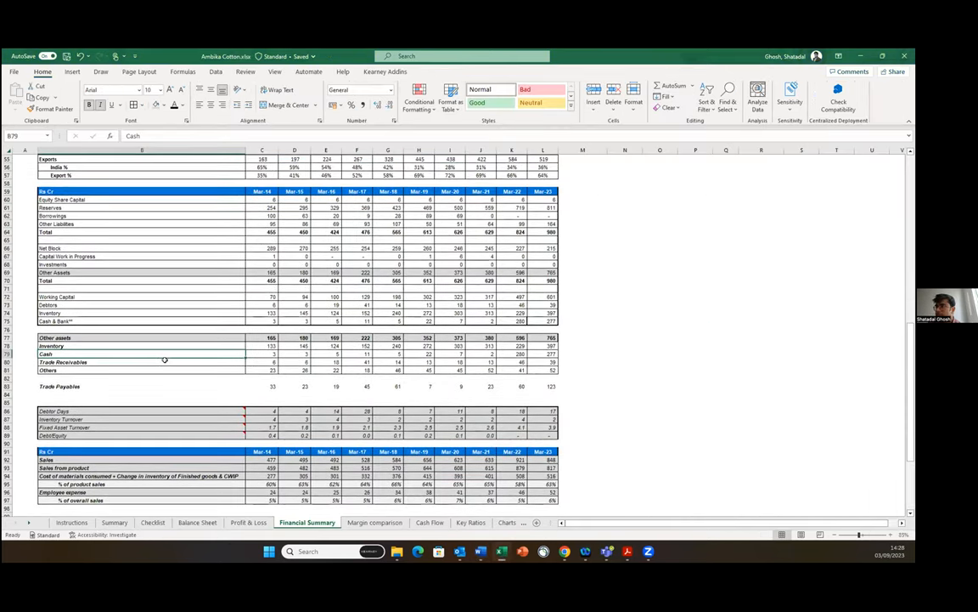
{"action": "scroll", "scroll_direction": "up", "scroll_amount": 3}
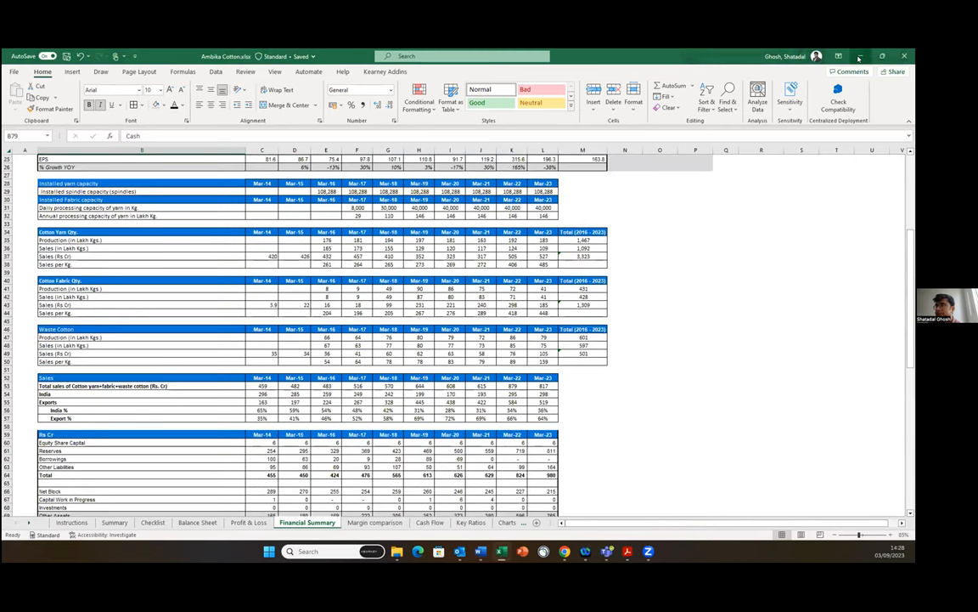
{"action": "scroll", "scroll_direction": "down", "scroll_amount": 3}
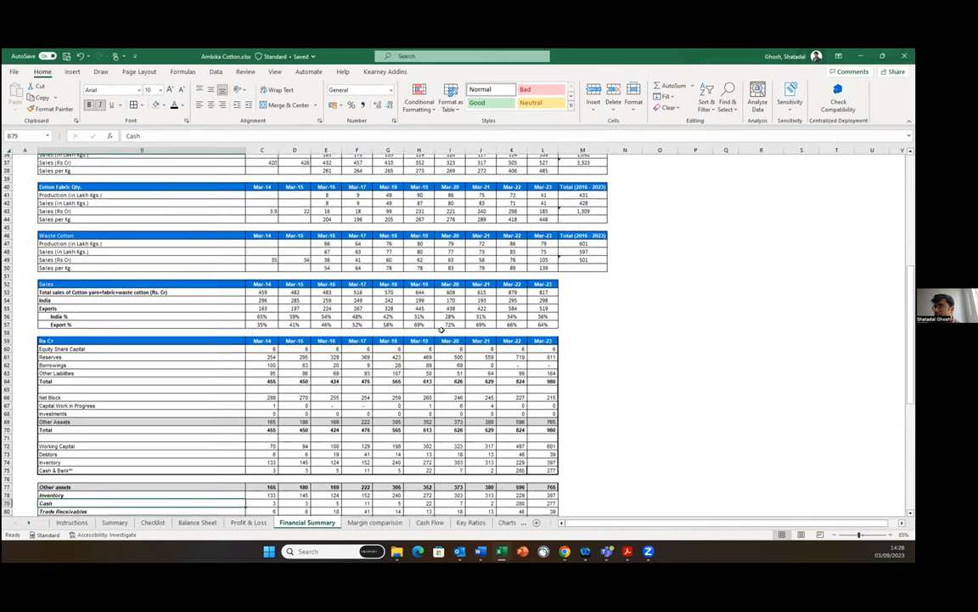
{"action": "scroll", "scroll_direction": "down", "scroll_amount": 3}
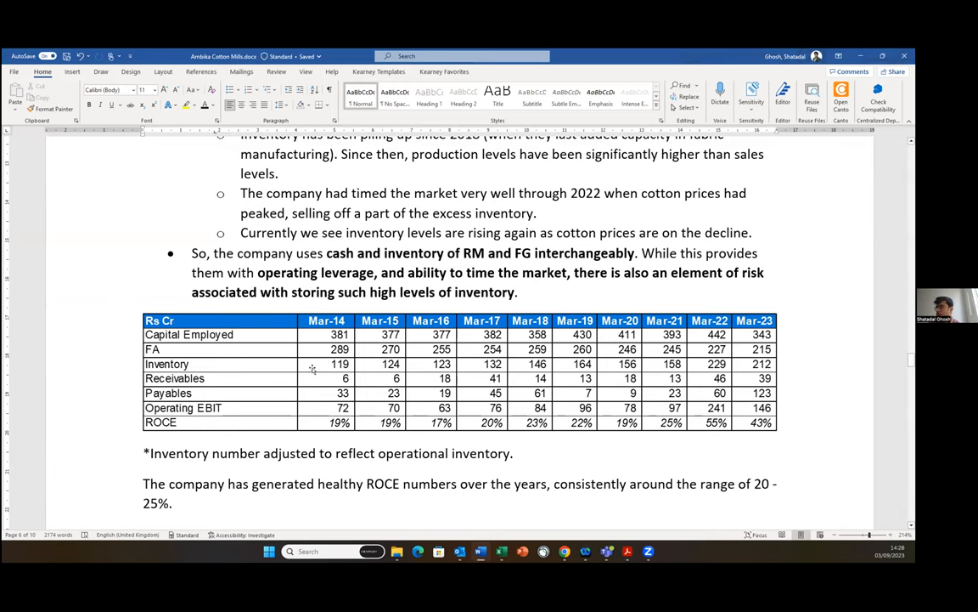
{"action": "scroll", "scroll_direction": "down", "scroll_amount": 3}
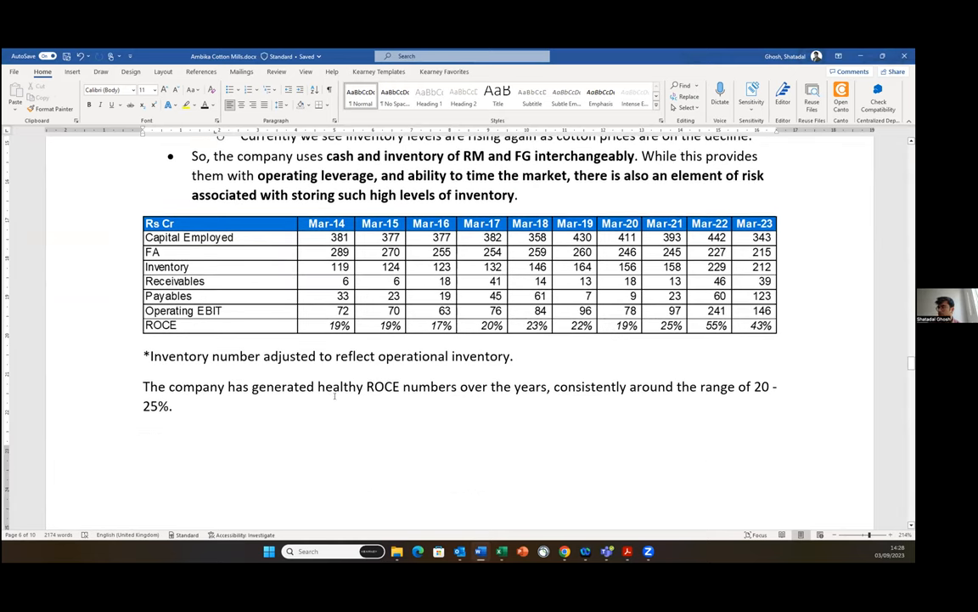
{"action": "scroll", "scroll_direction": "down", "scroll_amount": 3}
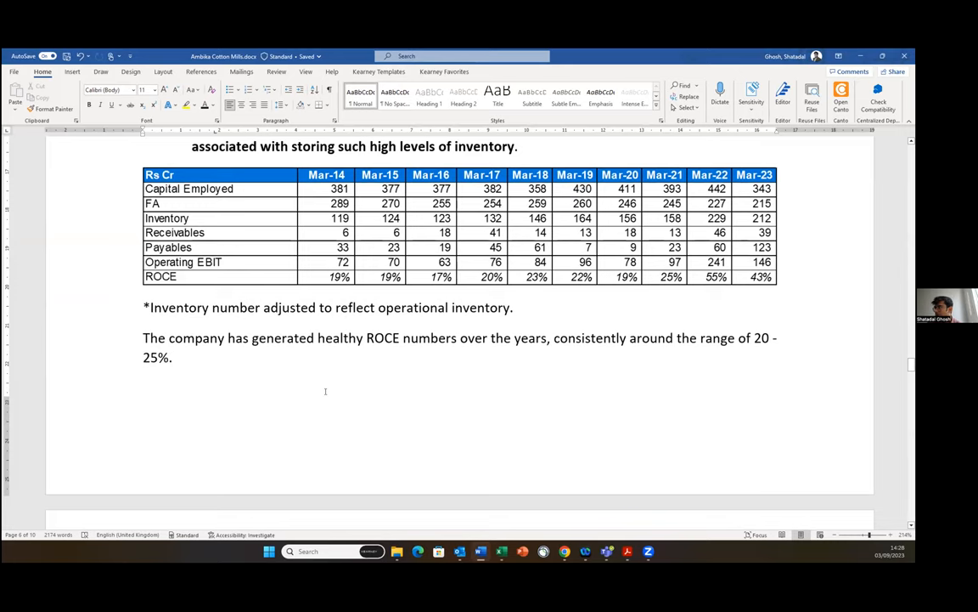
{"action": "scroll", "scroll_direction": "up", "scroll_amount": 3}
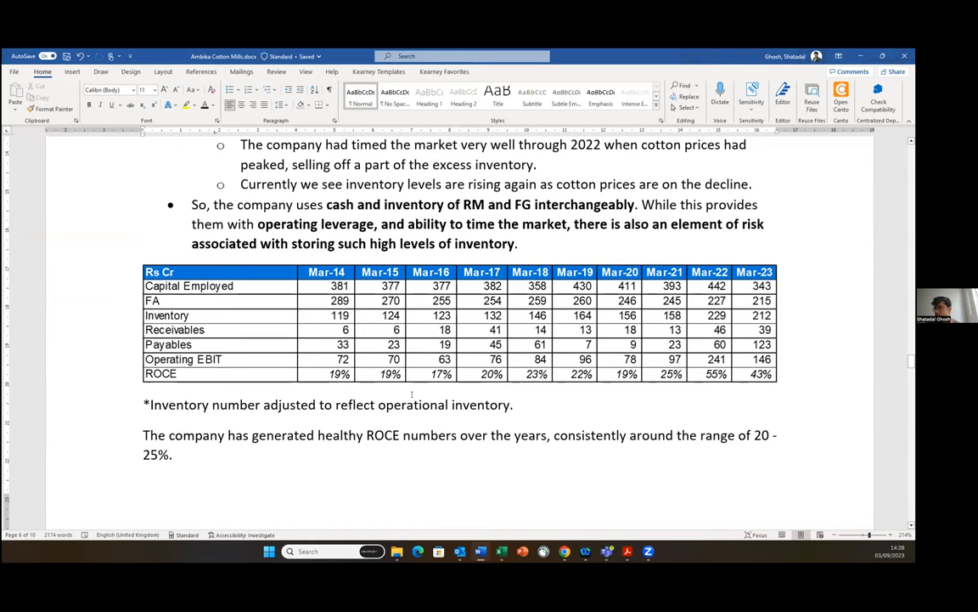
{"action": "scroll", "scroll_direction": "down", "scroll_amount": 3}
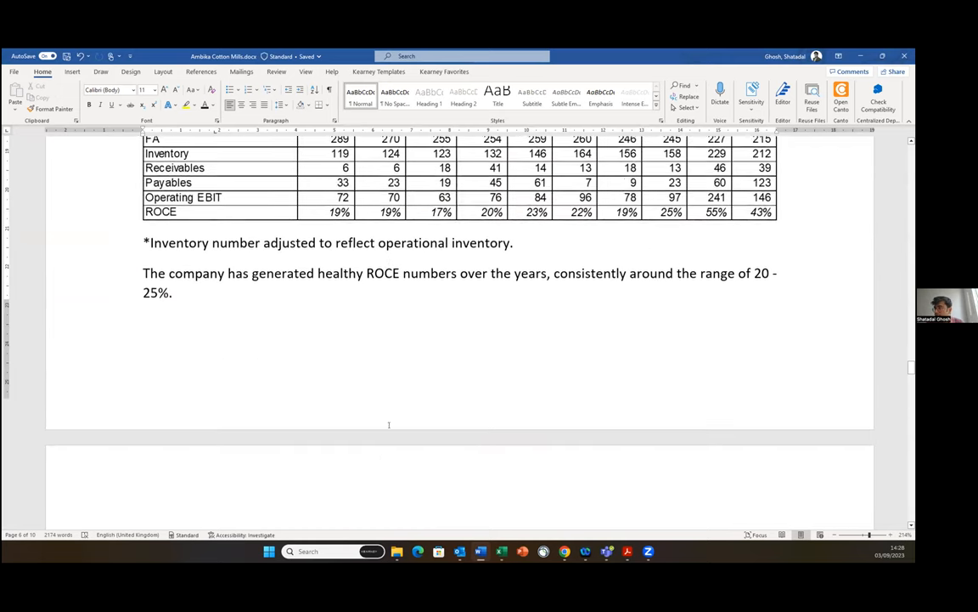
Scroll down past Chart 2 on cotton prices to the spinners' margin-contraction paragraph.
{"action": "scroll", "scroll_direction": "down", "scroll_amount": 3}
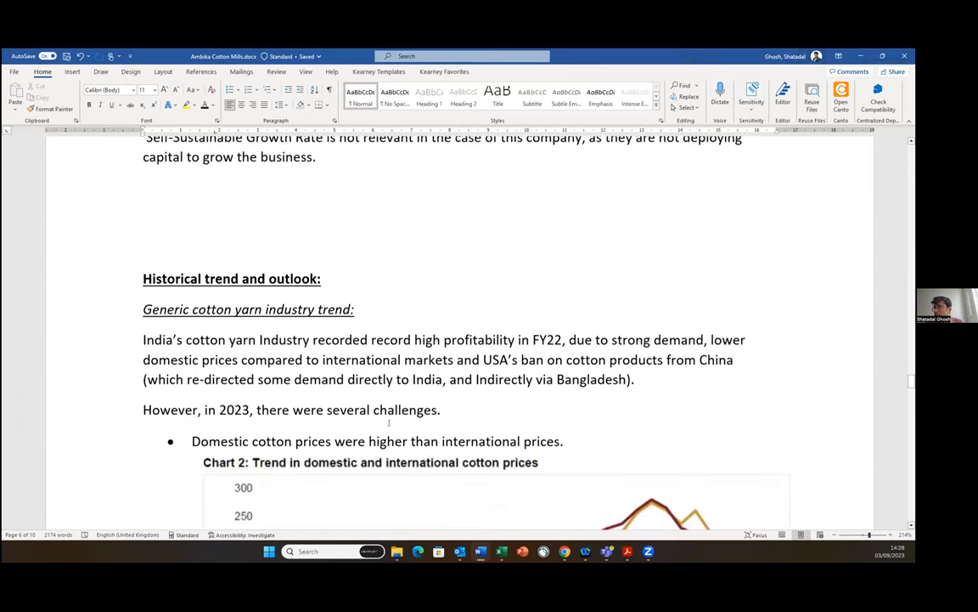
{"action": "scroll", "scroll_direction": "down", "scroll_amount": 3}
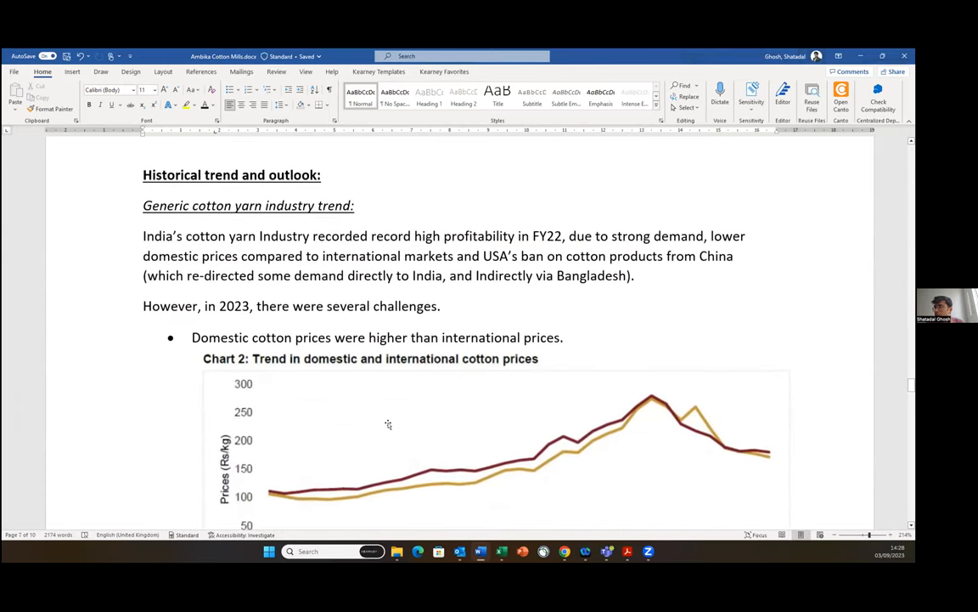
{"action": "scroll", "scroll_direction": "down", "scroll_amount": 3}
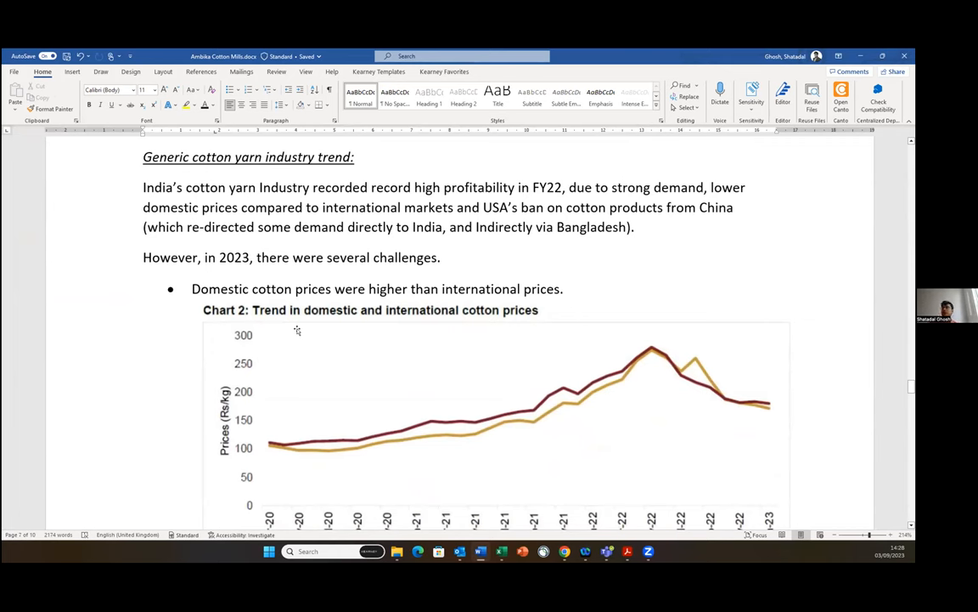
{"action": "mouse_move", "coordinate": [303, 353]}
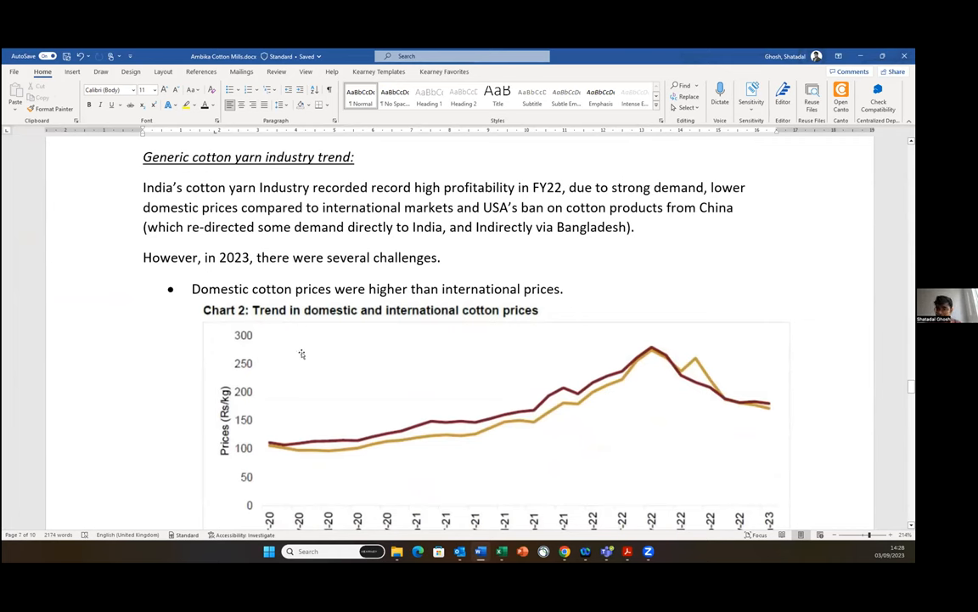
{"action": "mouse_move", "coordinate": [302, 360]}
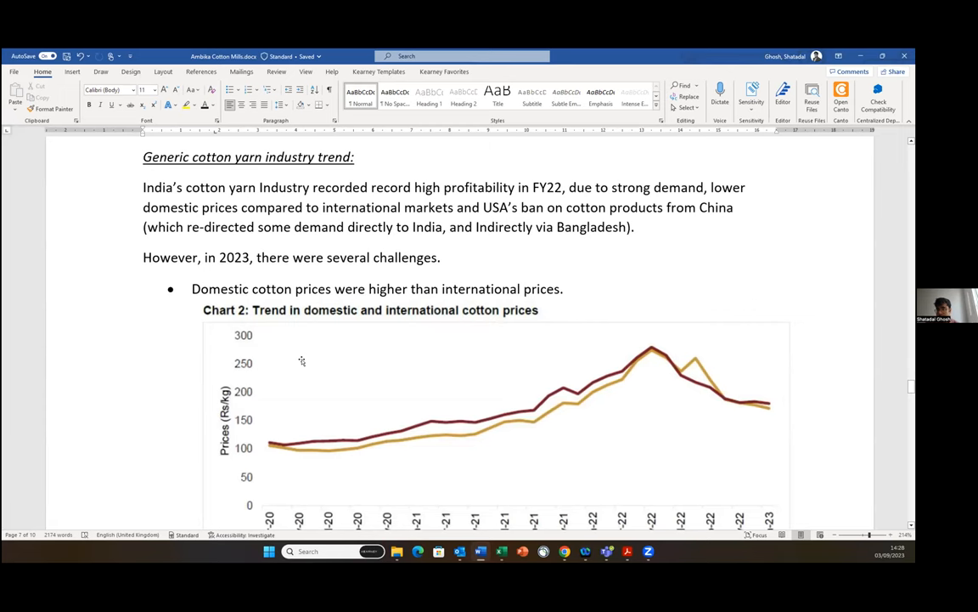
{"action": "scroll", "scroll_direction": "down", "scroll_amount": 3}
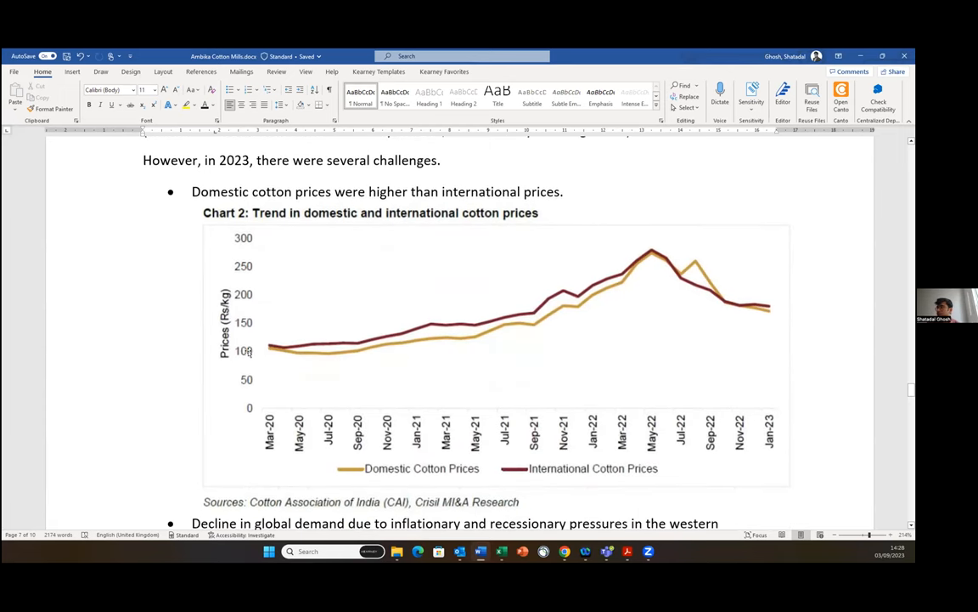
{"action": "mouse_move", "coordinate": [723, 332]}
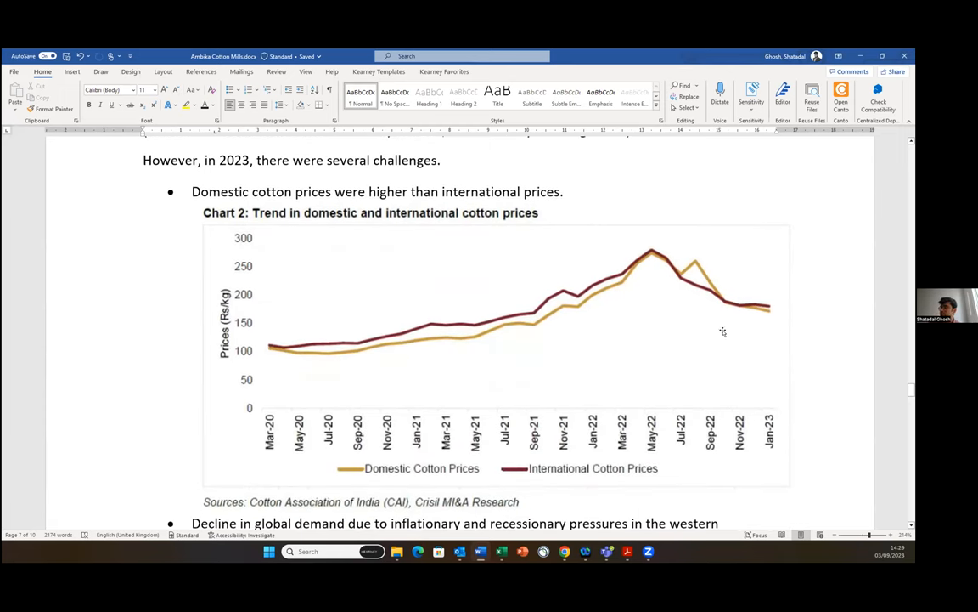
{"action": "mouse_move", "coordinate": [669, 367]}
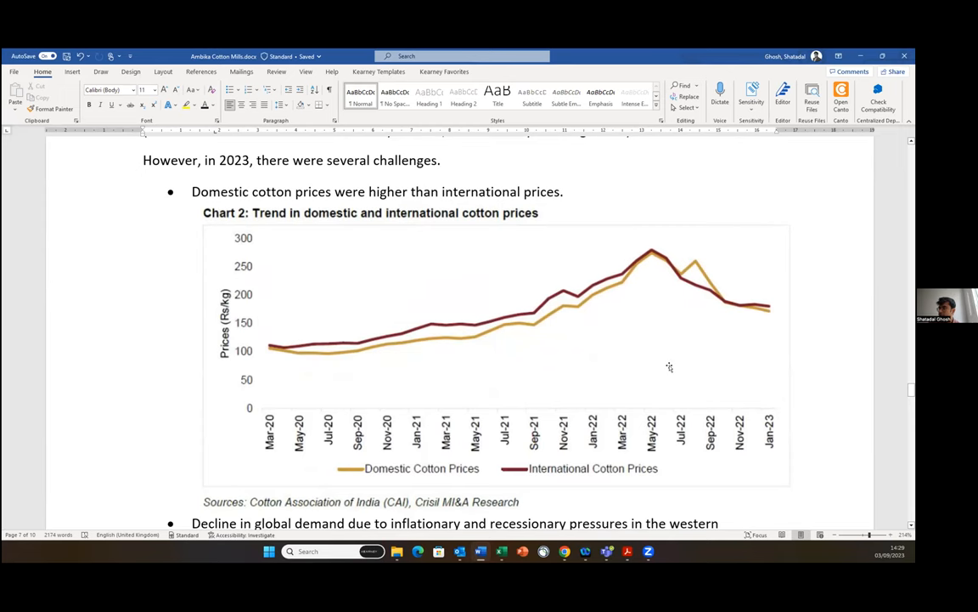
{"action": "mouse_move", "coordinate": [501, 367]}
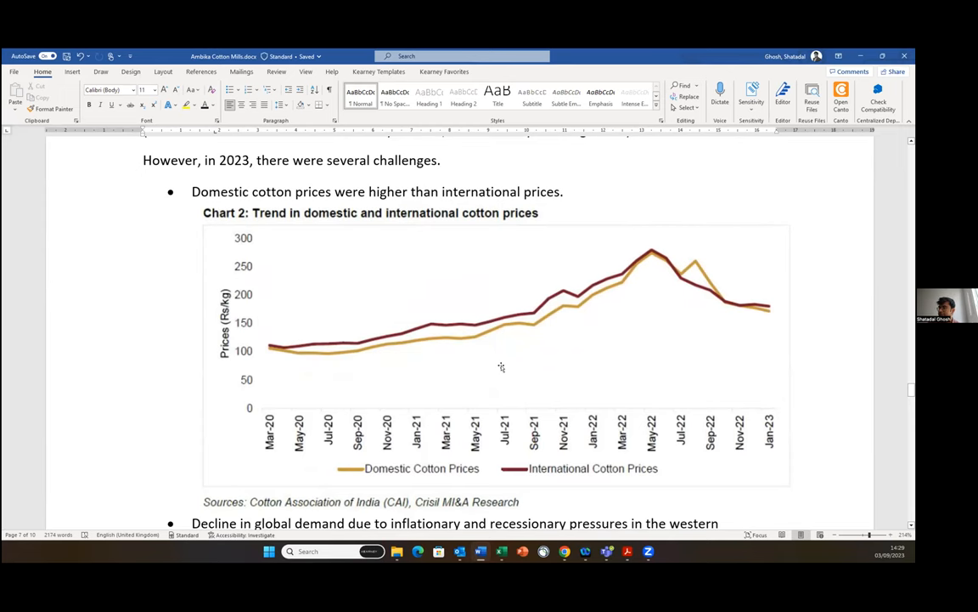
{"action": "scroll", "scroll_direction": "down", "scroll_amount": 3}
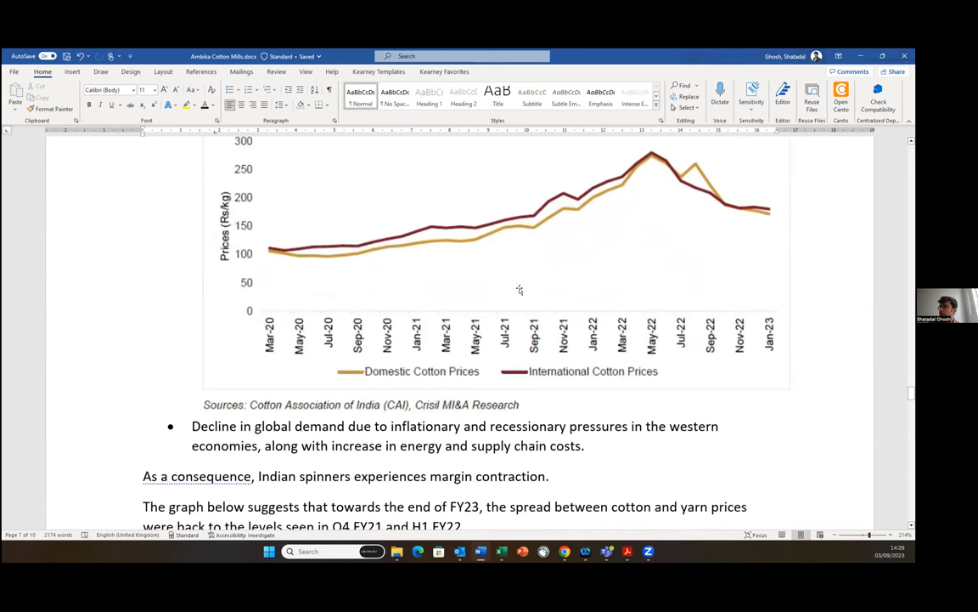
{"action": "mouse_move", "coordinate": [771, 209]}
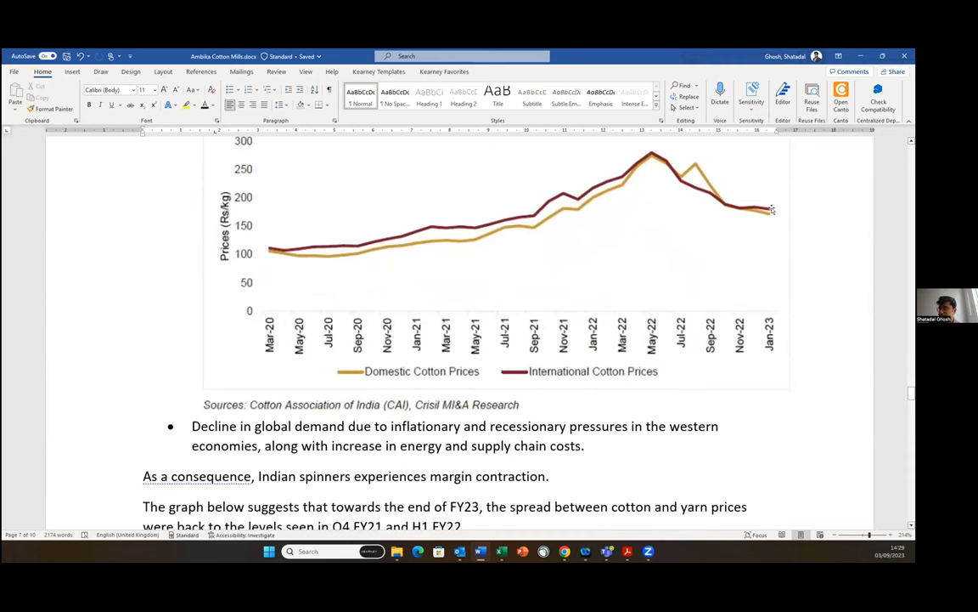
{"action": "mouse_move", "coordinate": [645, 162]}
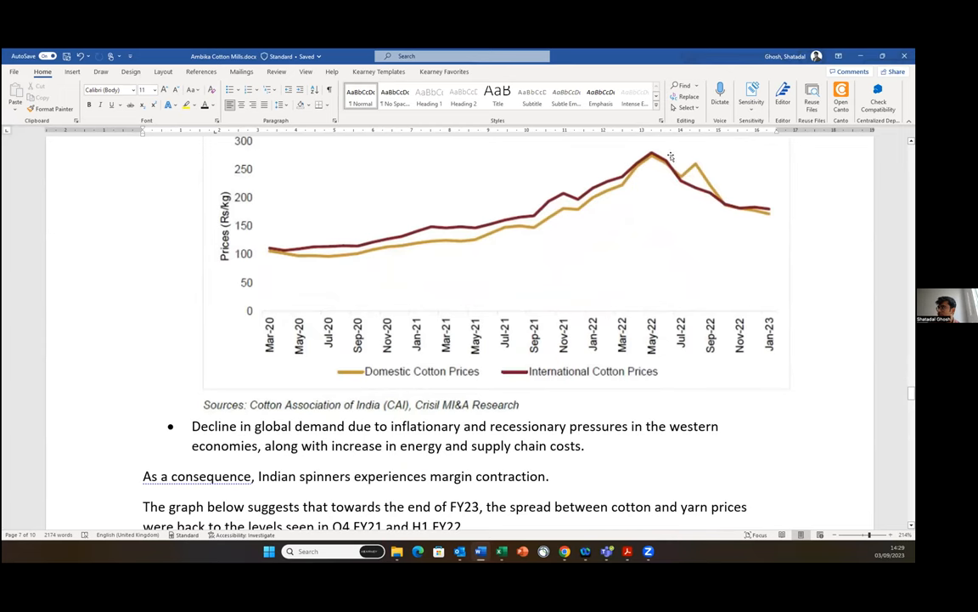
{"action": "scroll", "scroll_direction": "down", "scroll_amount": 3}
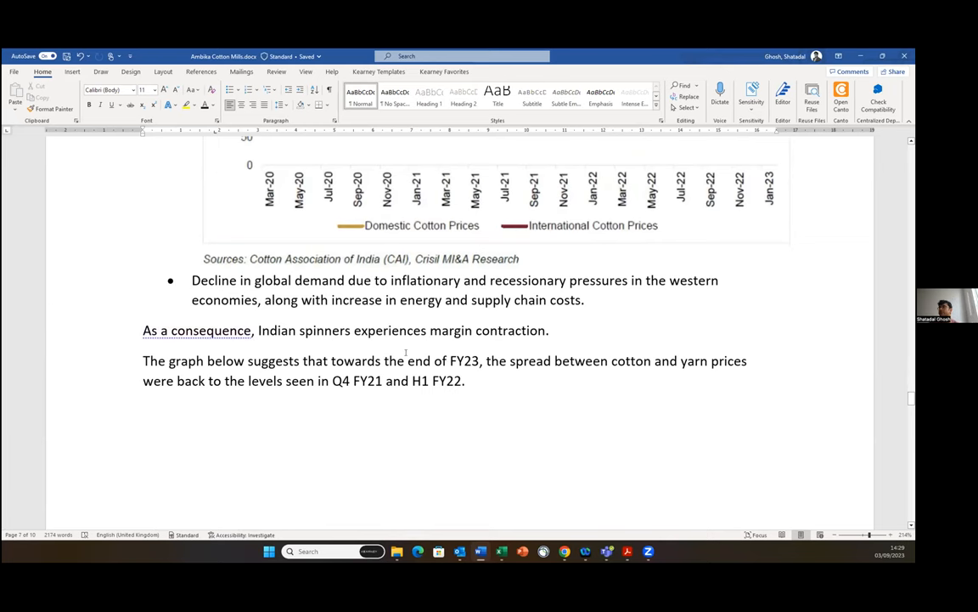
{"action": "scroll", "scroll_direction": "up", "scroll_amount": 3}
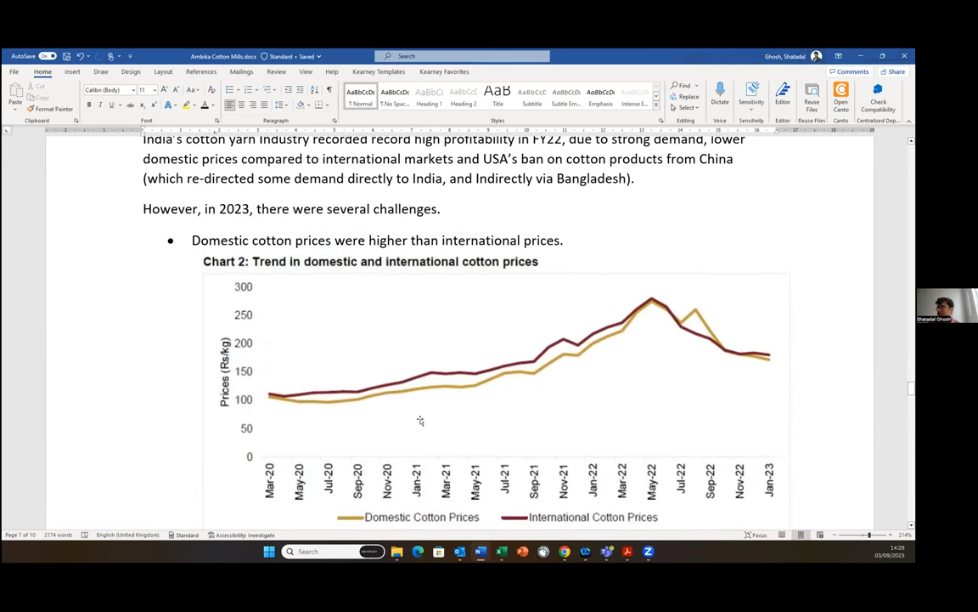
{"action": "mouse_move", "coordinate": [693, 312]}
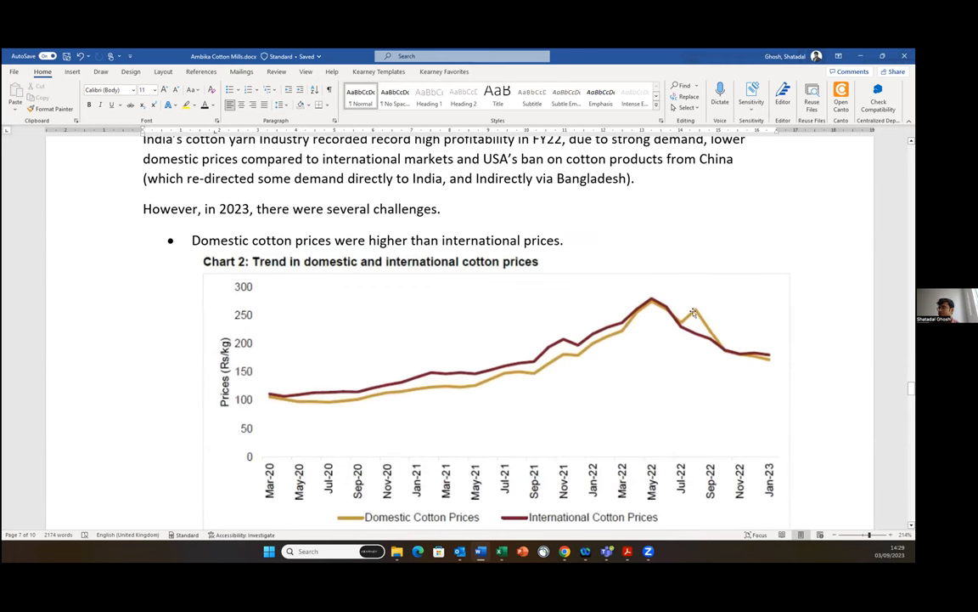
{"action": "mouse_move", "coordinate": [654, 340]}
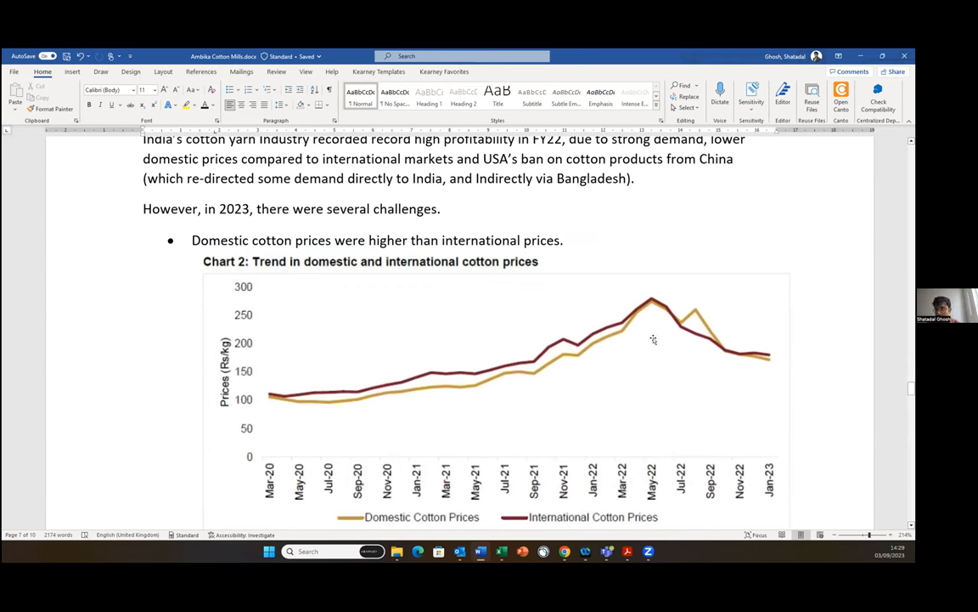
{"action": "mouse_move", "coordinate": [717, 348]}
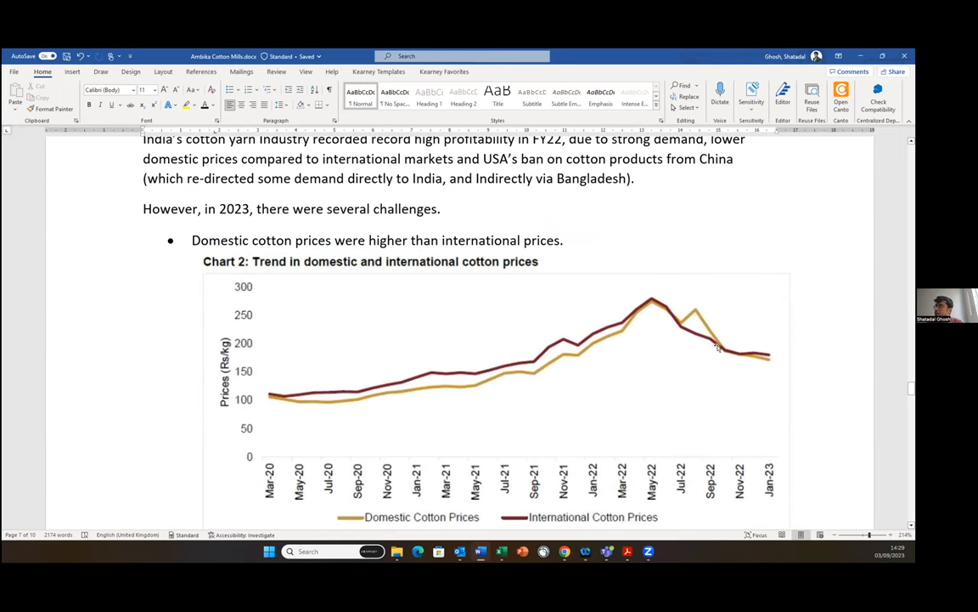
{"action": "scroll", "scroll_direction": "down", "scroll_amount": 3}
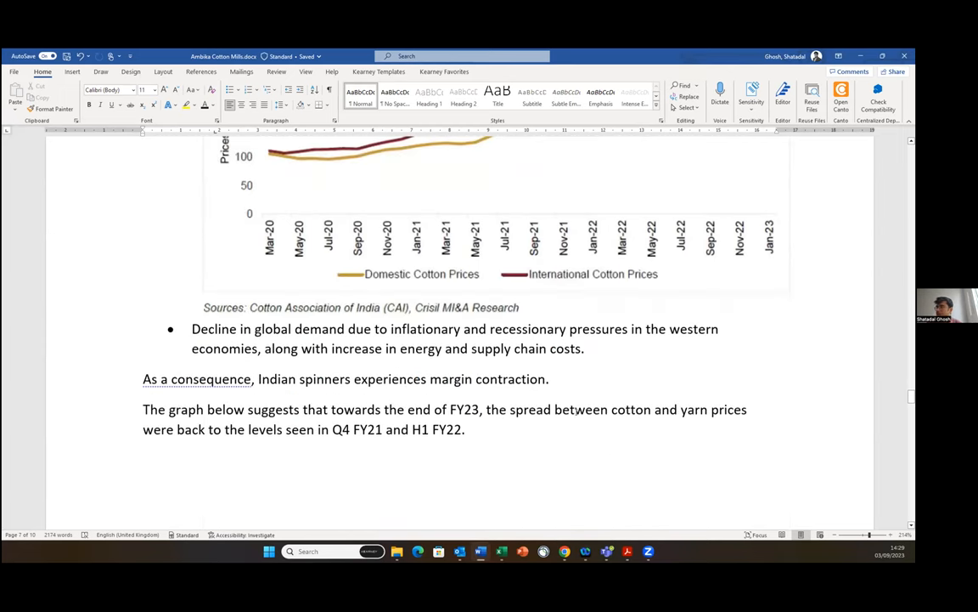
Scroll through Export data and FY24 outlook to the Valuation section's cash and market cap bullets.
{"action": "scroll", "scroll_direction": "down", "scroll_amount": 3}
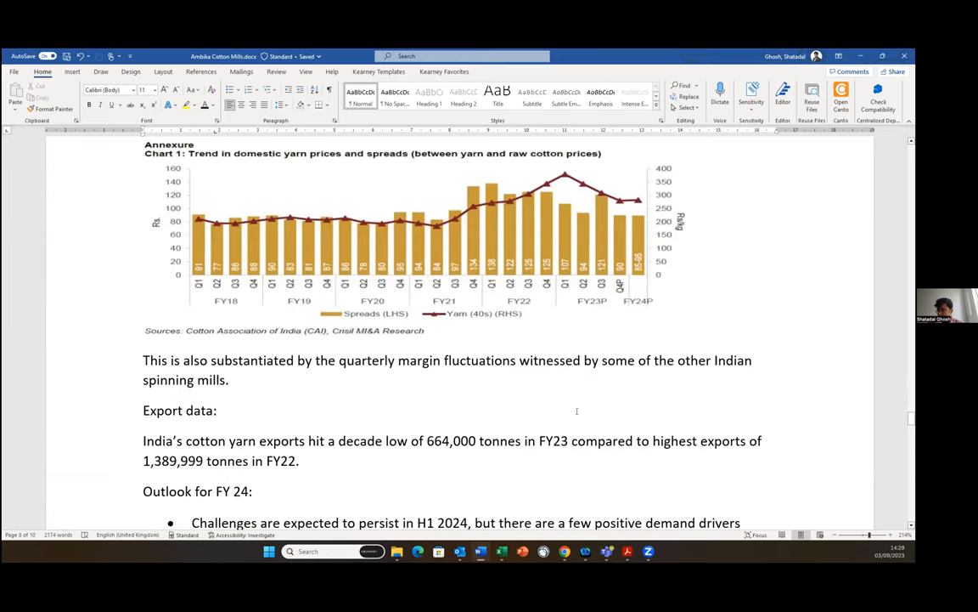
{"action": "scroll", "scroll_direction": "down", "scroll_amount": 3}
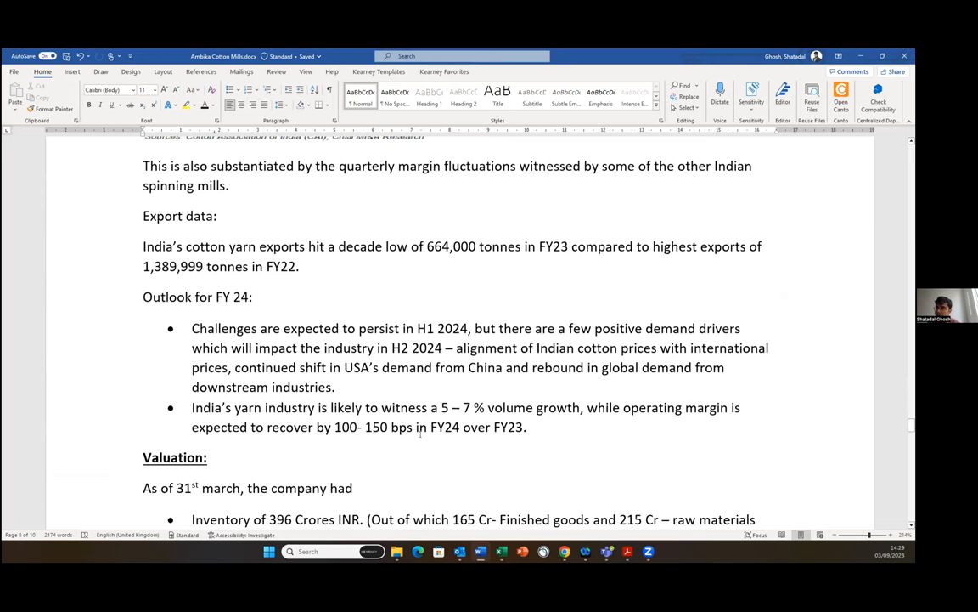
{"action": "scroll", "scroll_direction": "down", "scroll_amount": 3}
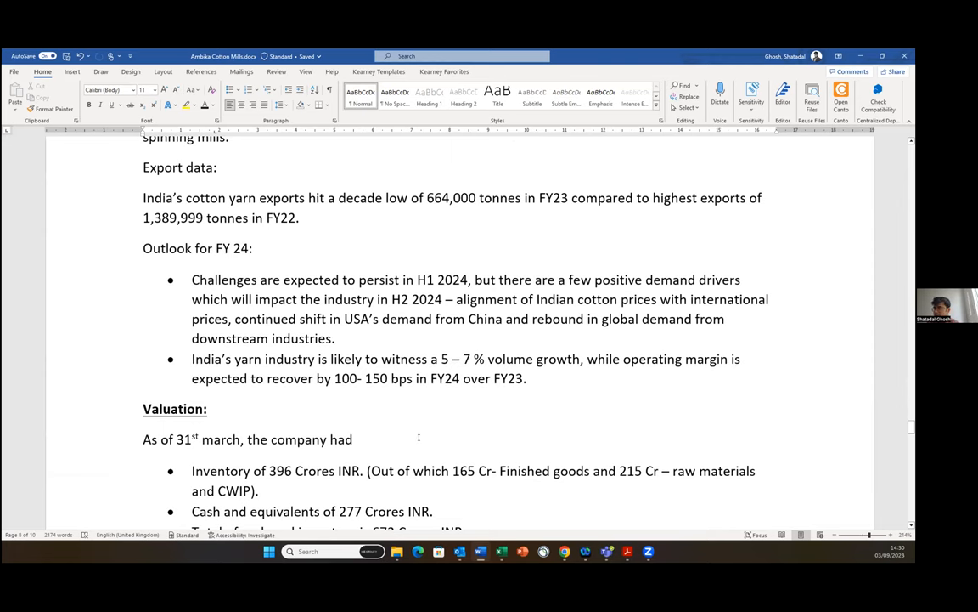
{"action": "scroll", "scroll_direction": "down", "scroll_amount": 3}
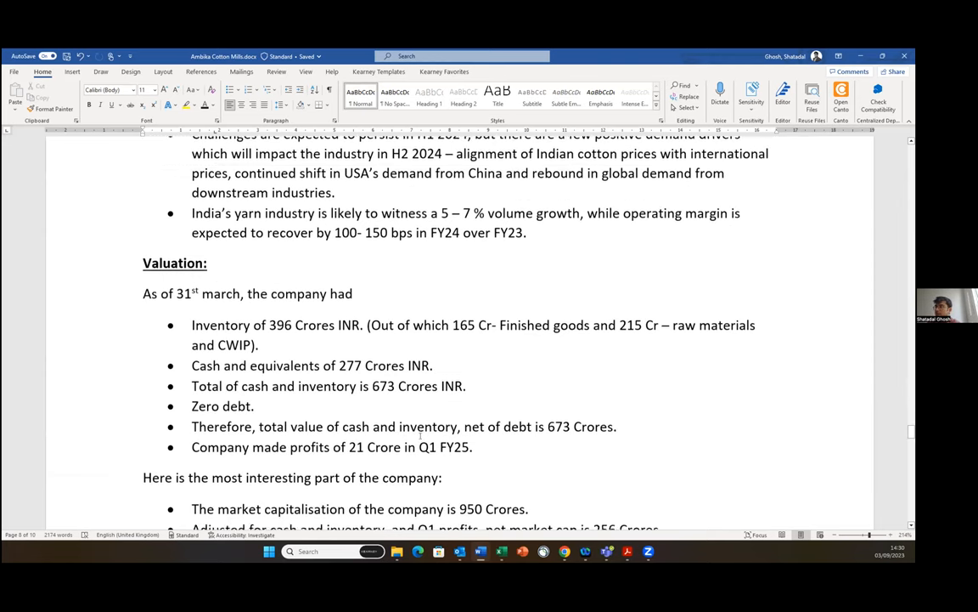
Scroll through the Valuation bullets on Q1 FY24 profit down to the H2 2024 outlook.
{"action": "scroll", "scroll_direction": "down", "scroll_amount": 3}
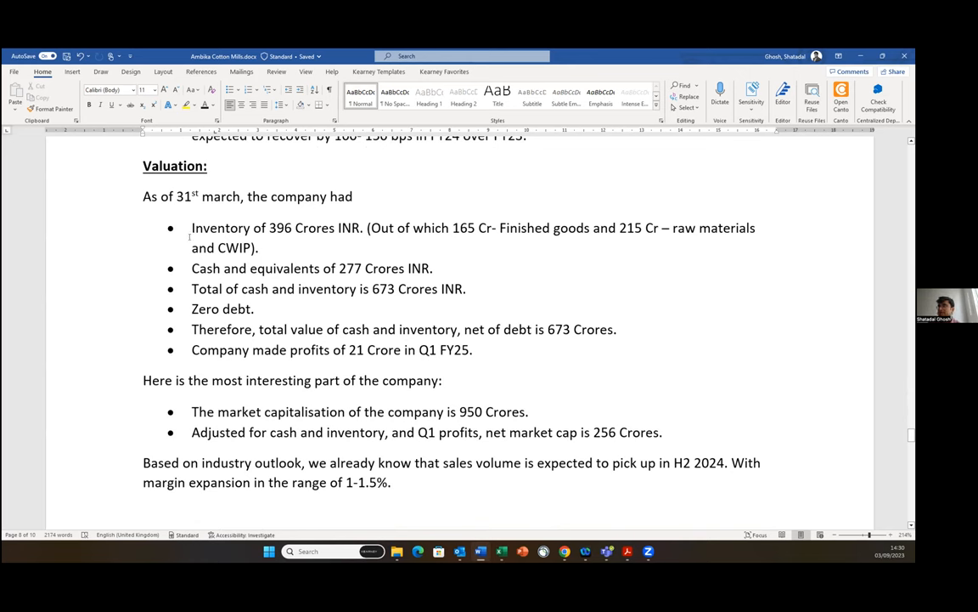
{"action": "mouse_move", "coordinate": [329, 245]}
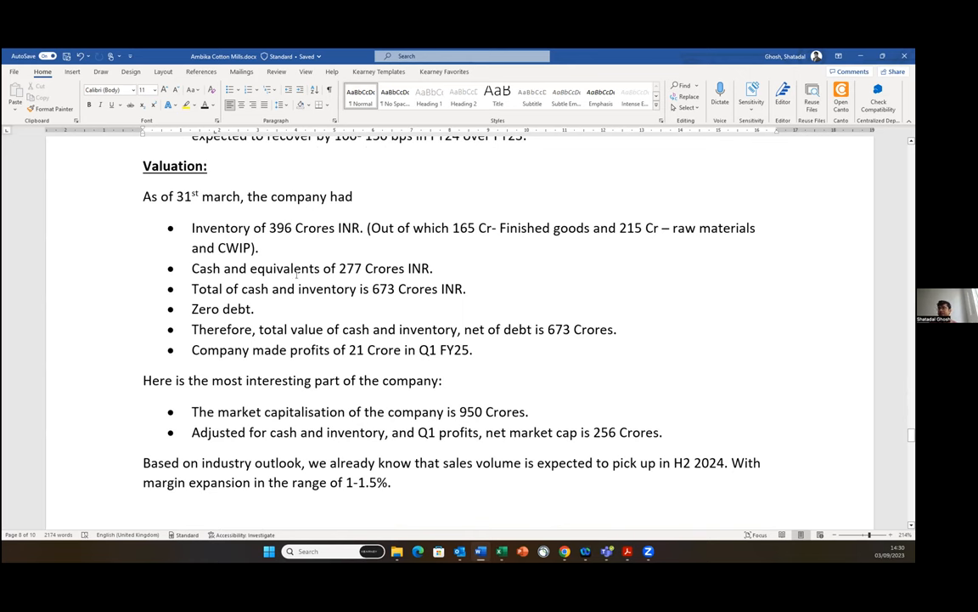
{"action": "mouse_move", "coordinate": [333, 302]}
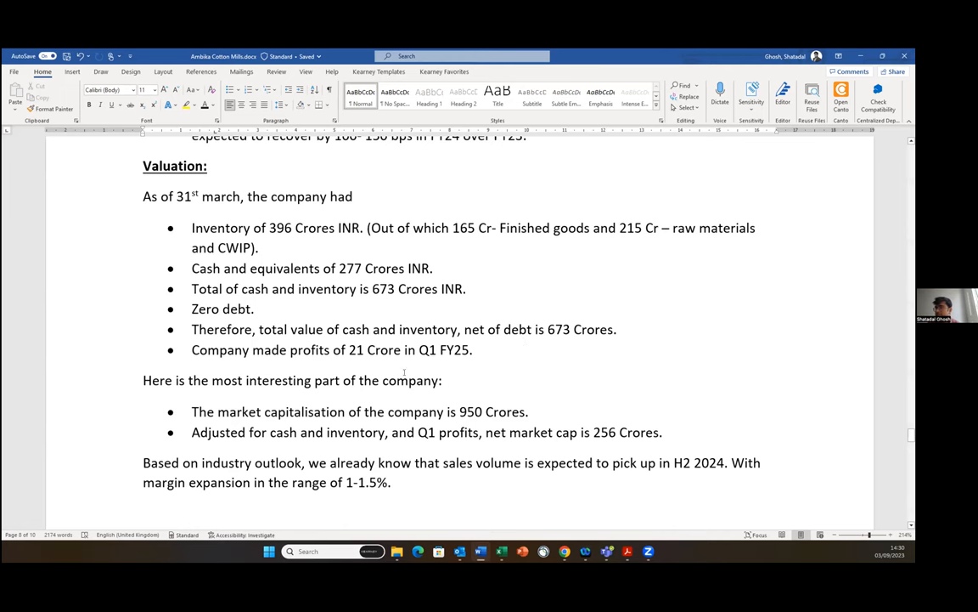
{"action": "scroll", "scroll_direction": "down", "scroll_amount": 3}
{"action": "type", "text": "4"}
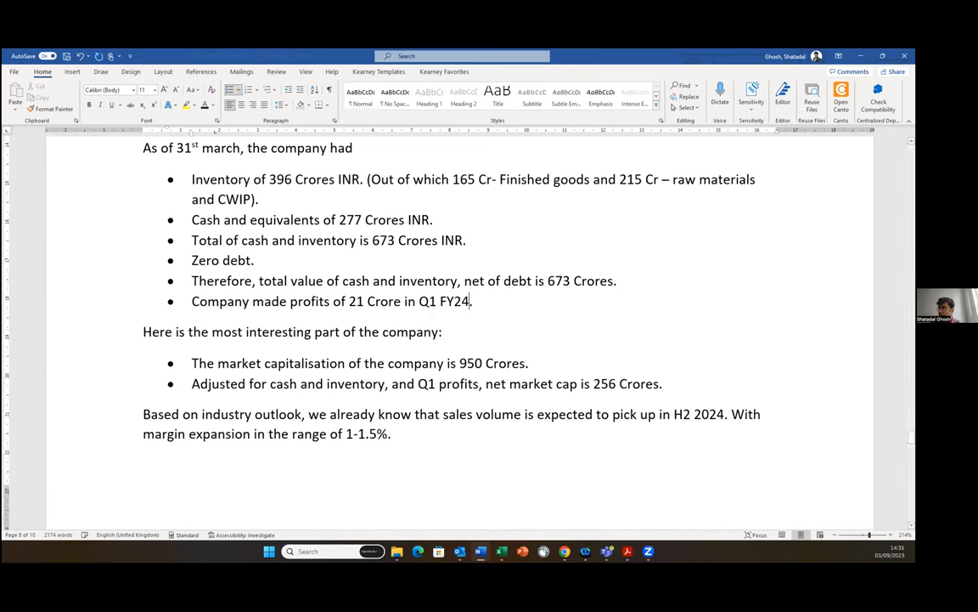
{"action": "scroll", "scroll_direction": "down", "scroll_amount": 3}
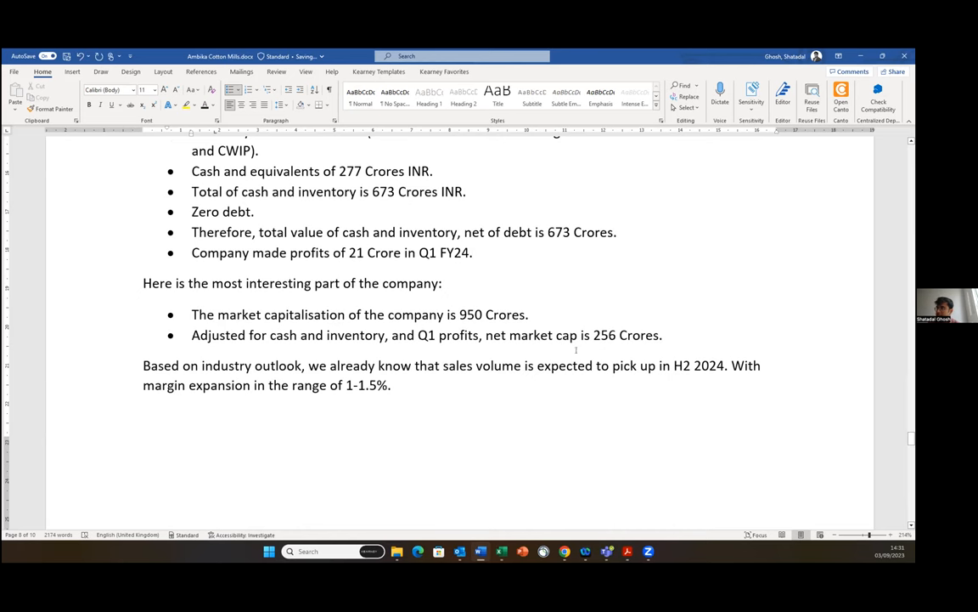
{"action": "mouse_move", "coordinate": [561, 380]}
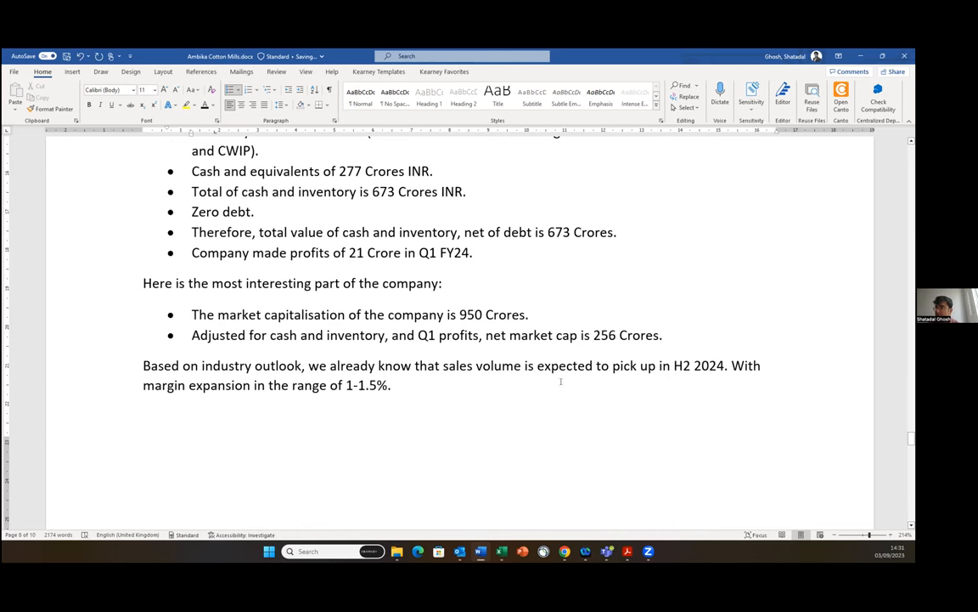
{"action": "scroll", "scroll_direction": "down", "scroll_amount": 3}
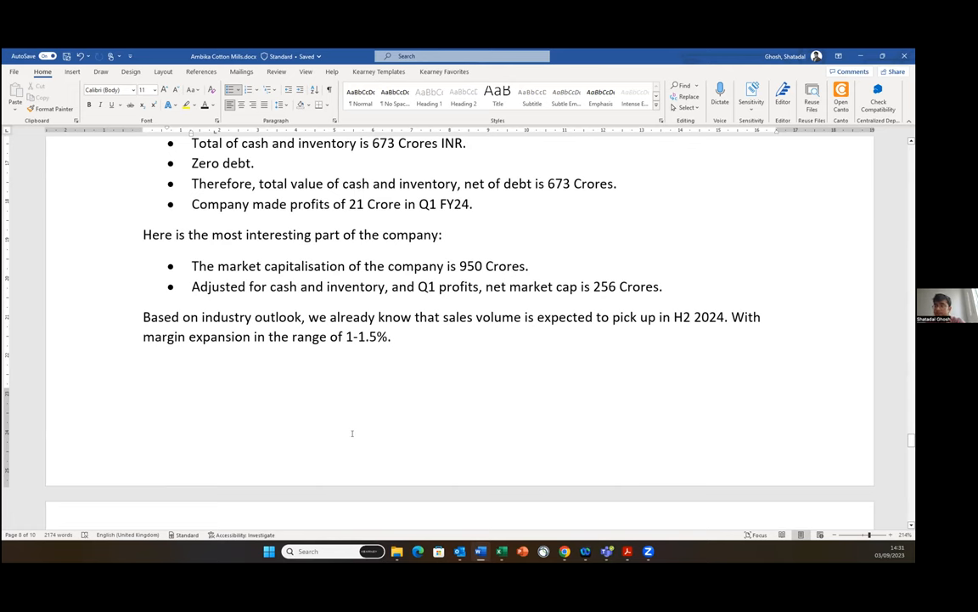
Scroll down to the cash generation and adjusted PE conclusion.
{"action": "scroll", "scroll_direction": "down", "scroll_amount": 3}
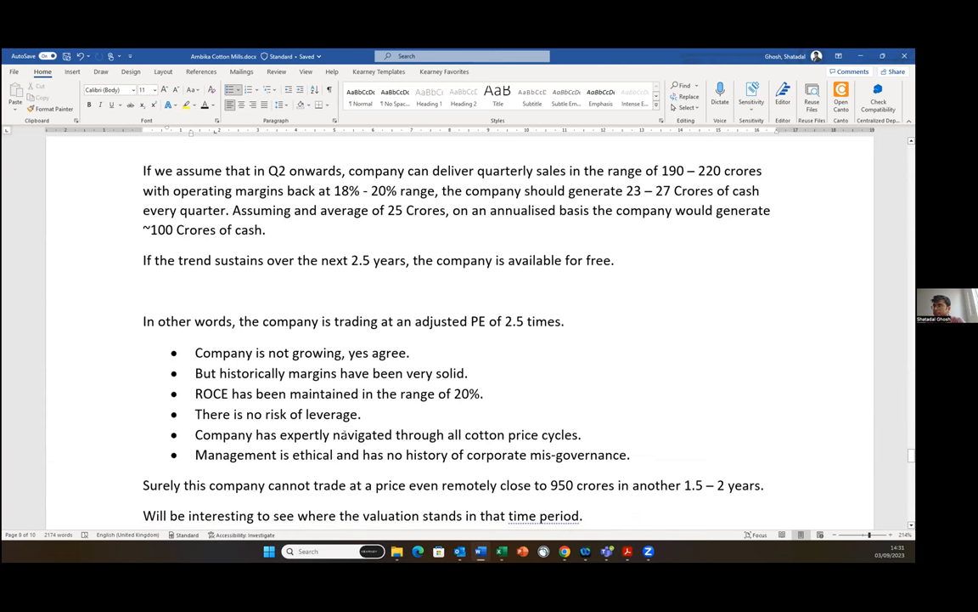
{"action": "scroll", "scroll_direction": "down", "scroll_amount": 3}
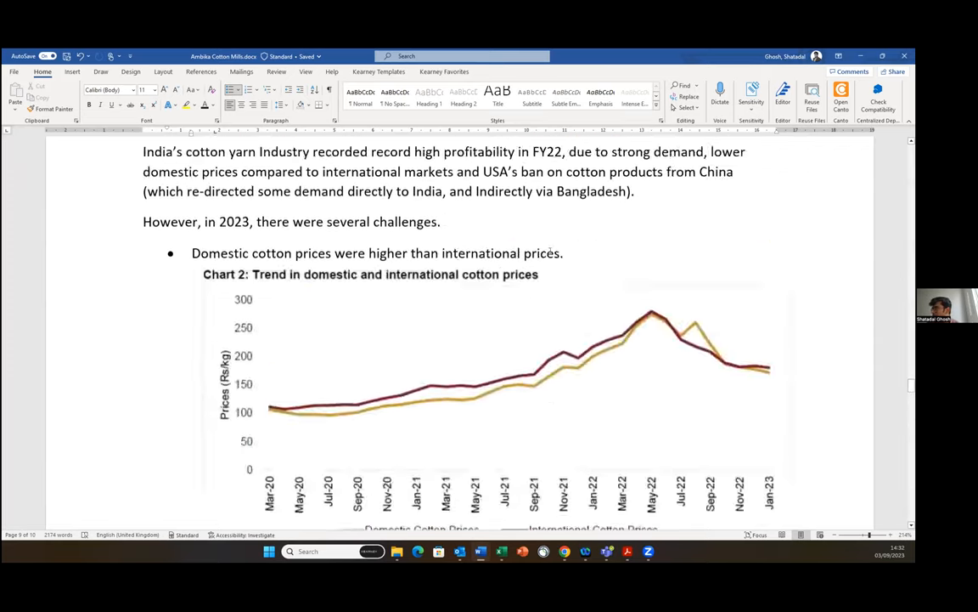
Scroll back through the balance sheet and capacity tables to the ROCE table and its 20–25% footnote.
{"action": "scroll", "scroll_direction": "up", "scroll_amount": 3}
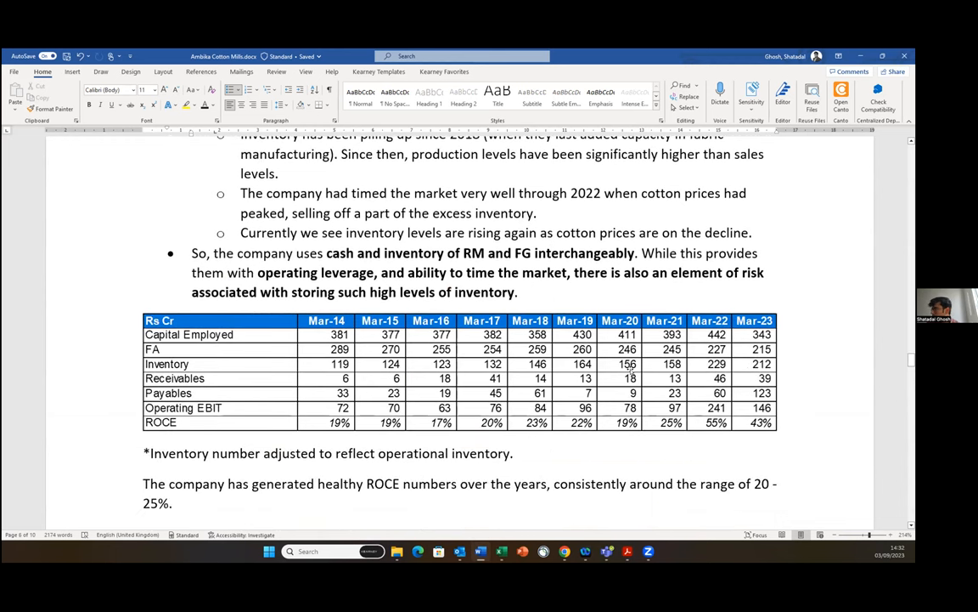
{"action": "scroll", "scroll_direction": "up", "scroll_amount": 3}
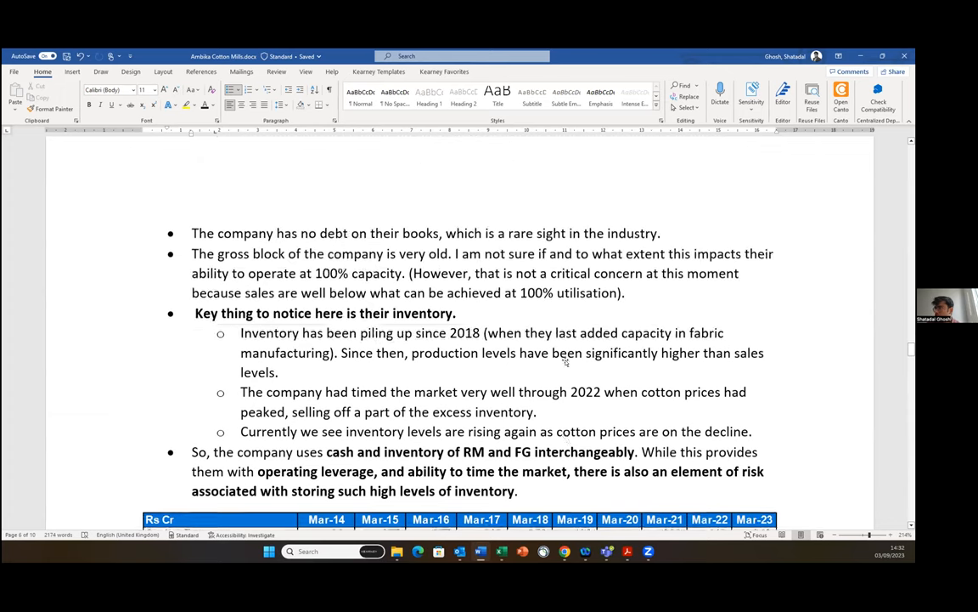
{"action": "scroll", "scroll_direction": "down", "scroll_amount": 3}
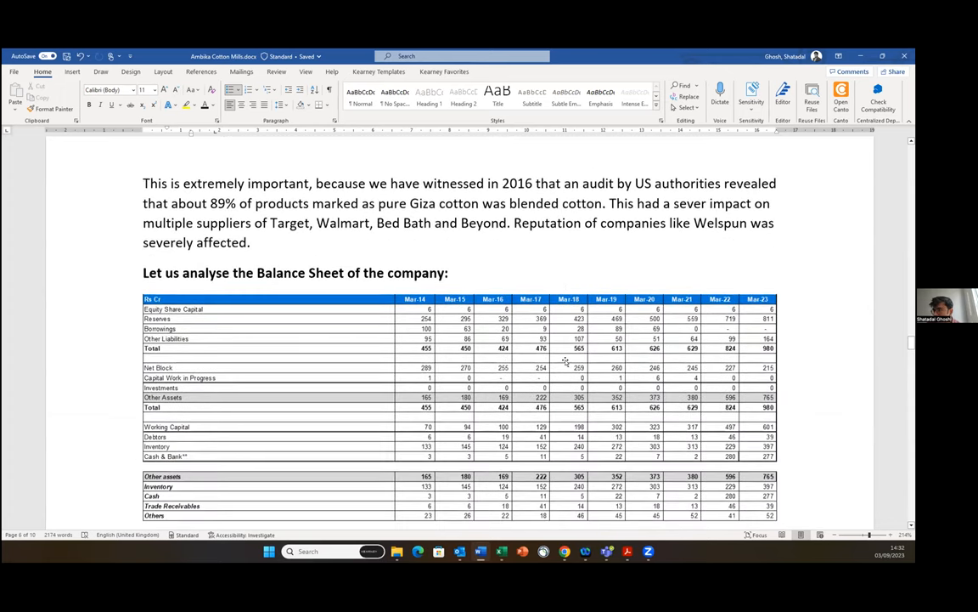
{"action": "scroll", "scroll_direction": "down", "scroll_amount": 3}
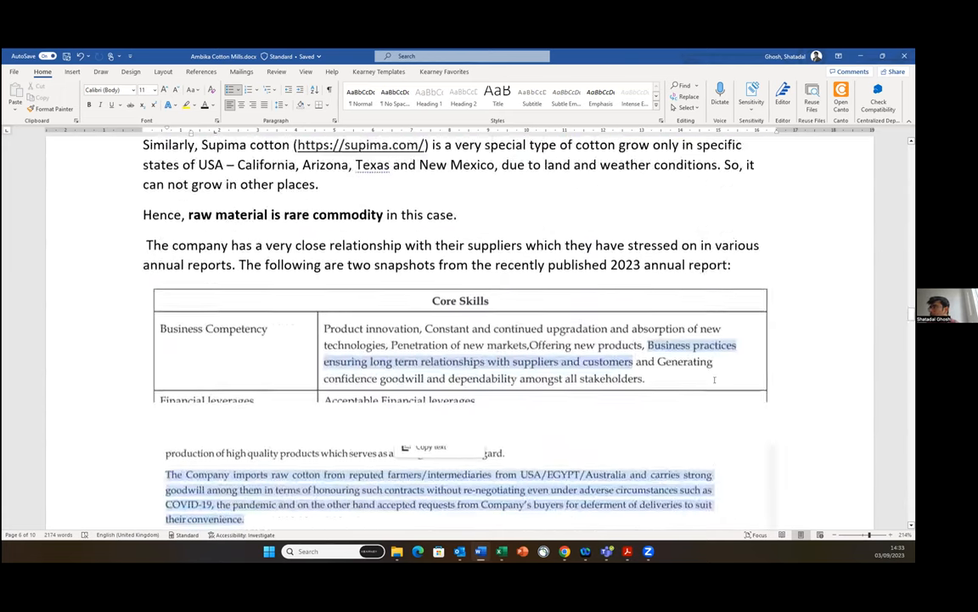
{"action": "scroll", "scroll_direction": "down", "scroll_amount": 3}
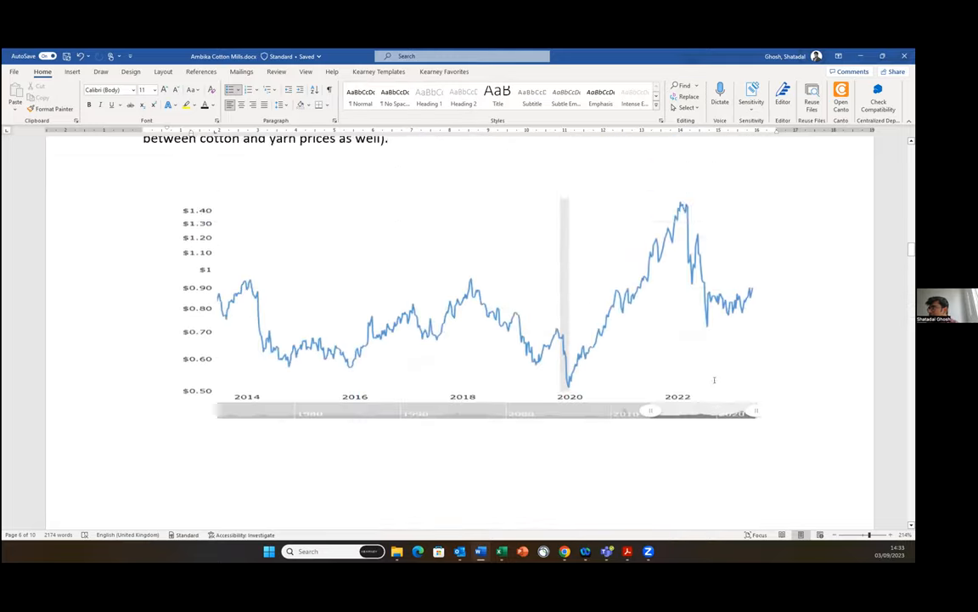
{"action": "scroll", "scroll_direction": "up", "scroll_amount": 3}
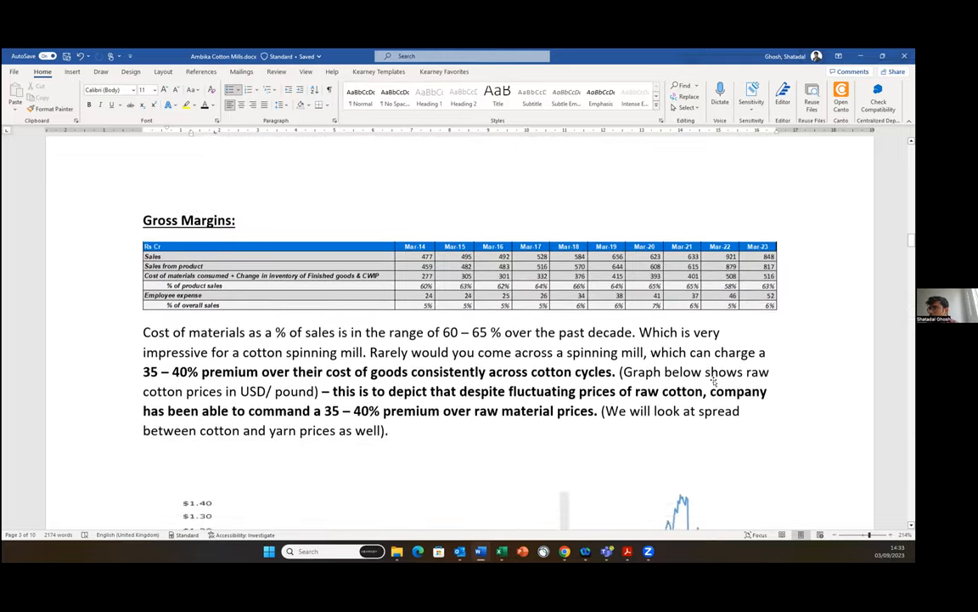
{"action": "scroll", "scroll_direction": "up", "scroll_amount": 3}
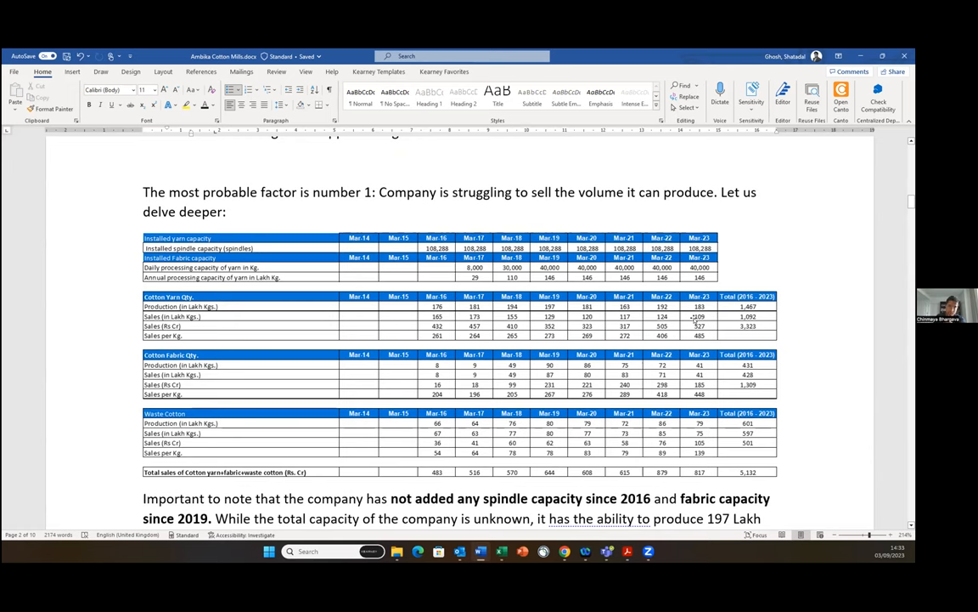
{"action": "mouse_move", "coordinate": [649, 367]}
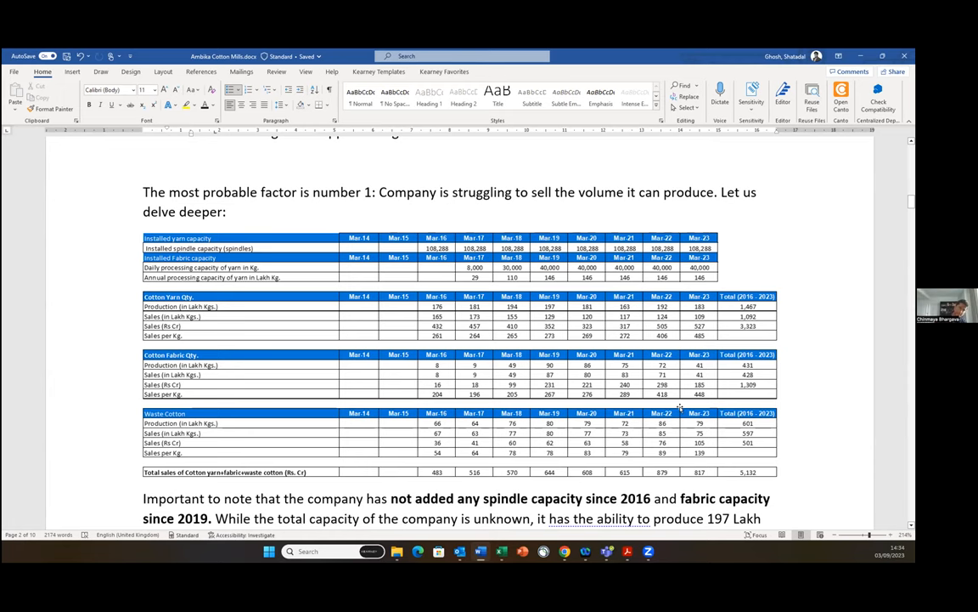
{"action": "scroll", "scroll_direction": "down", "scroll_amount": 3}
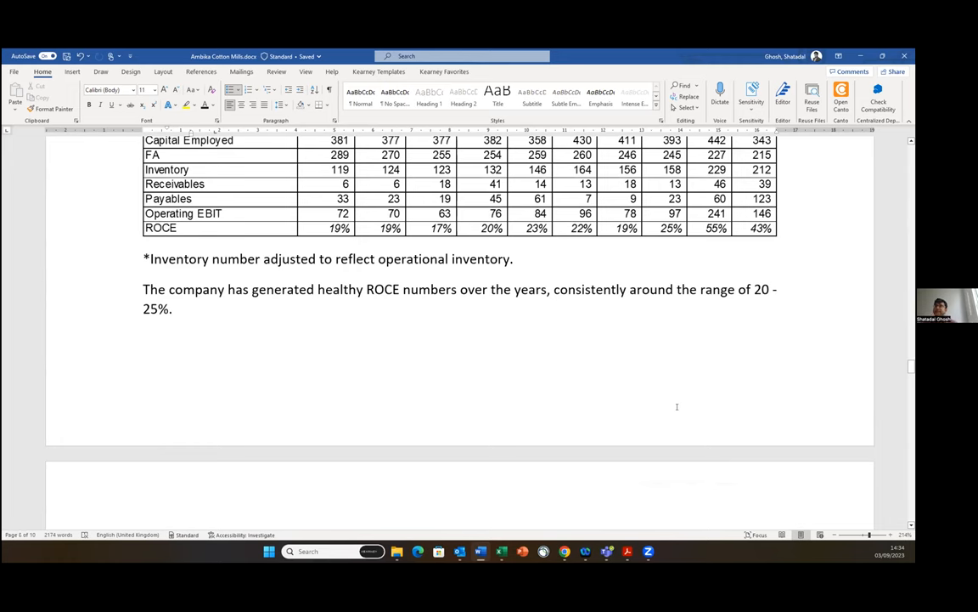
Scroll down past exports and outlook to the Valuation section with the 950 Crore market cap.
{"action": "scroll", "scroll_direction": "down", "scroll_amount": 3}
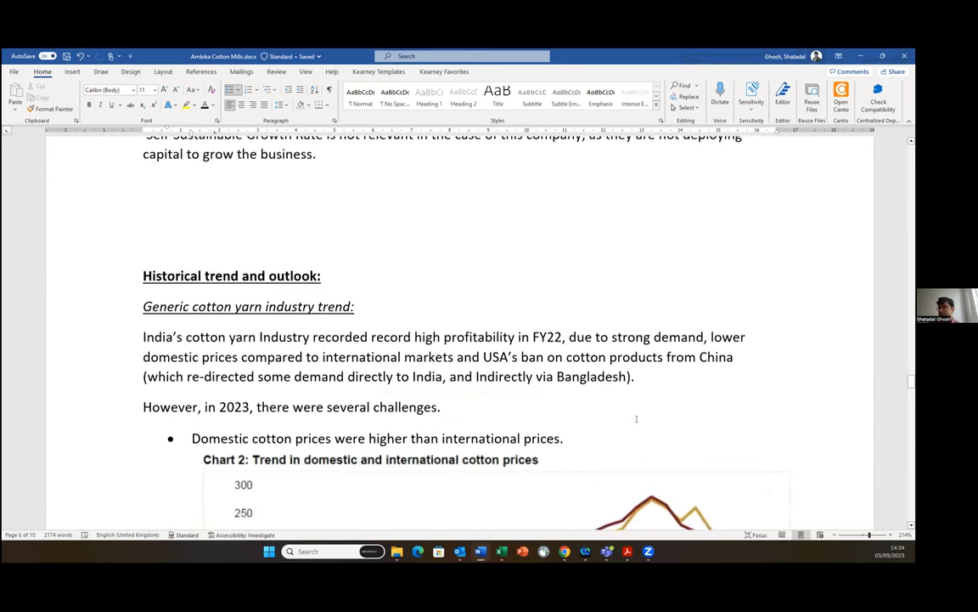
{"action": "scroll", "scroll_direction": "down", "scroll_amount": 3}
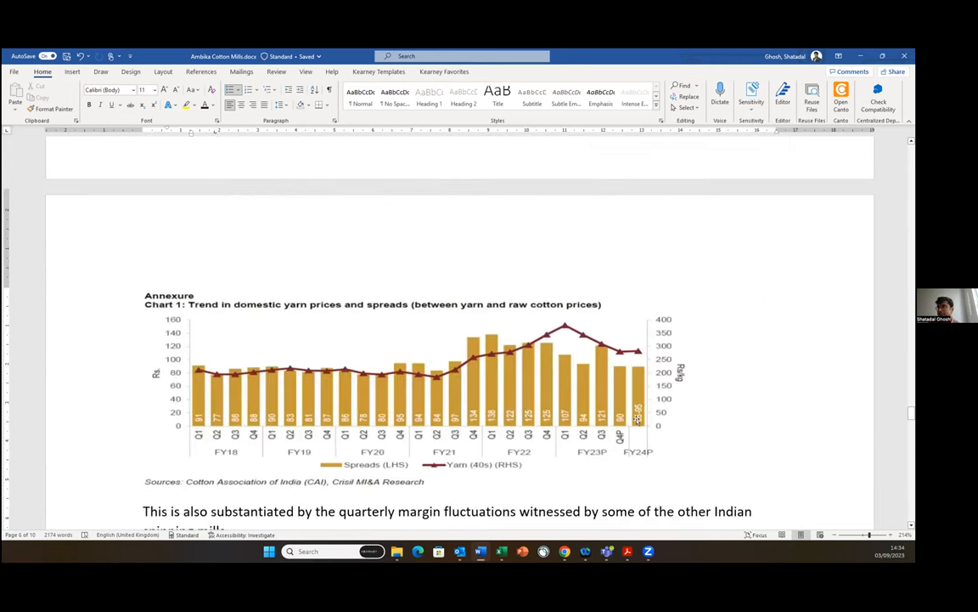
{"action": "scroll", "scroll_direction": "down", "scroll_amount": 3}
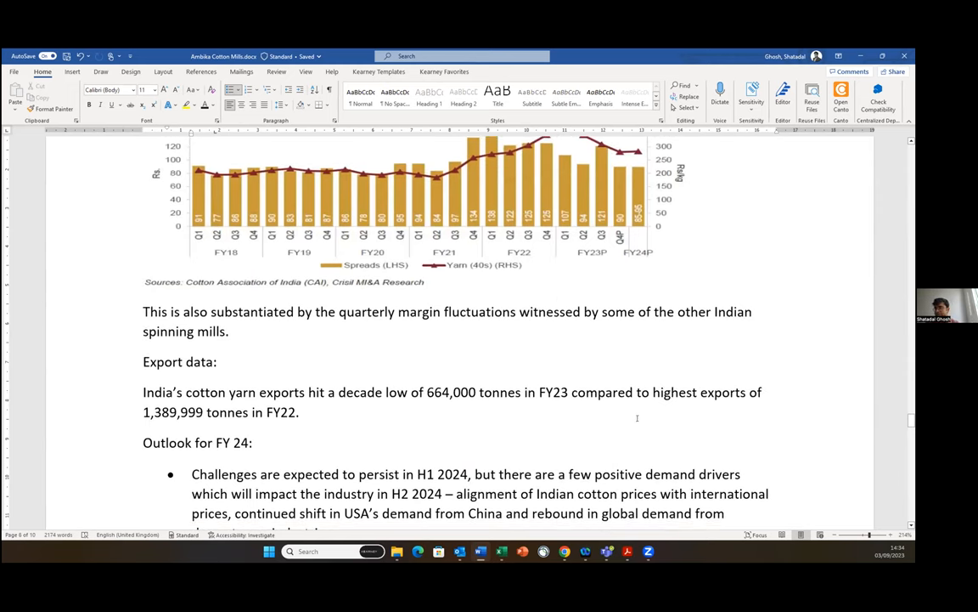
{"action": "scroll", "scroll_direction": "down", "scroll_amount": 3}
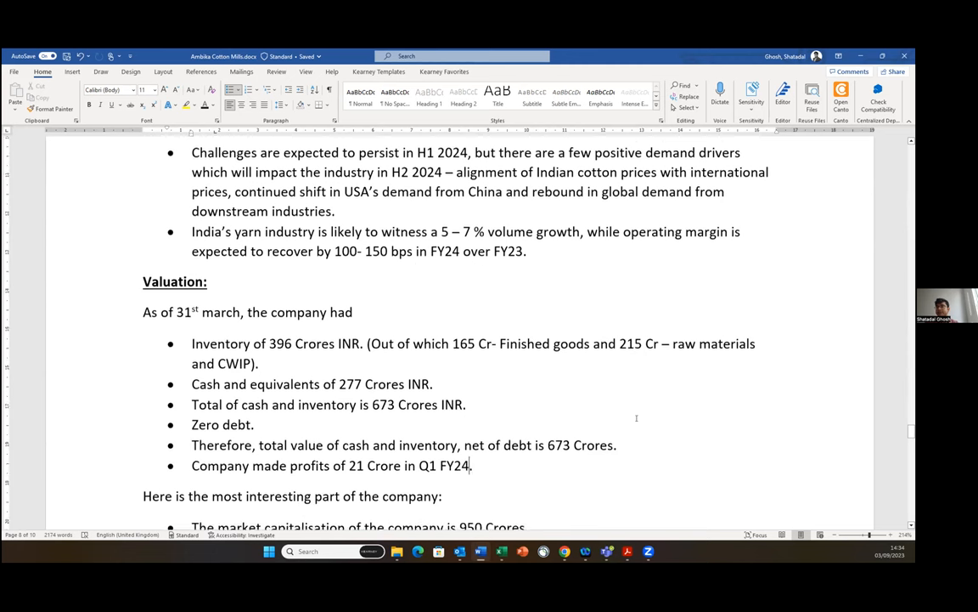
{"action": "scroll", "scroll_direction": "down", "scroll_amount": 3}
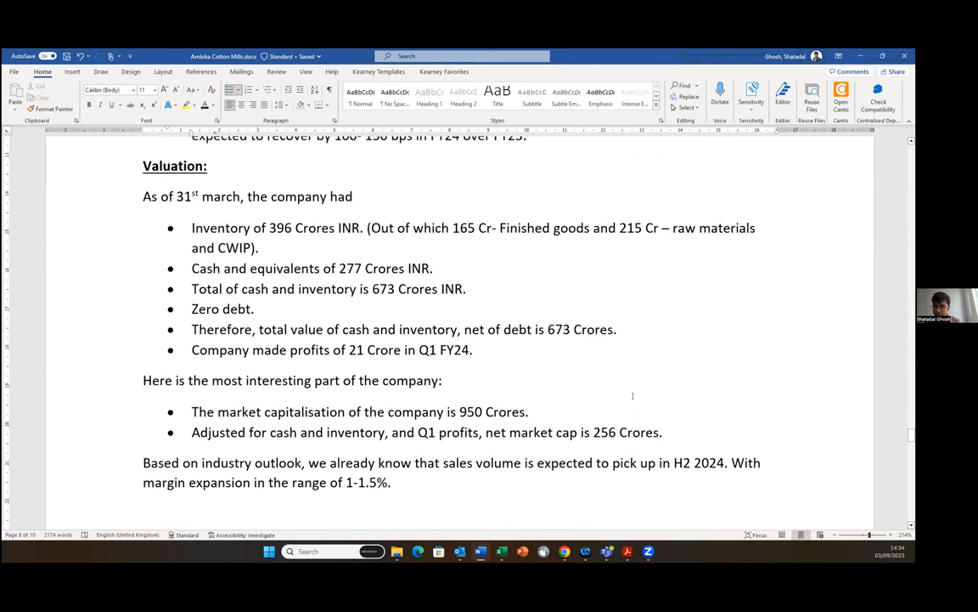
{"action": "left_click", "coordinate": [472, 350]}
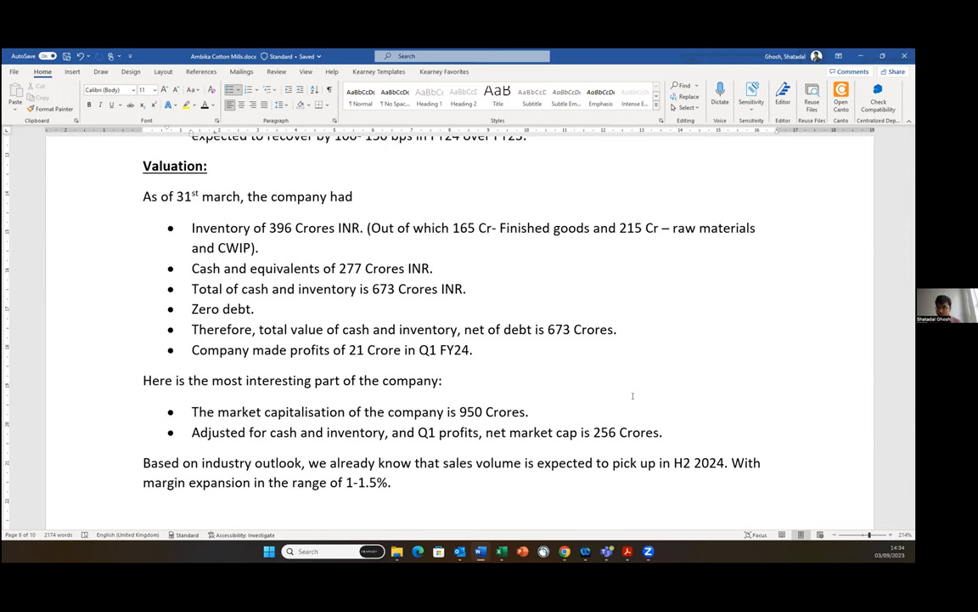
{"action": "left_click", "coordinate": [472, 350]}
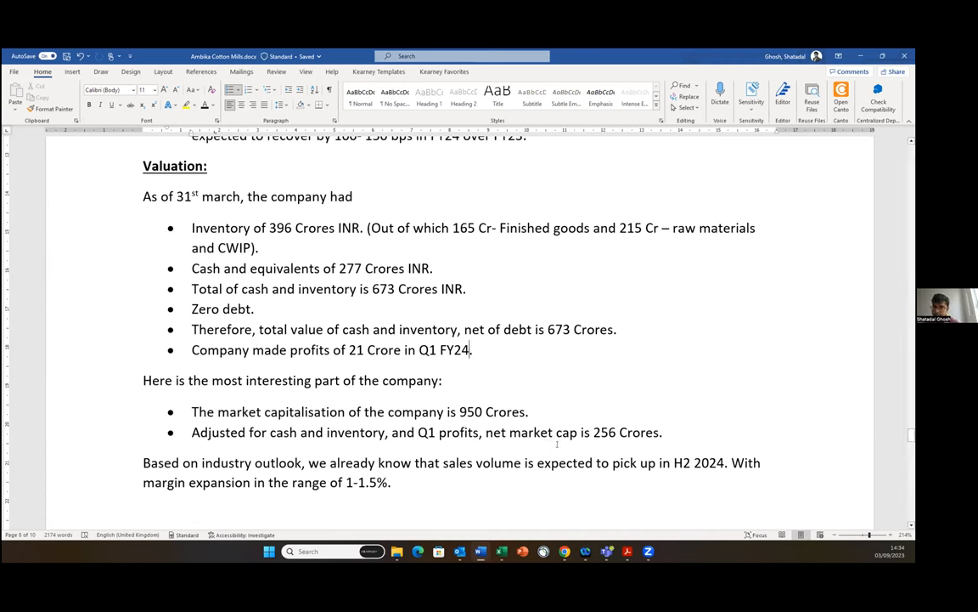
{"action": "mouse_move", "coordinate": [571, 448]}
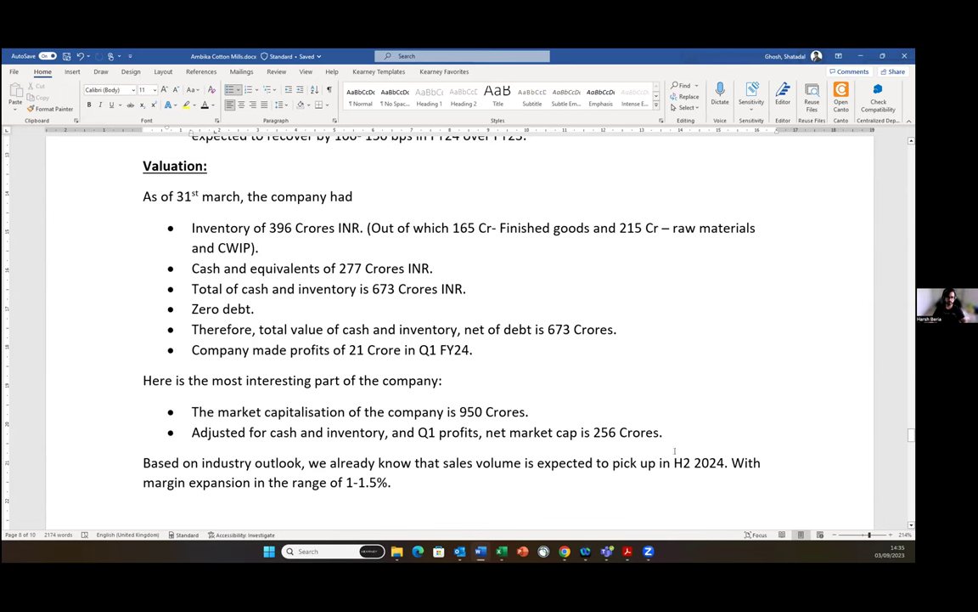
{"action": "scroll", "scroll_direction": "down", "scroll_amount": 3}
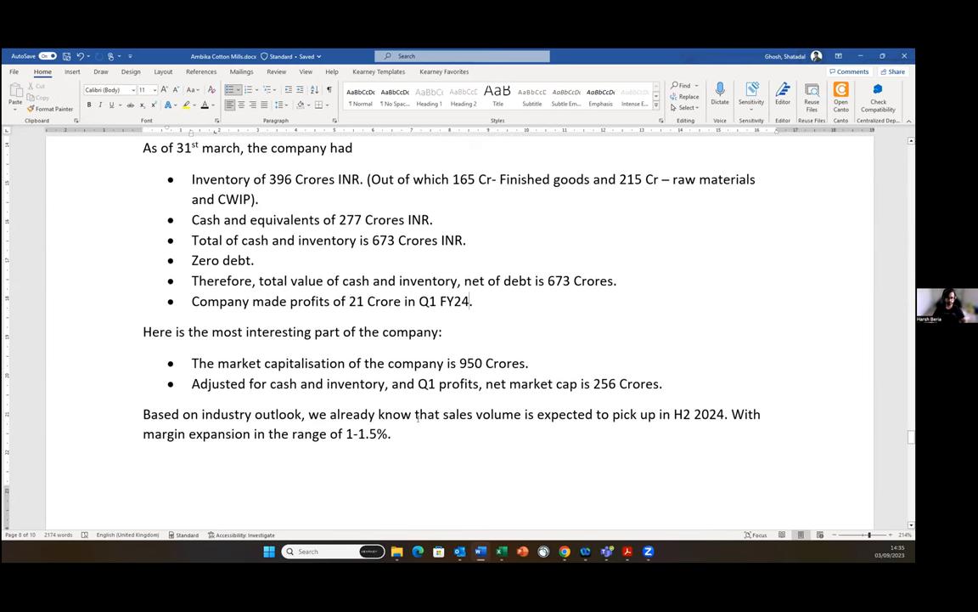
{"action": "scroll", "scroll_direction": "up", "scroll_amount": 3}
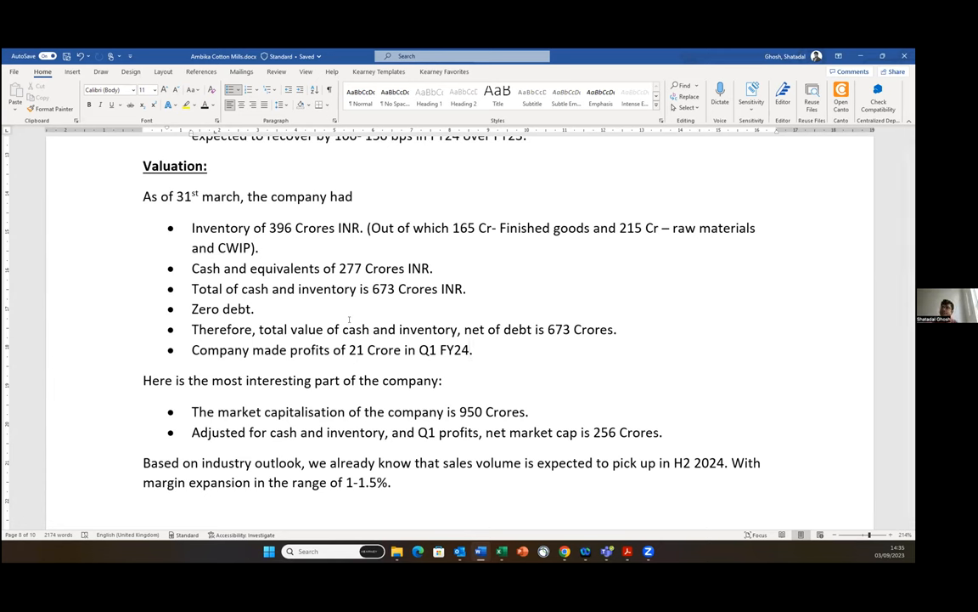
{"action": "left_click", "coordinate": [470, 350]}
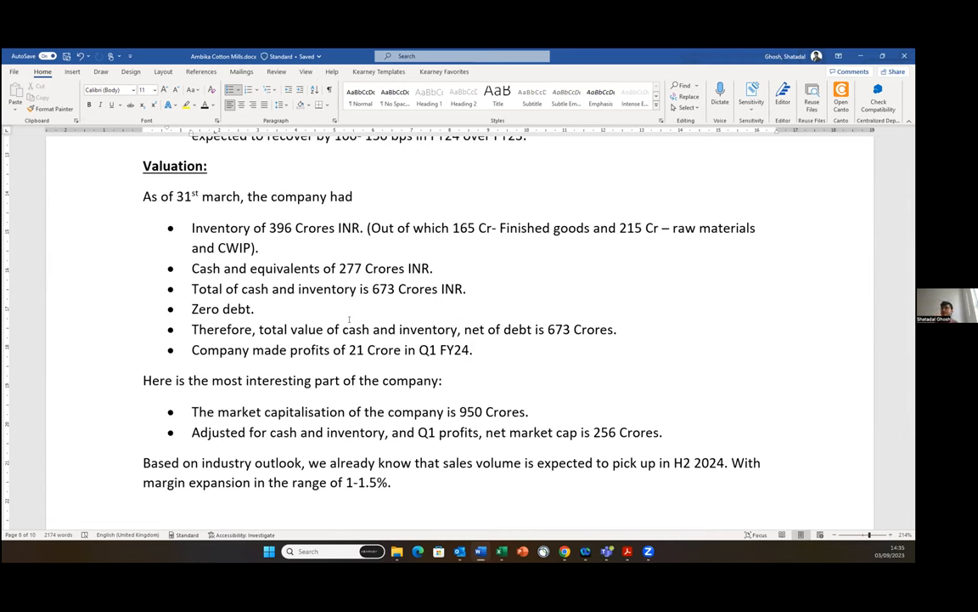
{"action": "left_click", "coordinate": [471, 350]}
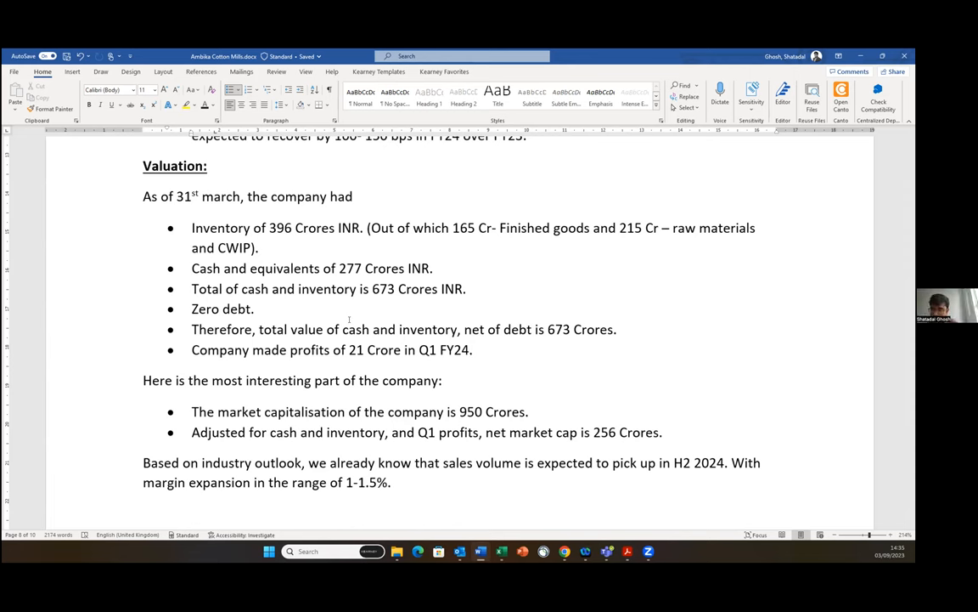
{"action": "left_click", "coordinate": [472, 350]}
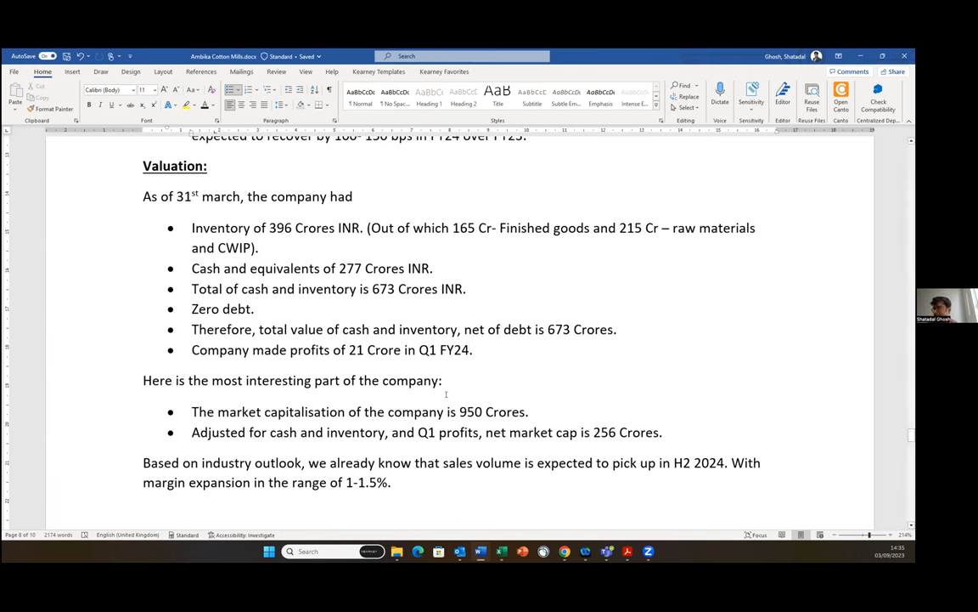
Scroll past the market capitalisation bullets to the adjusted PE 2.5x and 950 crores conclusion.
{"action": "scroll", "scroll_direction": "down", "scroll_amount": 3}
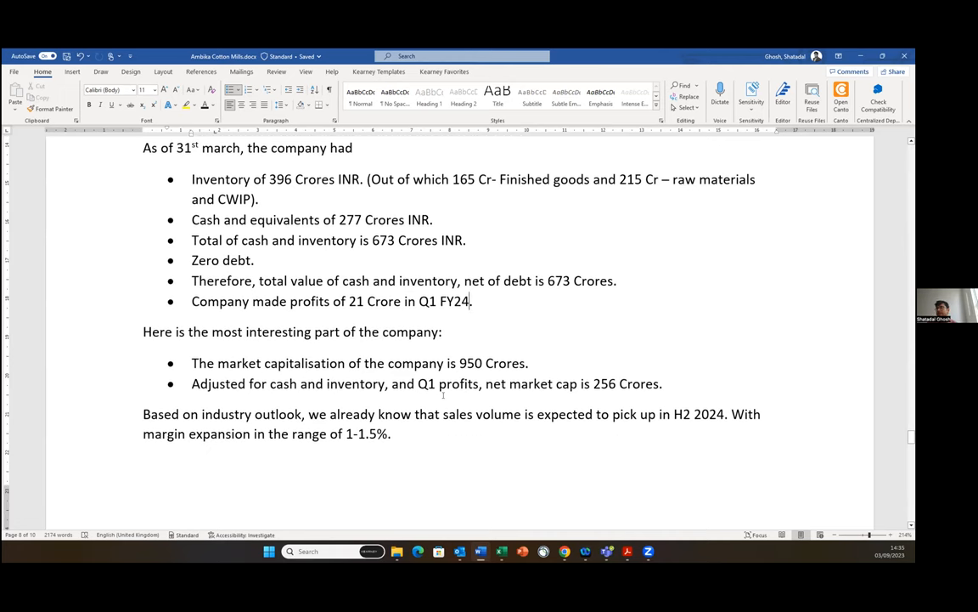
{"action": "scroll", "scroll_direction": "down", "scroll_amount": 3}
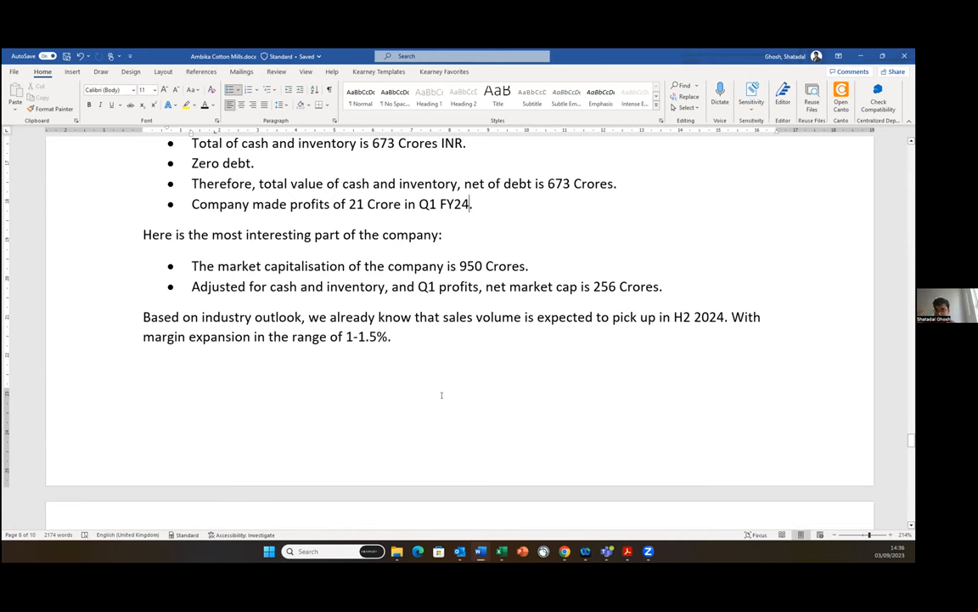
{"action": "mouse_move", "coordinate": [404, 391]}
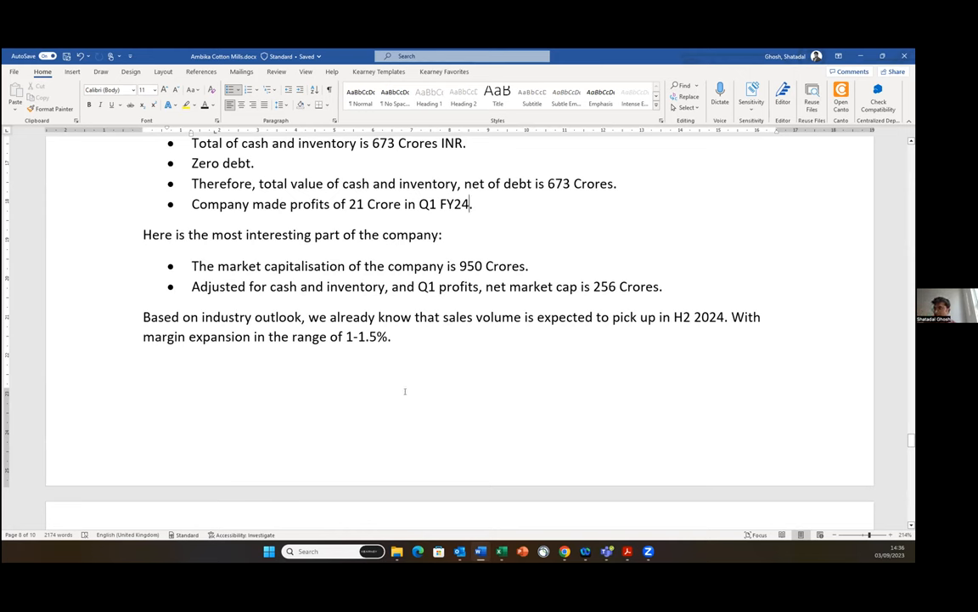
{"action": "mouse_move", "coordinate": [414, 405]}
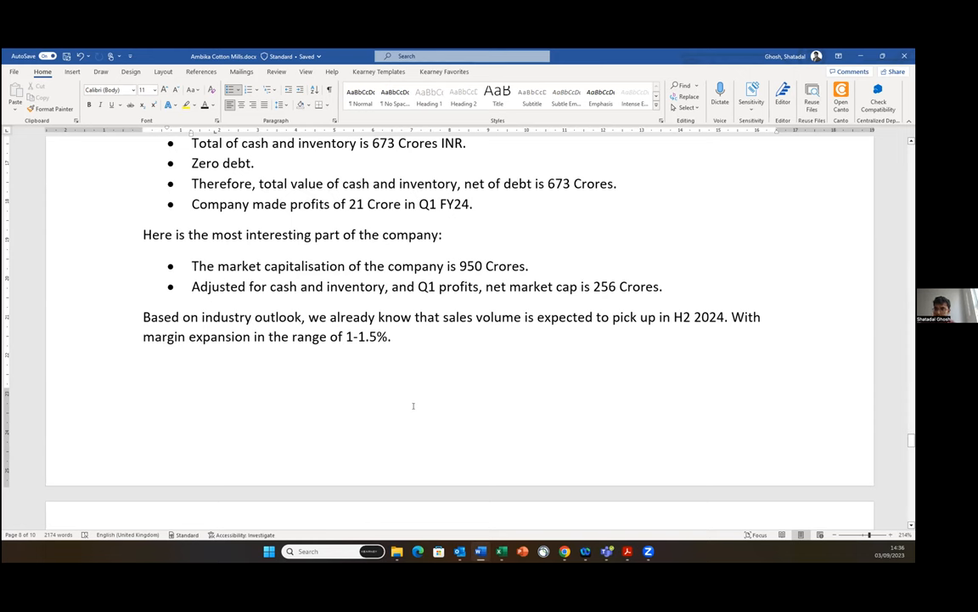
{"action": "scroll", "scroll_direction": "down", "scroll_amount": 3}
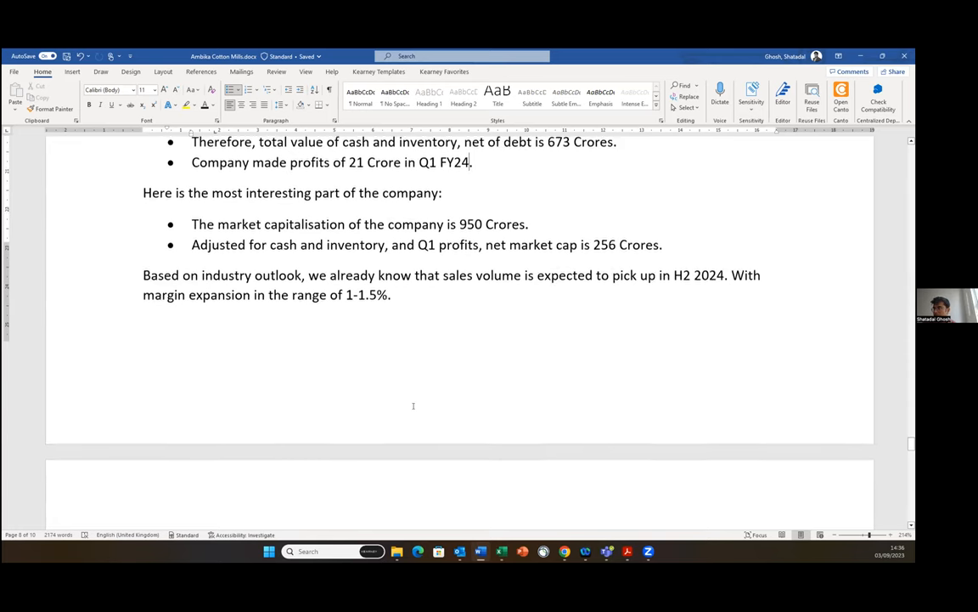
{"action": "scroll", "scroll_direction": "down", "scroll_amount": 3}
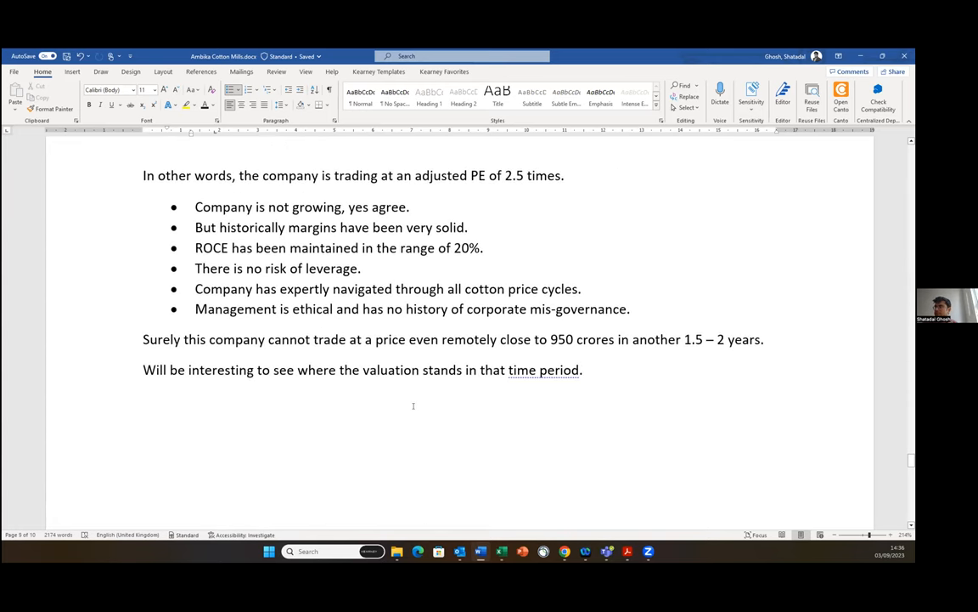
{"action": "scroll", "scroll_direction": "down", "scroll_amount": 3}
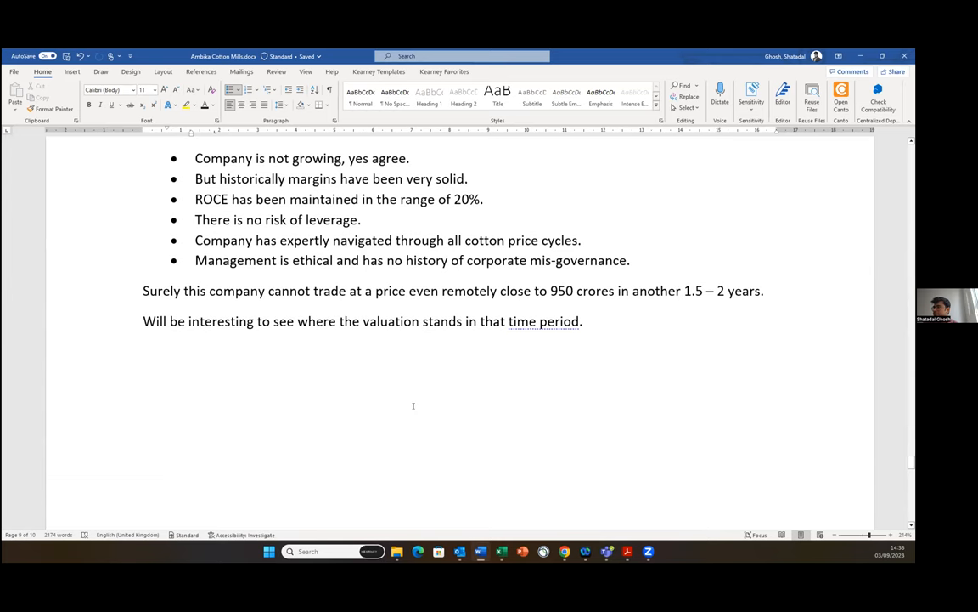
Scroll through the cash deployment discussion to the management succession concerns.
{"action": "scroll", "scroll_direction": "down", "scroll_amount": 3}
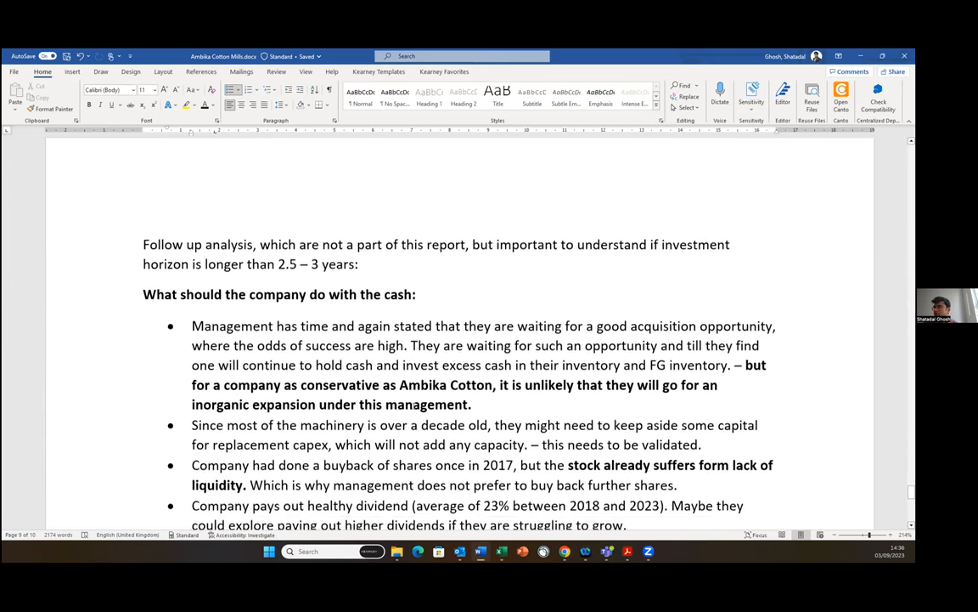
{"action": "scroll", "scroll_direction": "down", "scroll_amount": 3}
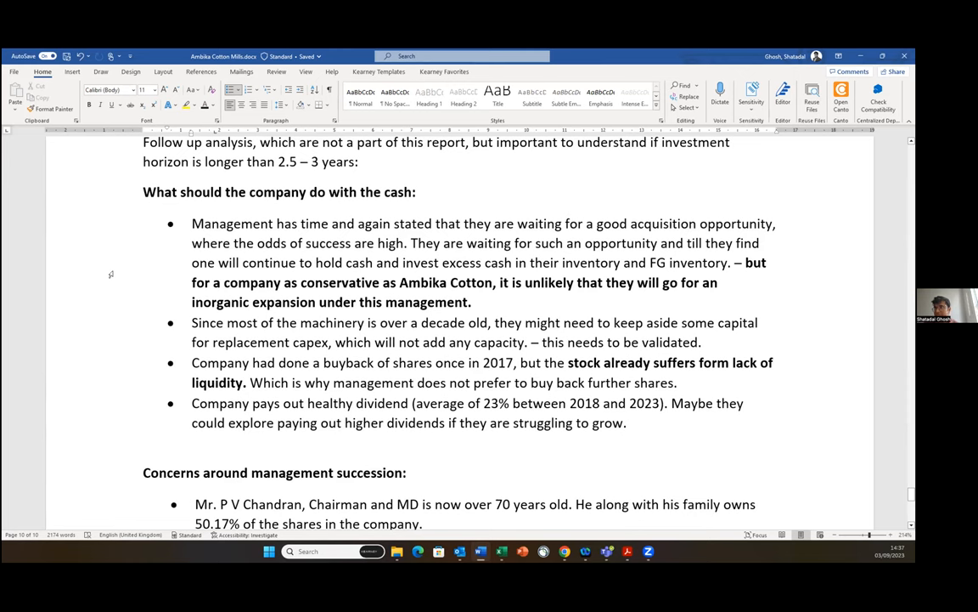
{"action": "mouse_move", "coordinate": [136, 308]}
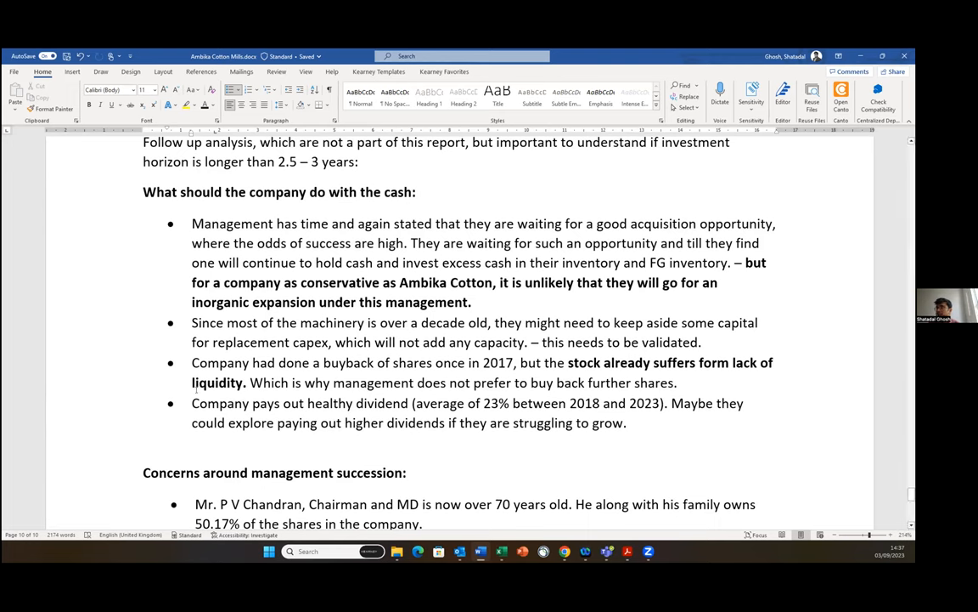
{"action": "scroll", "scroll_direction": "down", "scroll_amount": 3}
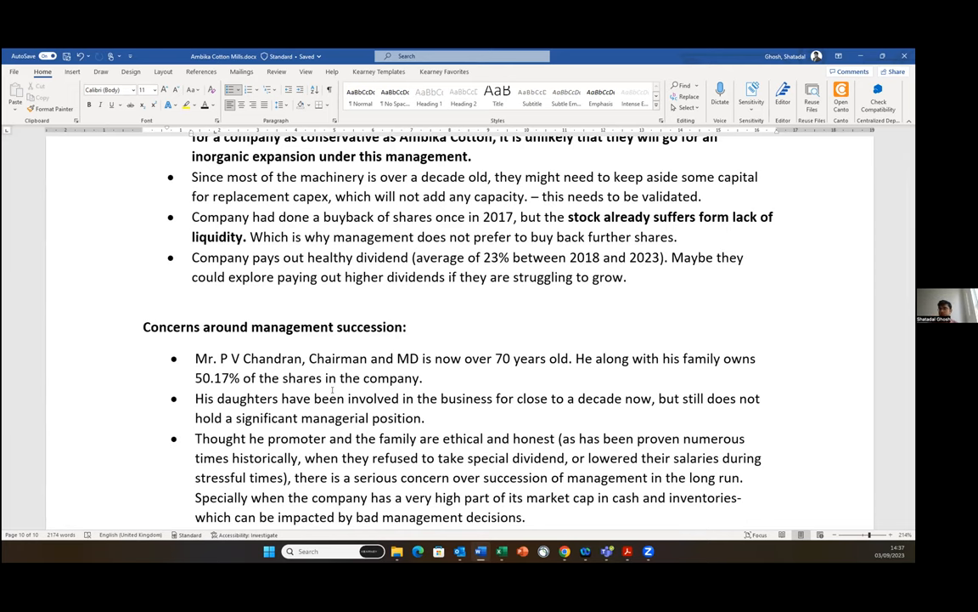
Scroll to the succession points on the chairman's daughters, then back to the cash section heading.
{"action": "scroll", "scroll_direction": "down", "scroll_amount": 3}
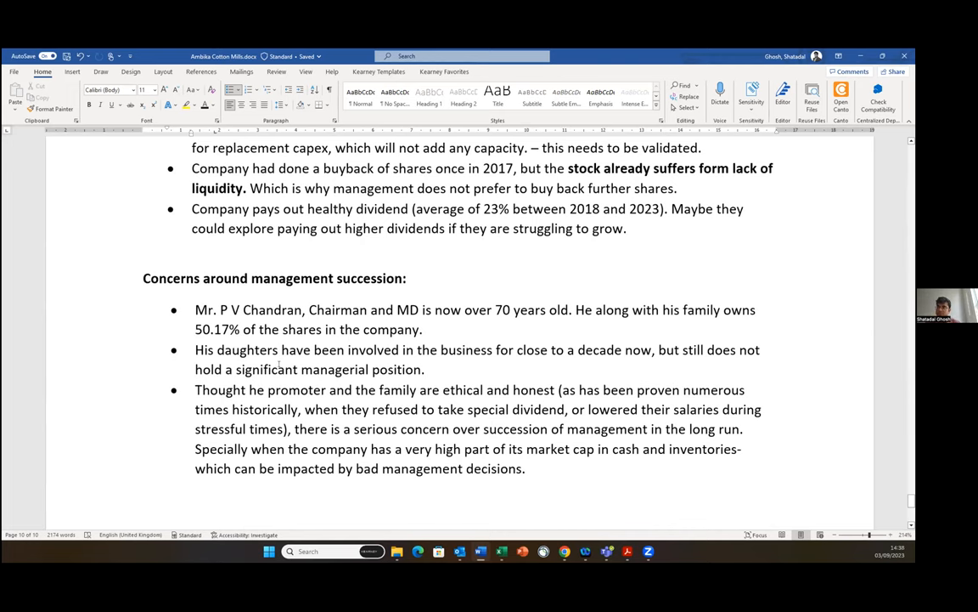
{"action": "scroll", "scroll_direction": "up", "scroll_amount": 3}
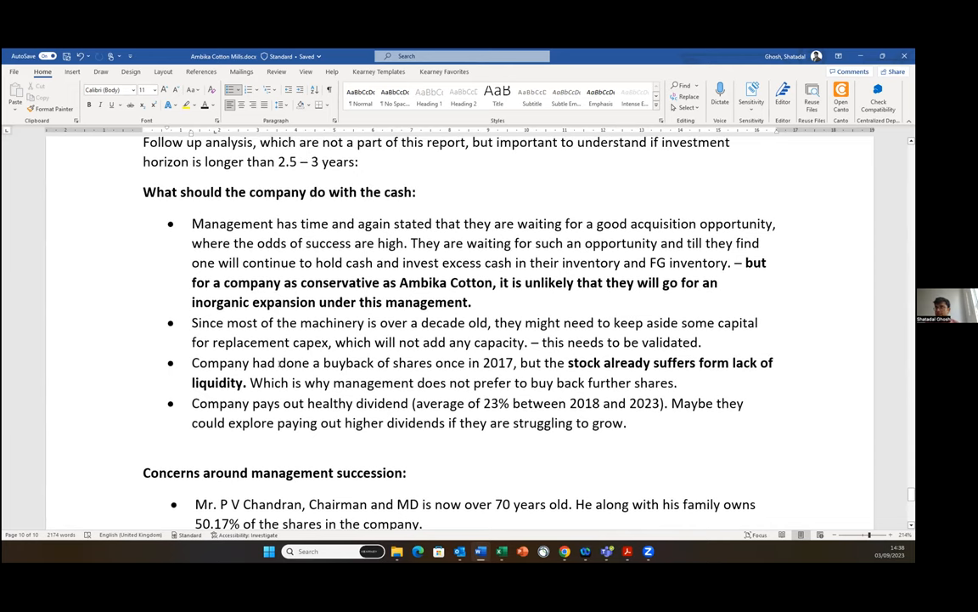